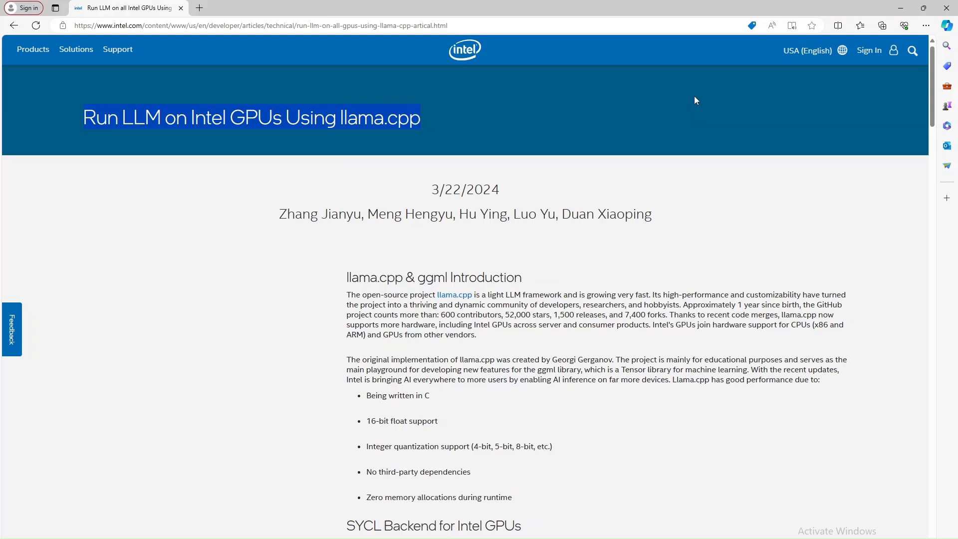
Skim the llama.cpp article down to its Windows GPU driver install section.
{"action": "double_click", "coordinate": [320, 214]}
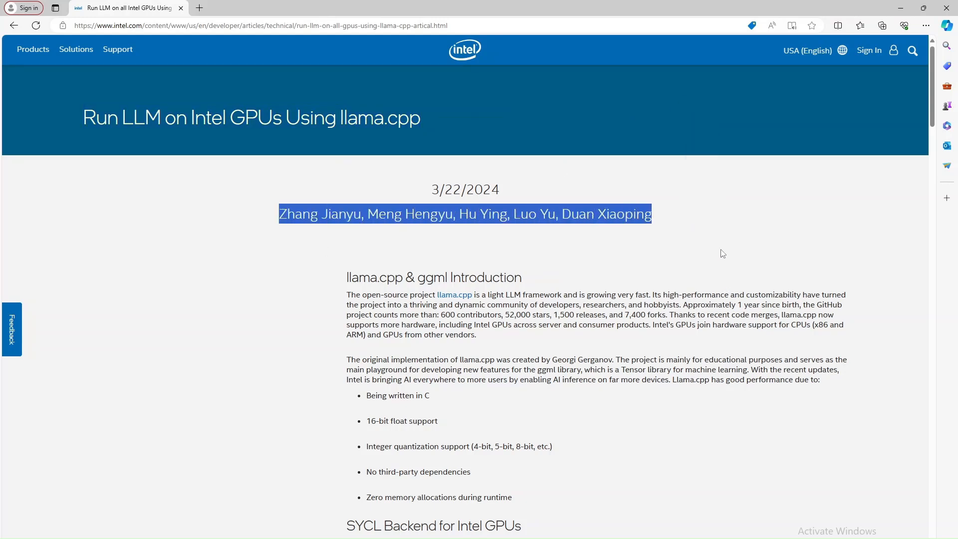
{"action": "left_click", "coordinate": [563, 283]}
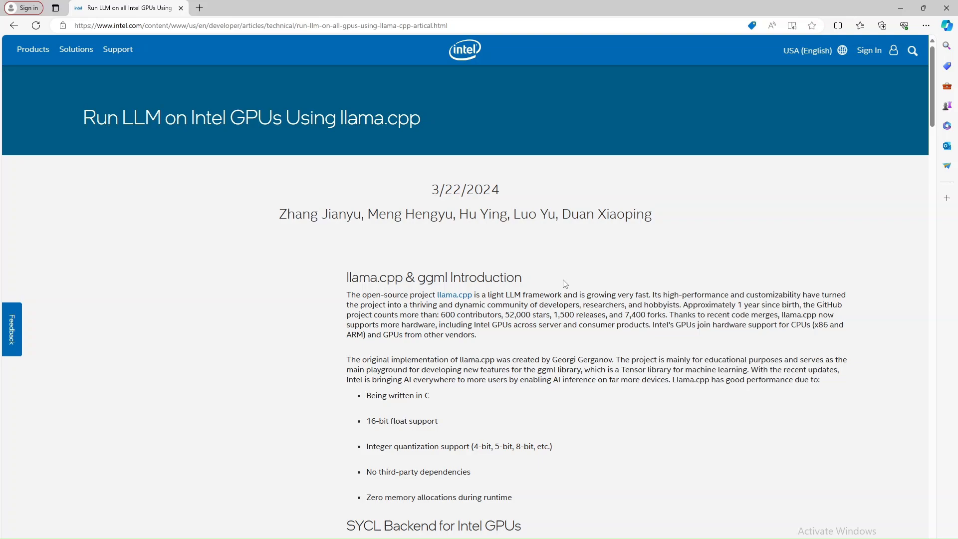
{"action": "scroll", "scroll_direction": "down", "scroll_amount": 3}
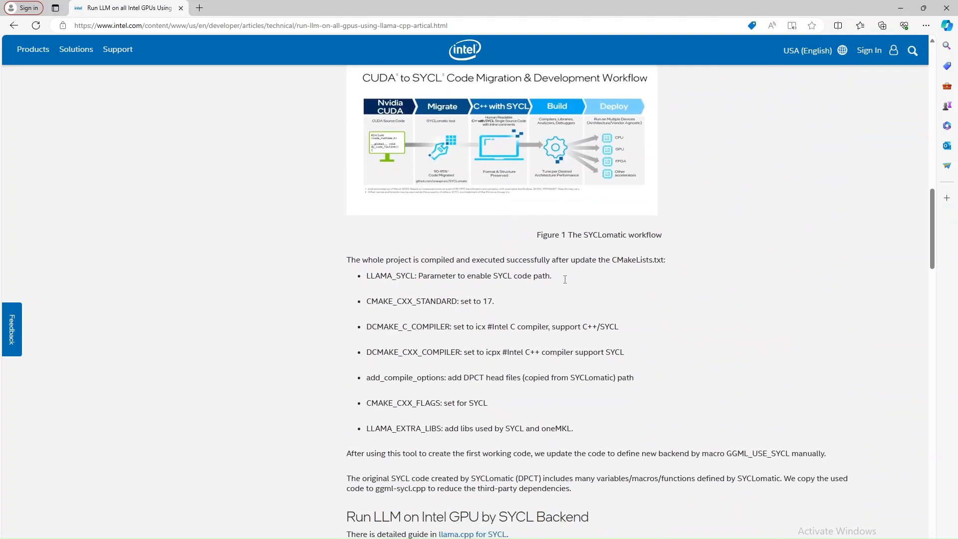
{"action": "scroll", "scroll_direction": "down", "scroll_amount": 3}
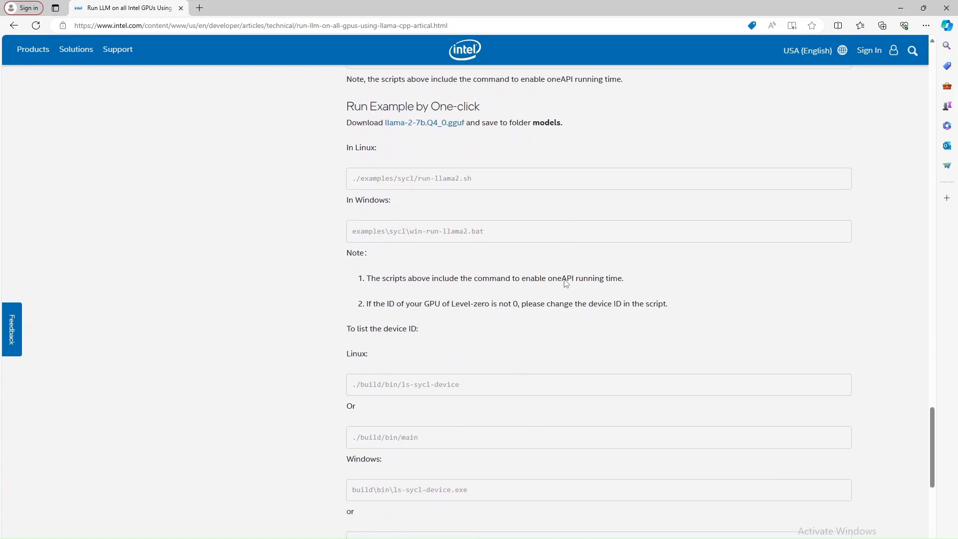
{"action": "scroll", "scroll_direction": "down", "scroll_amount": 3}
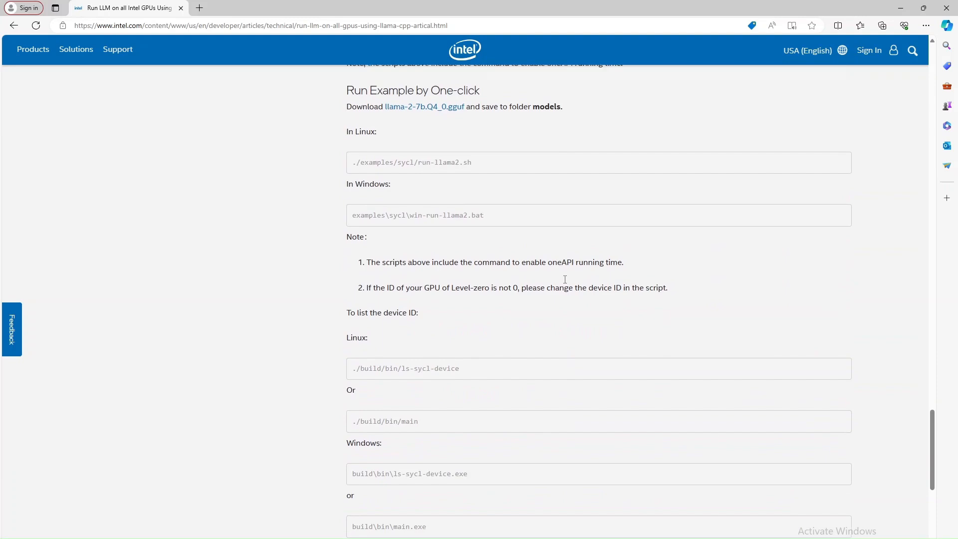
{"action": "scroll", "scroll_direction": "up", "scroll_amount": 3}
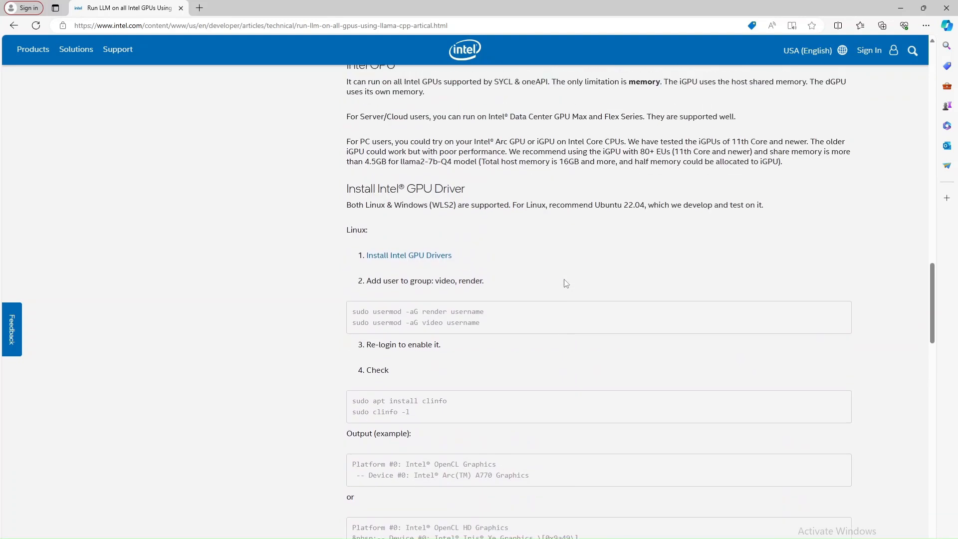
{"action": "scroll", "scroll_direction": "up", "scroll_amount": 3}
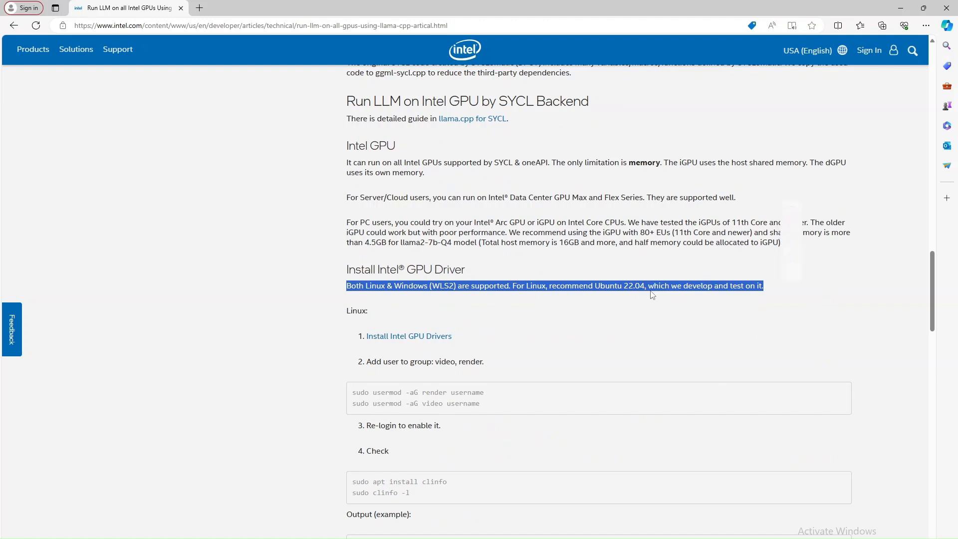
{"action": "left_click", "coordinate": [416, 308]}
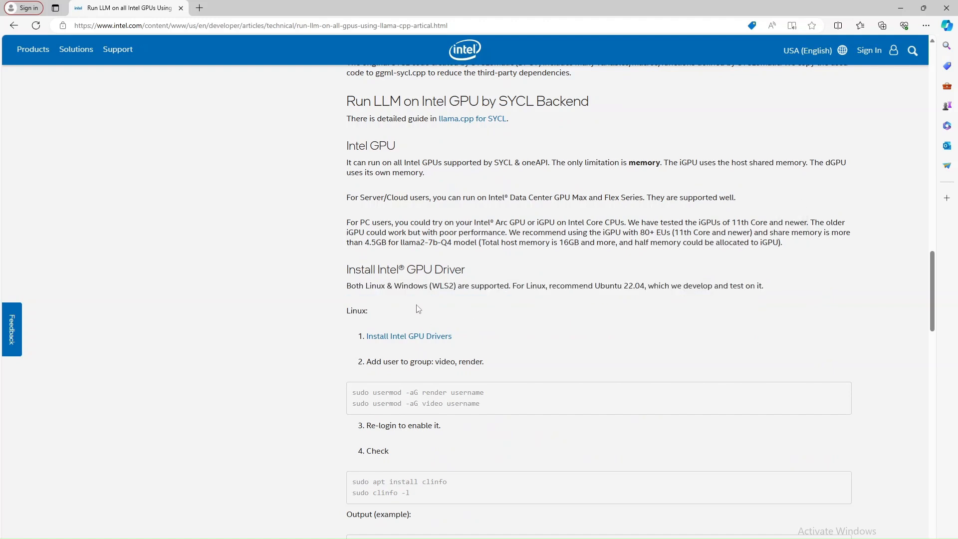
{"action": "scroll", "scroll_direction": "down", "scroll_amount": 3}
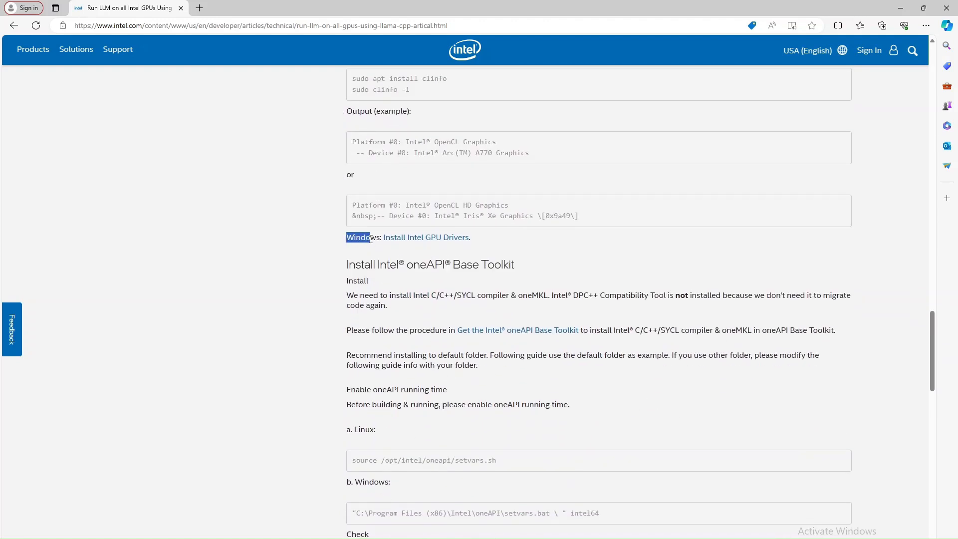
Follow 'Install Intel GPU Drivers' to the Intel Arc page and choose manual driver search.
{"action": "left_click", "coordinate": [425, 238]}
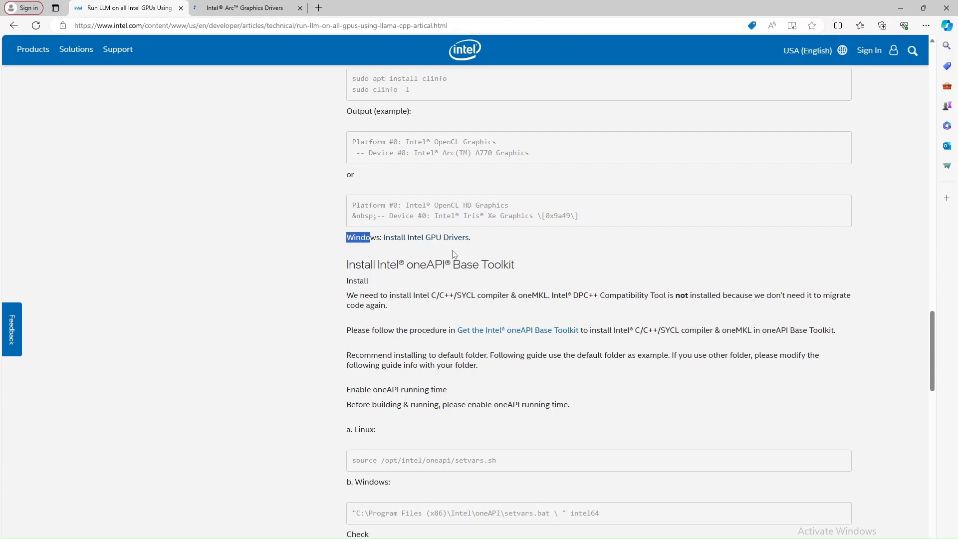
{"action": "left_click", "coordinate": [244, 7]}
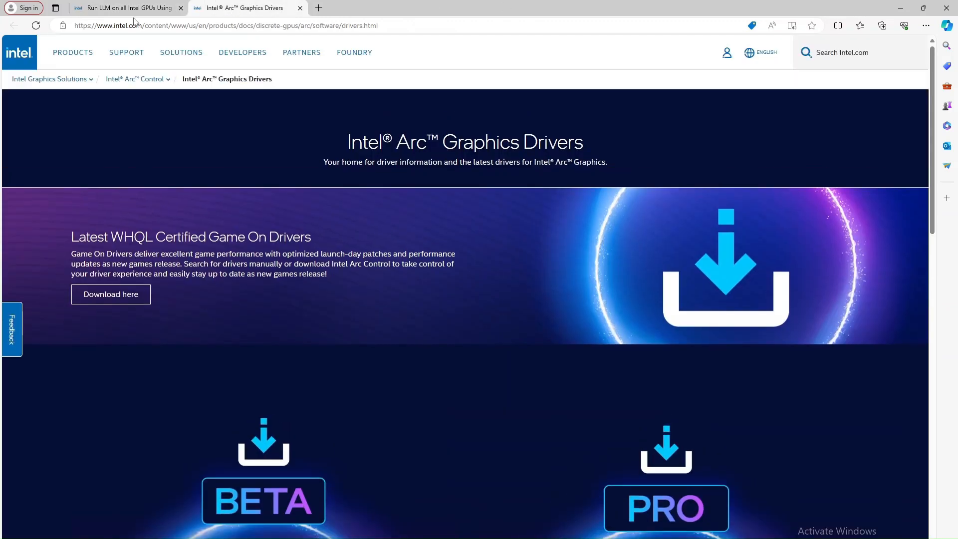
{"action": "scroll", "scroll_direction": "down", "scroll_amount": 3}
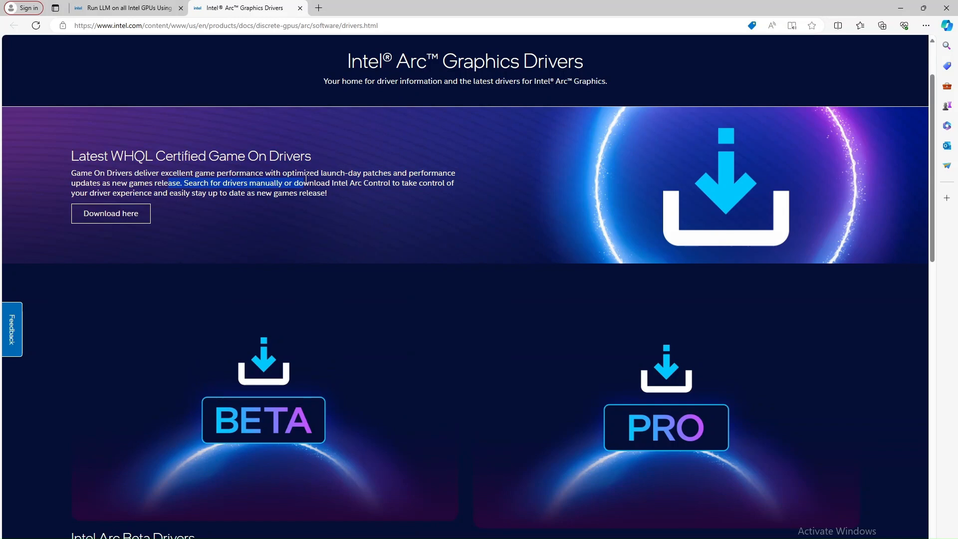
{"action": "left_click", "coordinate": [110, 214]}
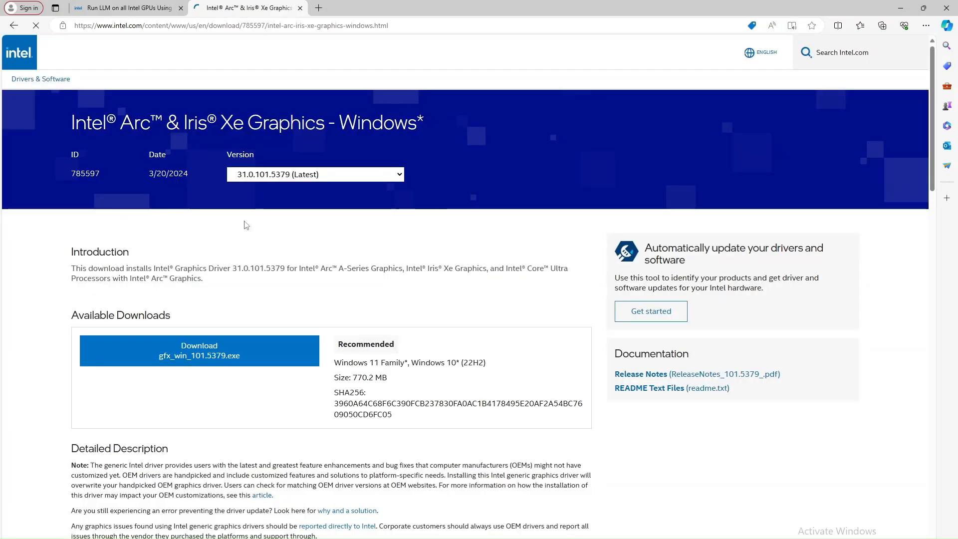
Download the Windows driver gfx_win_101.5379.exe and return to the llama.cpp article.
{"action": "scroll", "scroll_direction": "down", "scroll_amount": 3}
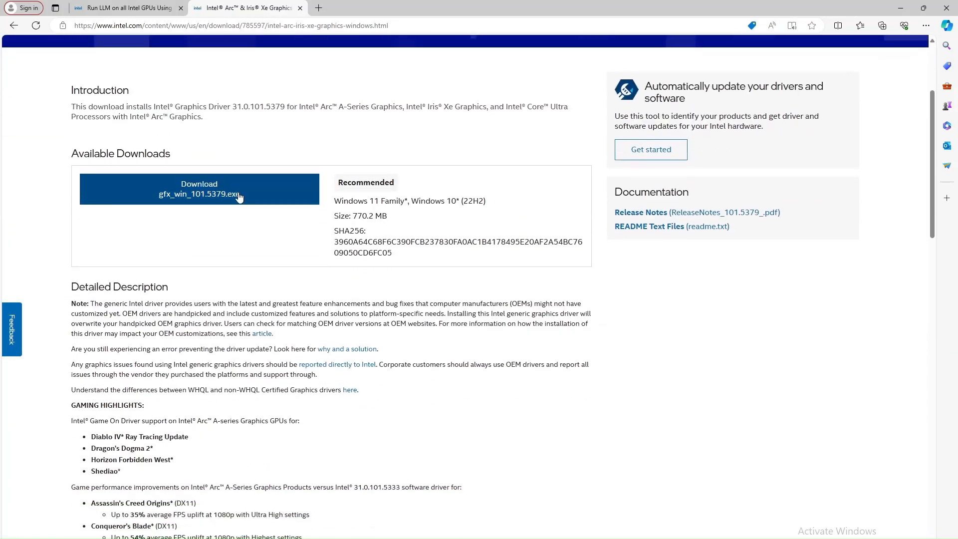
{"action": "double_click", "coordinate": [120, 153]}
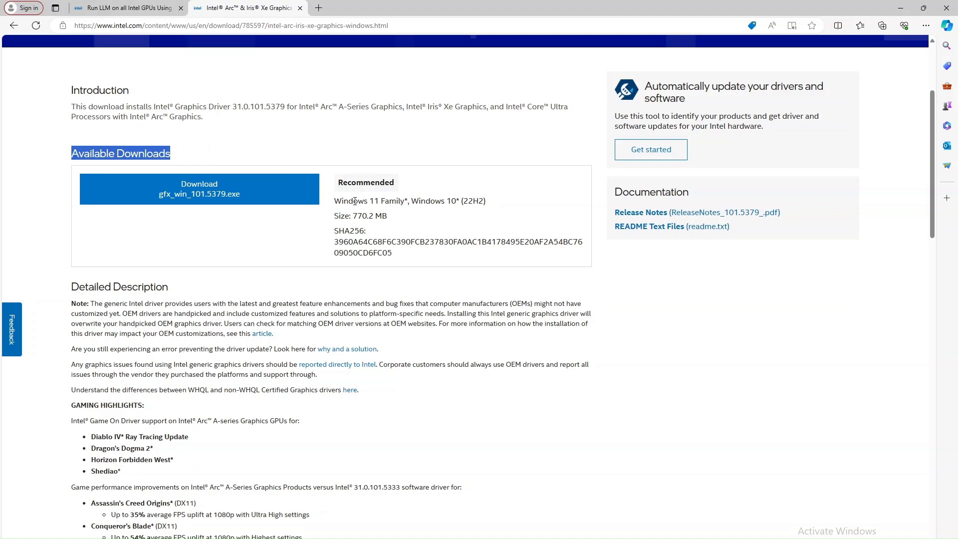
{"action": "scroll", "scroll_direction": "down", "scroll_amount": 3}
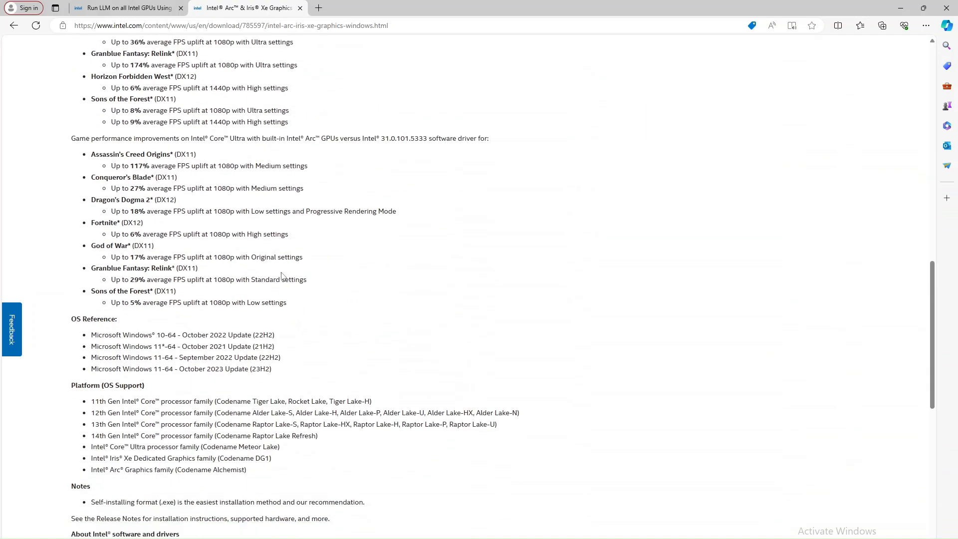
{"action": "scroll", "scroll_direction": "down", "scroll_amount": 3}
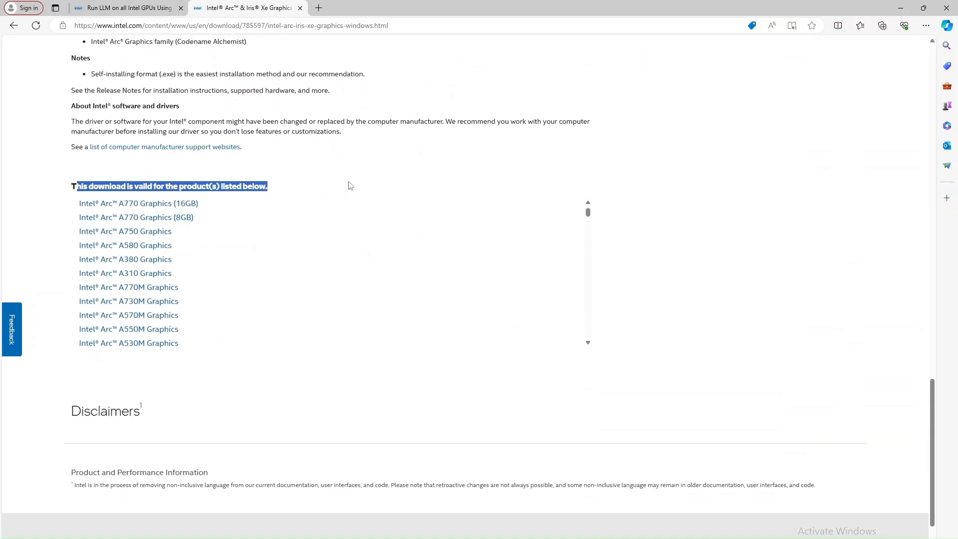
{"action": "mouse_move", "coordinate": [132, 245]}
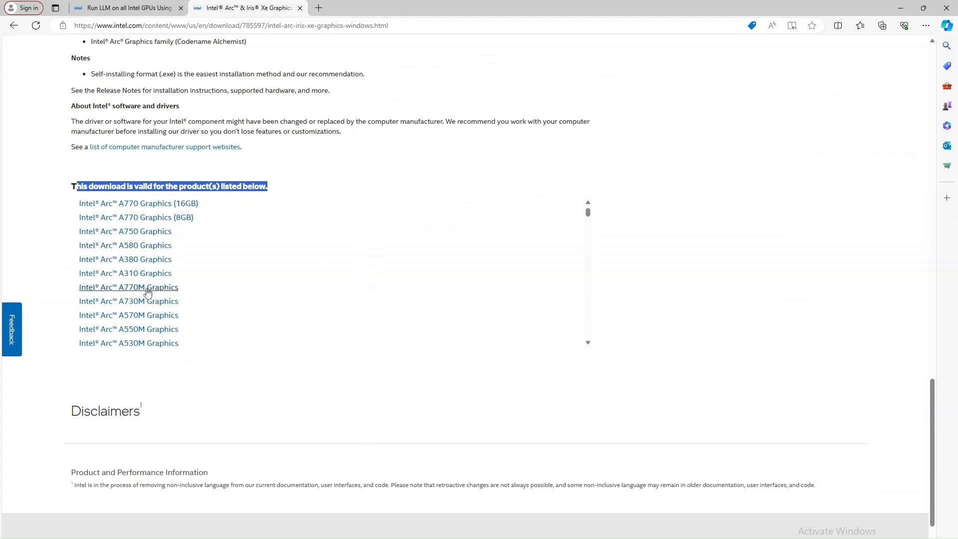
{"action": "scroll", "scroll_direction": "up", "scroll_amount": 3}
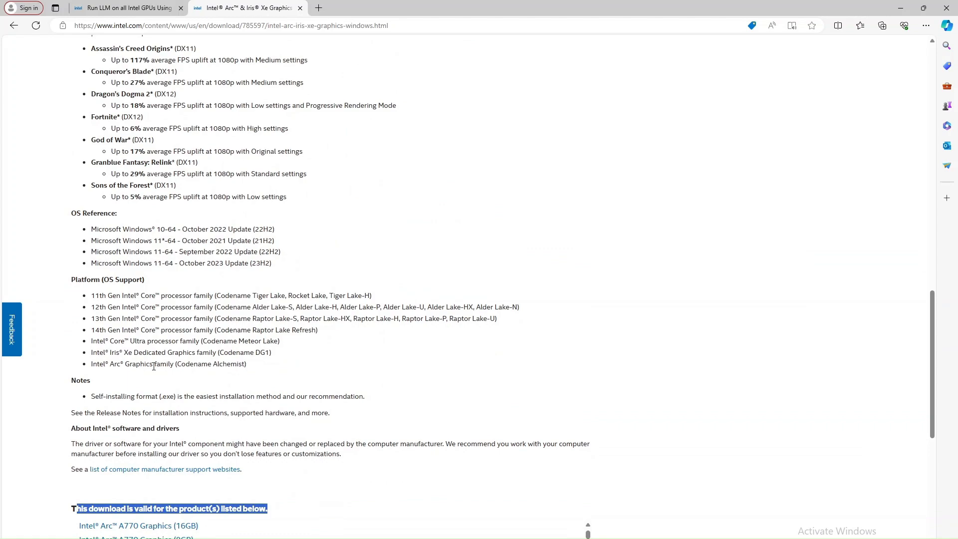
{"action": "scroll", "scroll_direction": "up", "scroll_amount": 3}
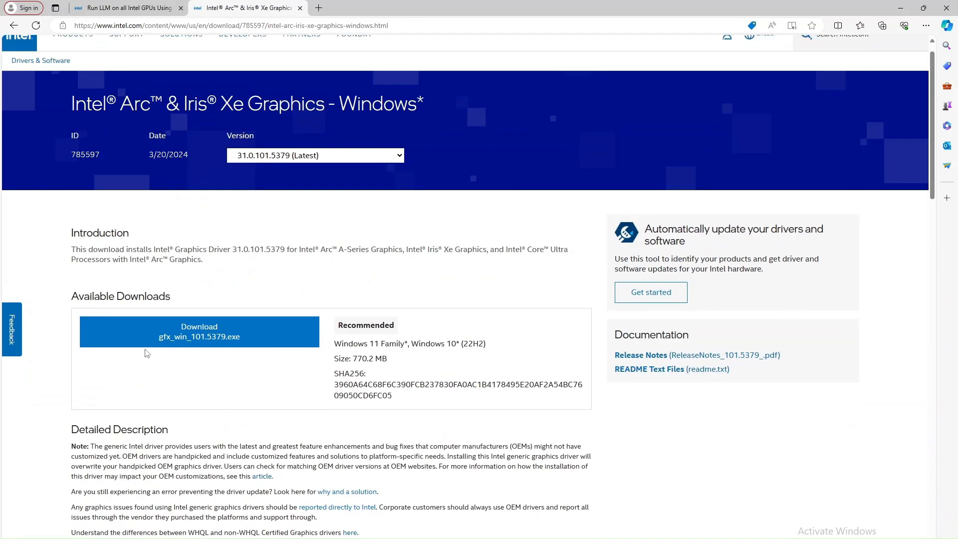
{"action": "left_click", "coordinate": [198, 332]}
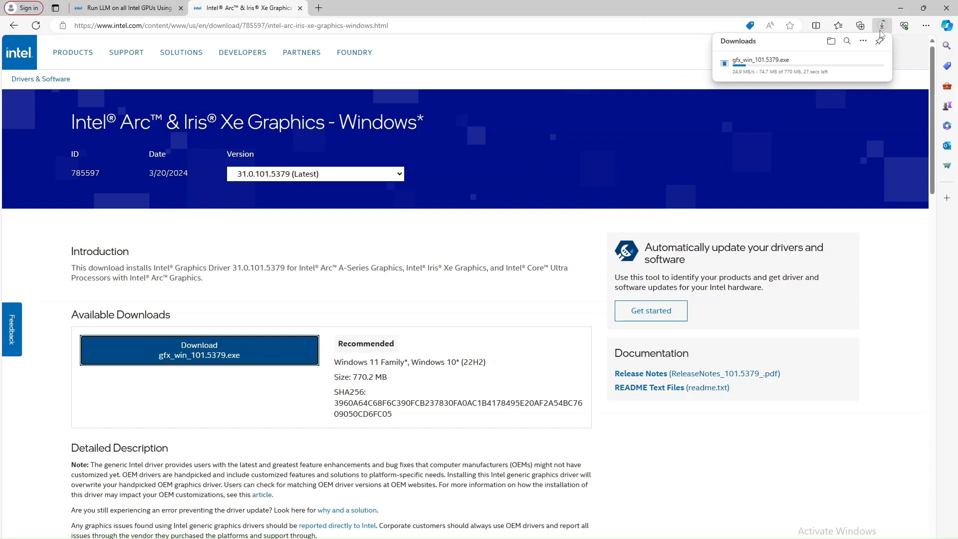
{"action": "left_click", "coordinate": [122, 8]}
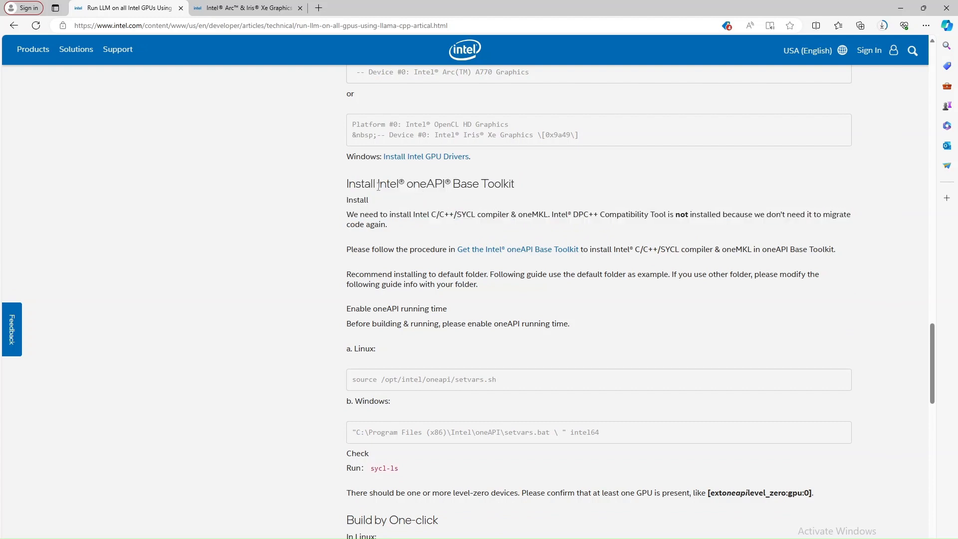
{"action": "mouse_move", "coordinate": [489, 253]}
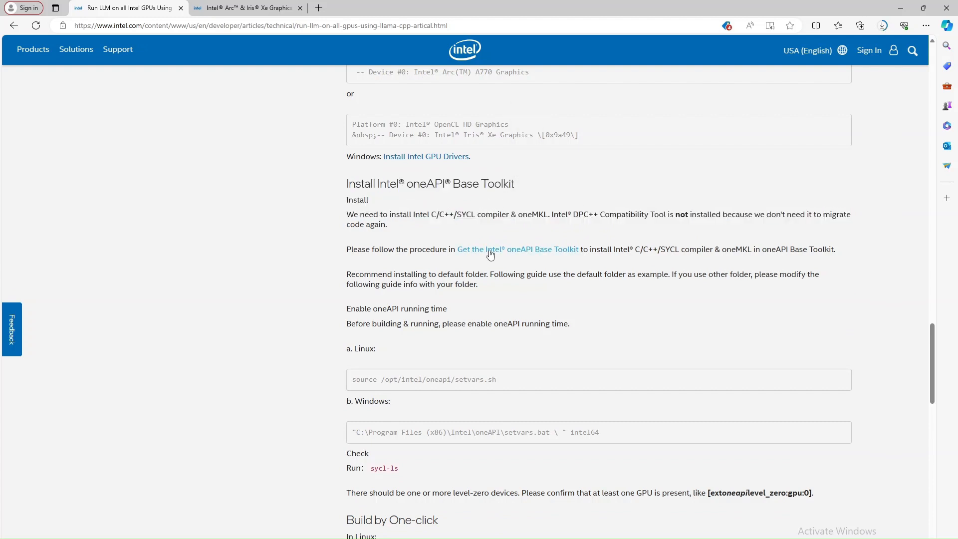
Follow the article's 'Get the Intel oneAPI Base Toolkit' link to the toolkit page.
{"action": "left_click", "coordinate": [517, 250]}
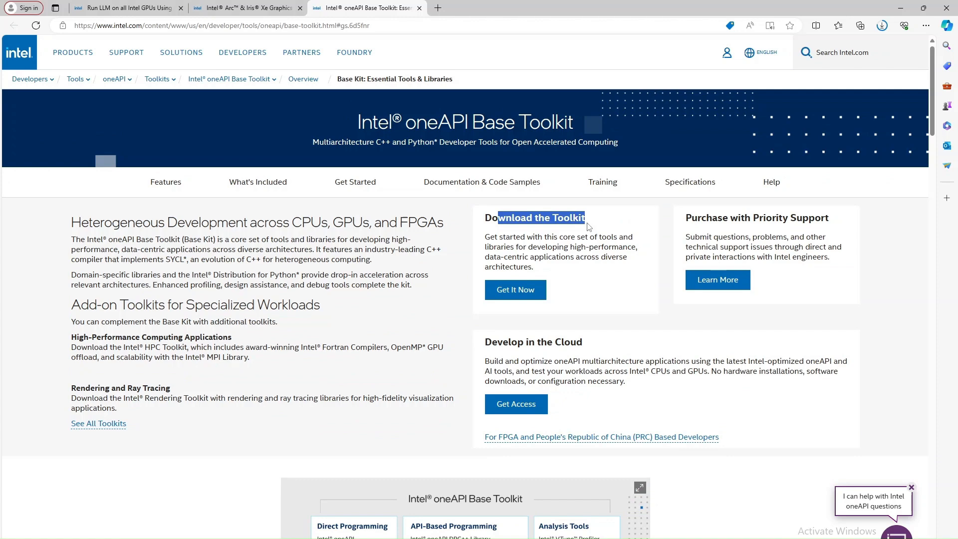
Download the oneAPI Base Toolkit 2024.0.1 Windows offline installer without signing up.
{"action": "left_click", "coordinate": [515, 289]}
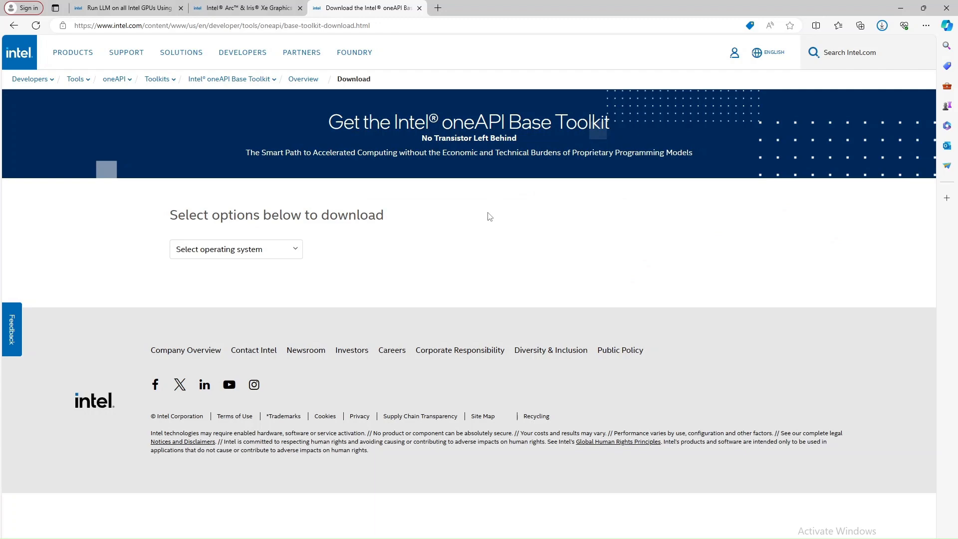
{"action": "left_click", "coordinate": [235, 249]}
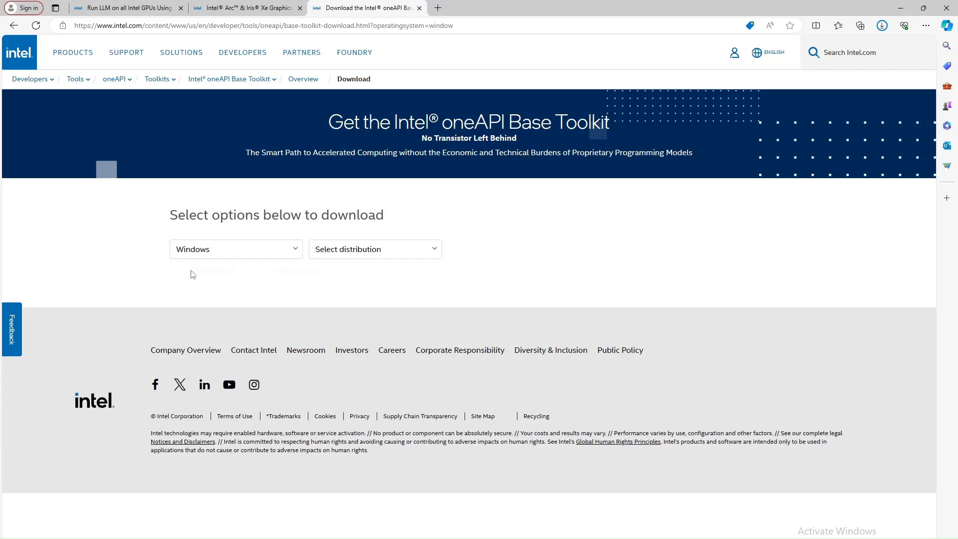
{"action": "left_click", "coordinate": [374, 248]}
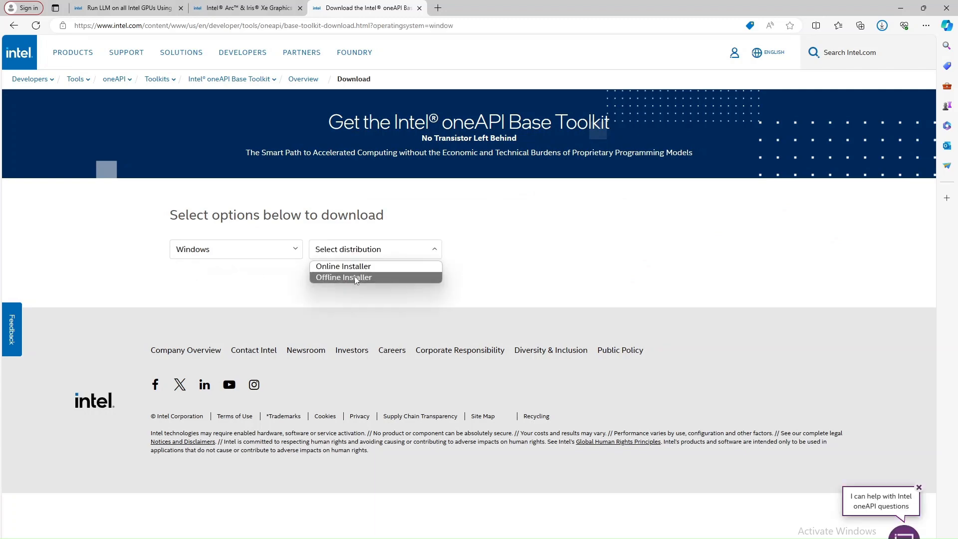
{"action": "left_click", "coordinate": [343, 277]}
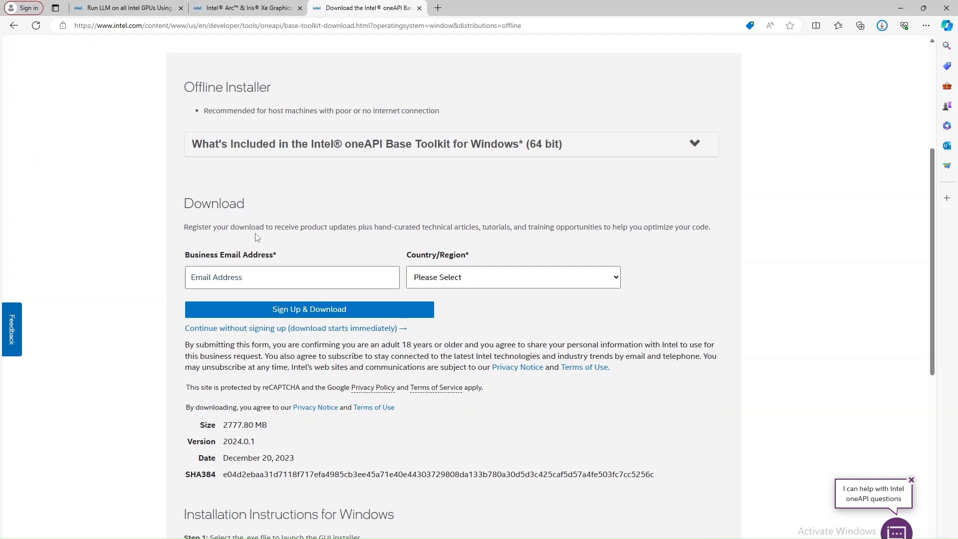
{"action": "mouse_move", "coordinate": [295, 328]}
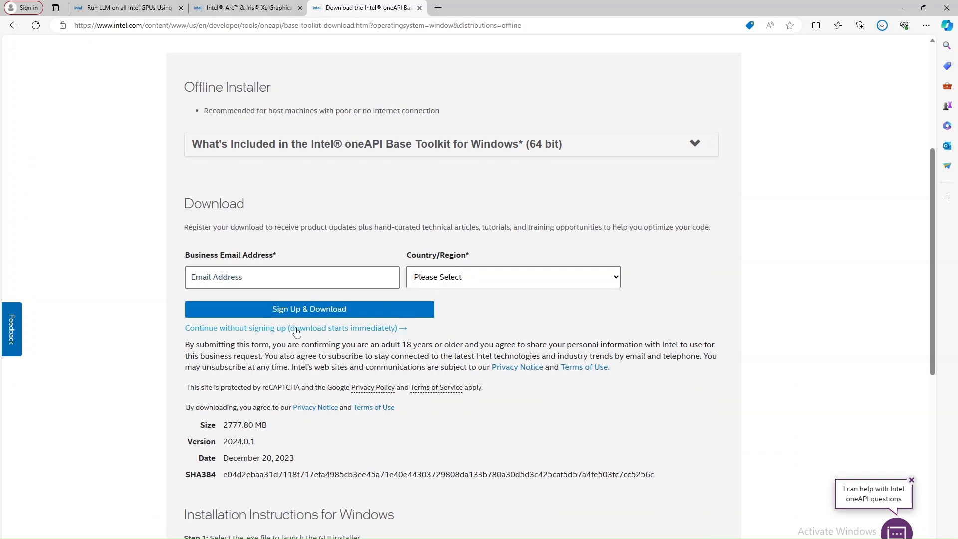
{"action": "left_click", "coordinate": [295, 329]}
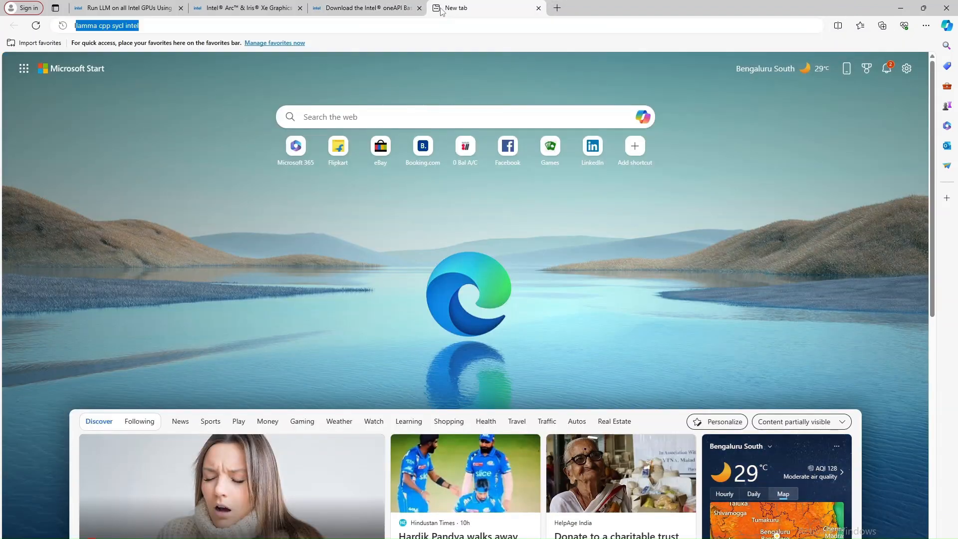
Find ggerganov/llama.cpp on GitHub via Bing and download it as llama.cpp-master ZIP.
{"action": "type", "text": "llama"}
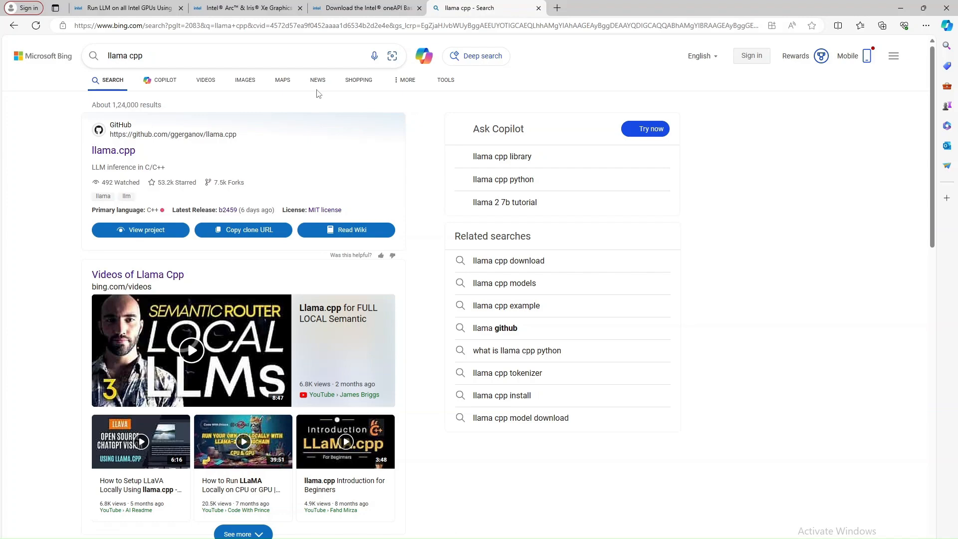
{"action": "left_click", "coordinate": [113, 150]}
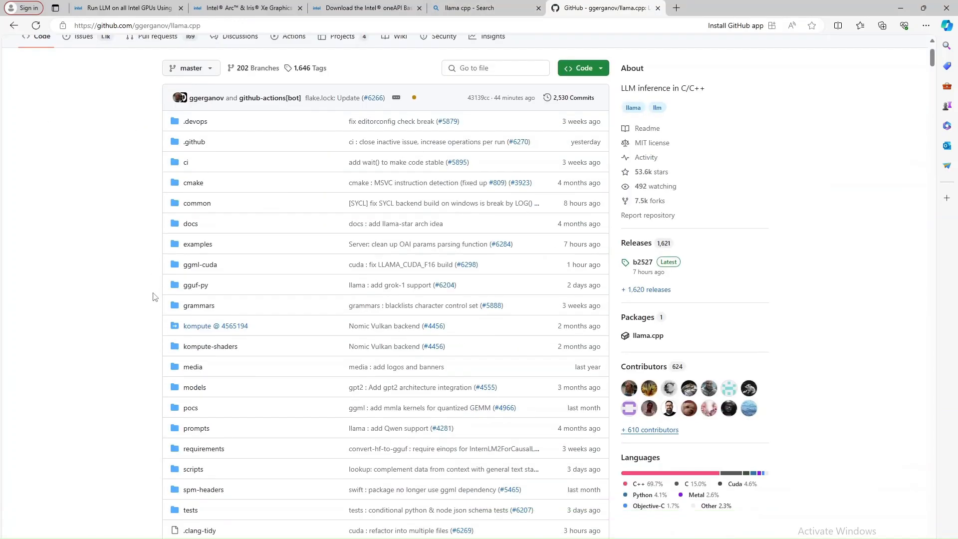
{"action": "scroll", "scroll_direction": "down", "scroll_amount": 3}
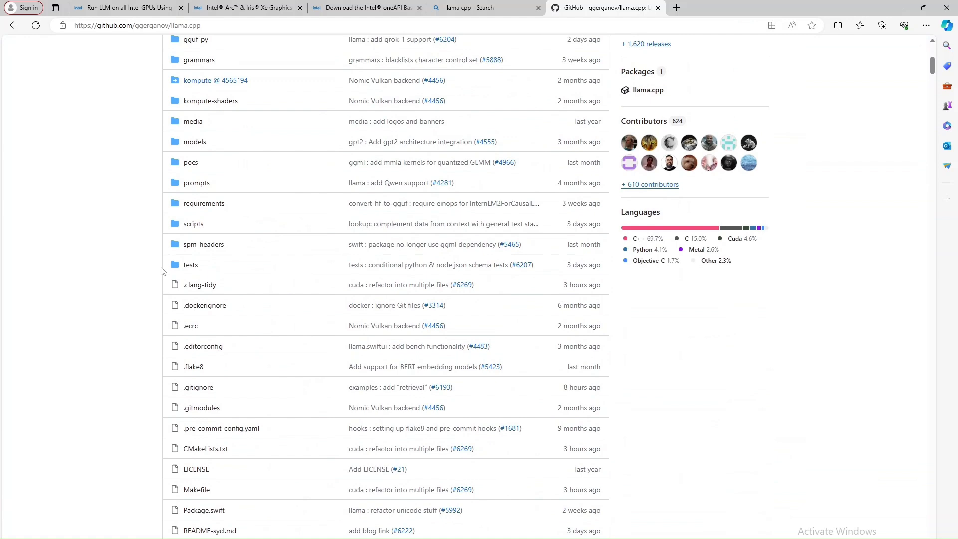
{"action": "scroll", "scroll_direction": "up", "scroll_amount": 3}
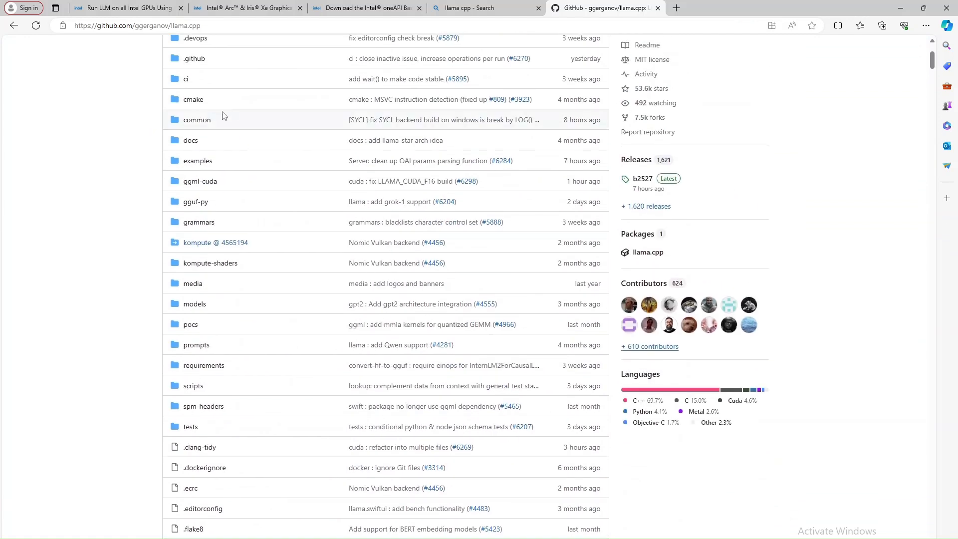
{"action": "scroll", "scroll_direction": "up", "scroll_amount": 3}
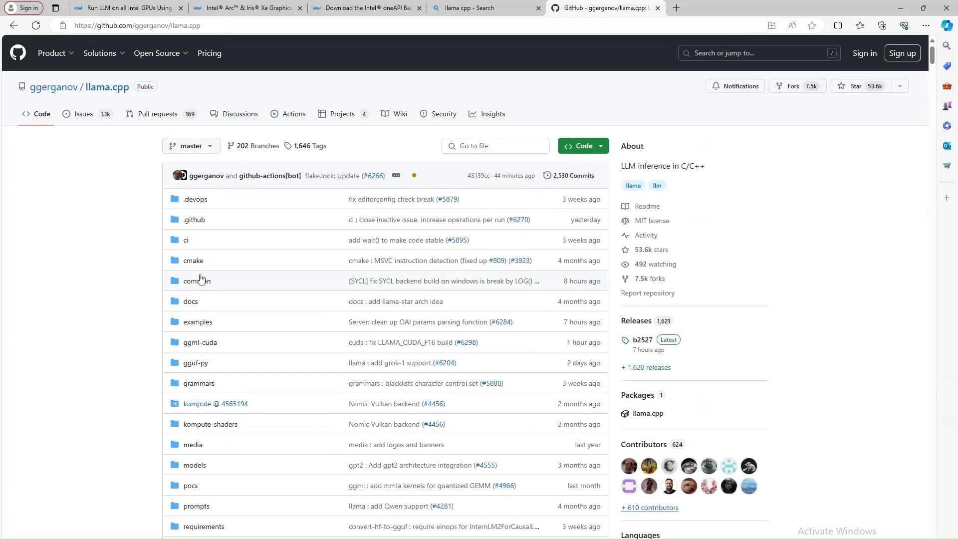
{"action": "left_click", "coordinate": [579, 146]}
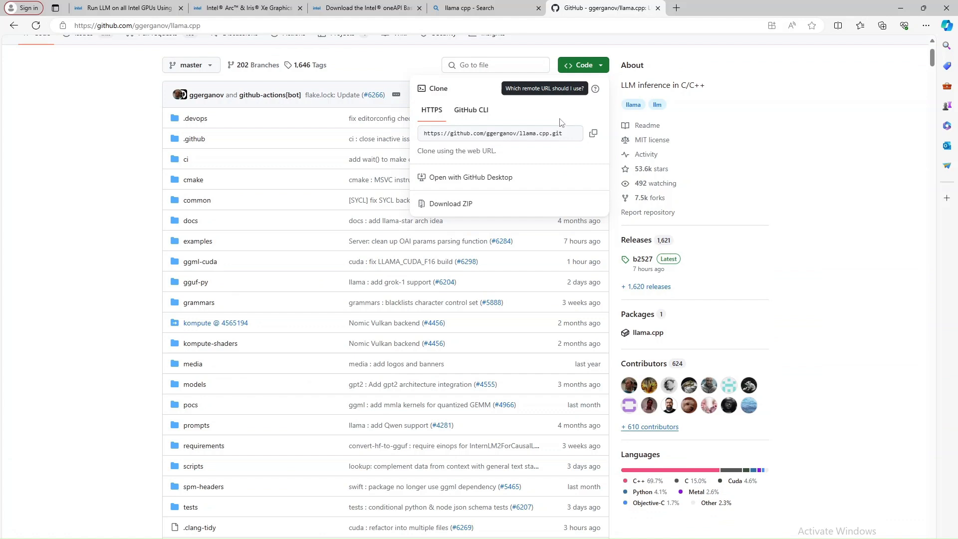
{"action": "mouse_move", "coordinate": [467, 203]}
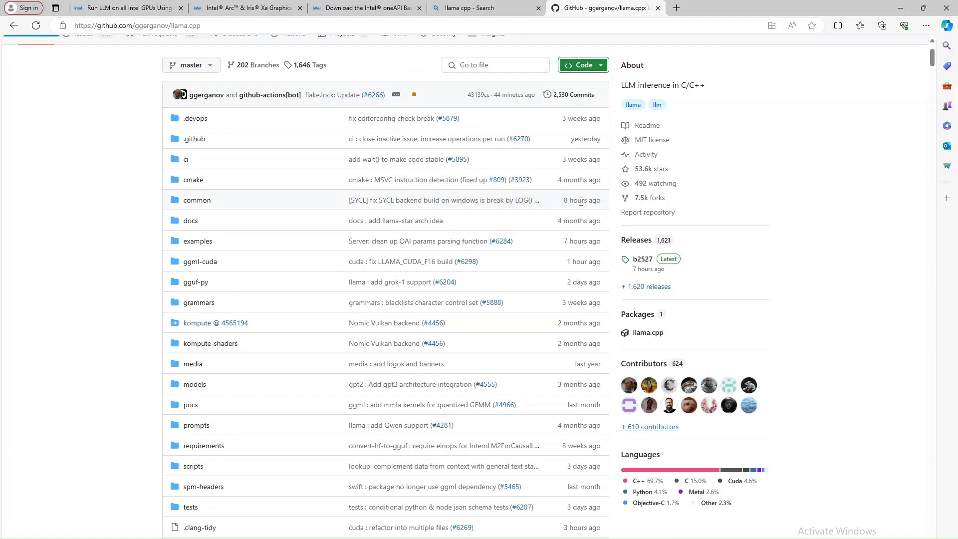
{"action": "left_click", "coordinate": [881, 25]}
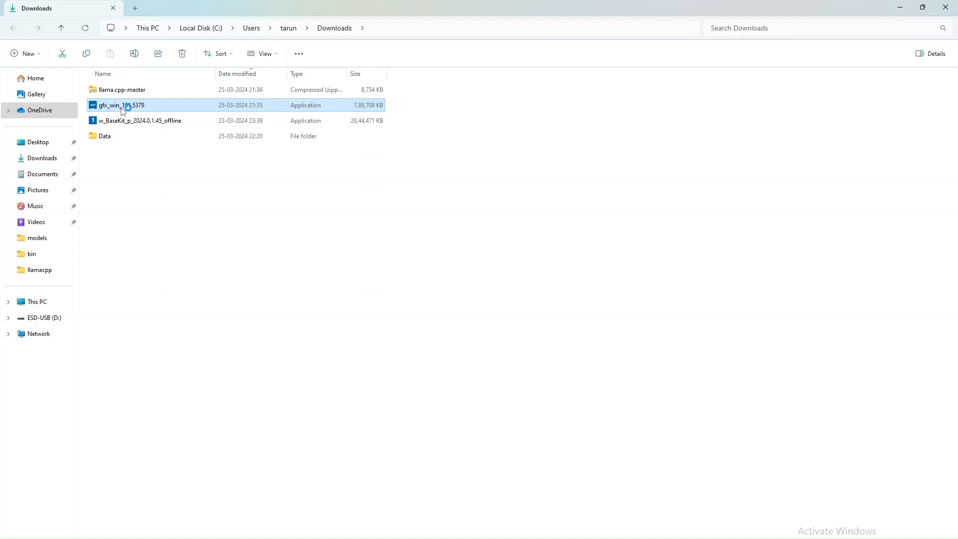
Launch gfx_win_101.5379, agree to the notice and accept the improvement program to begin installing.
{"action": "double_click", "coordinate": [121, 105]}
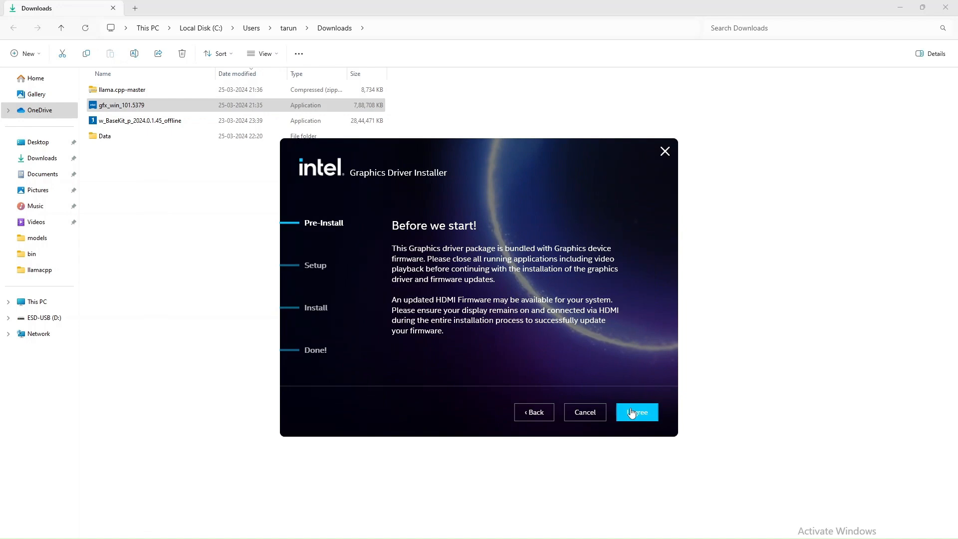
{"action": "left_click", "coordinate": [636, 412]}
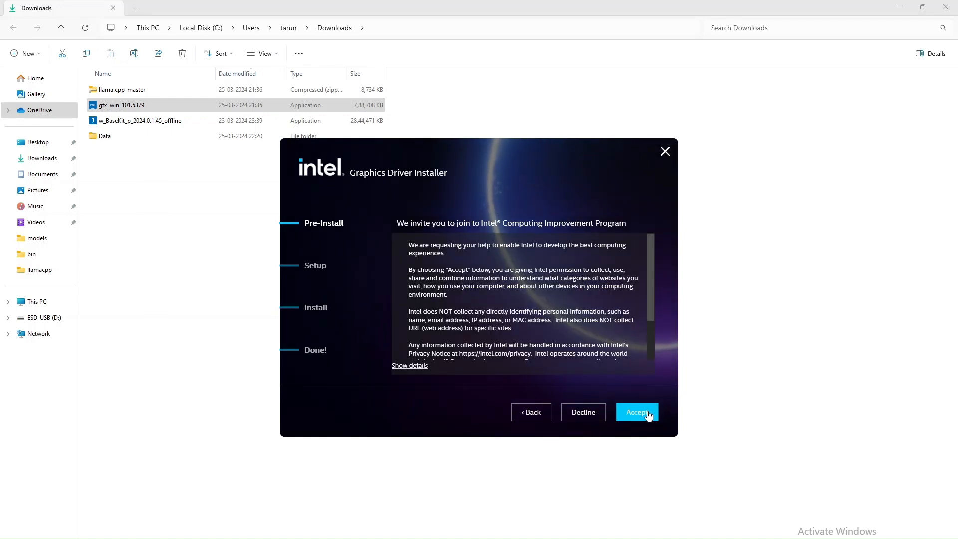
{"action": "left_click", "coordinate": [636, 412]}
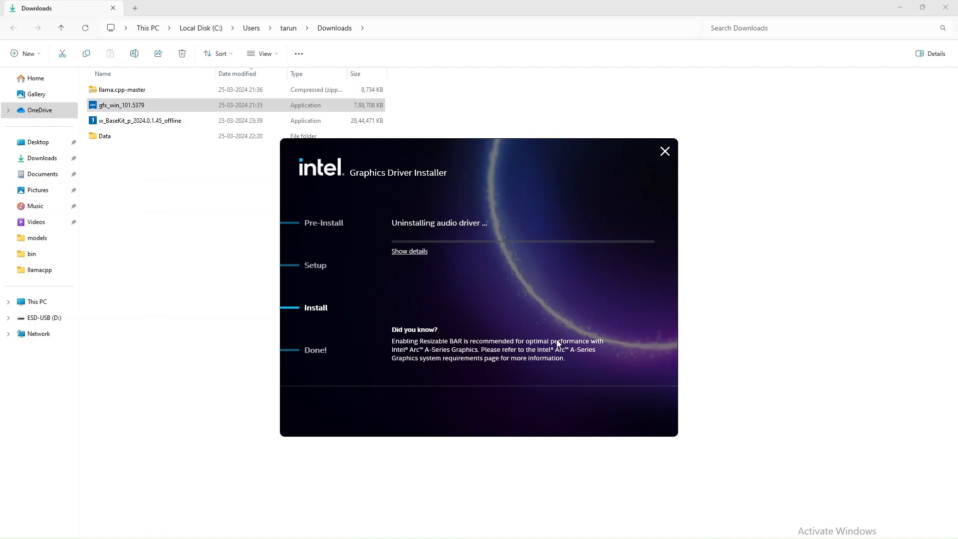
{"action": "mouse_move", "coordinate": [603, 418]}
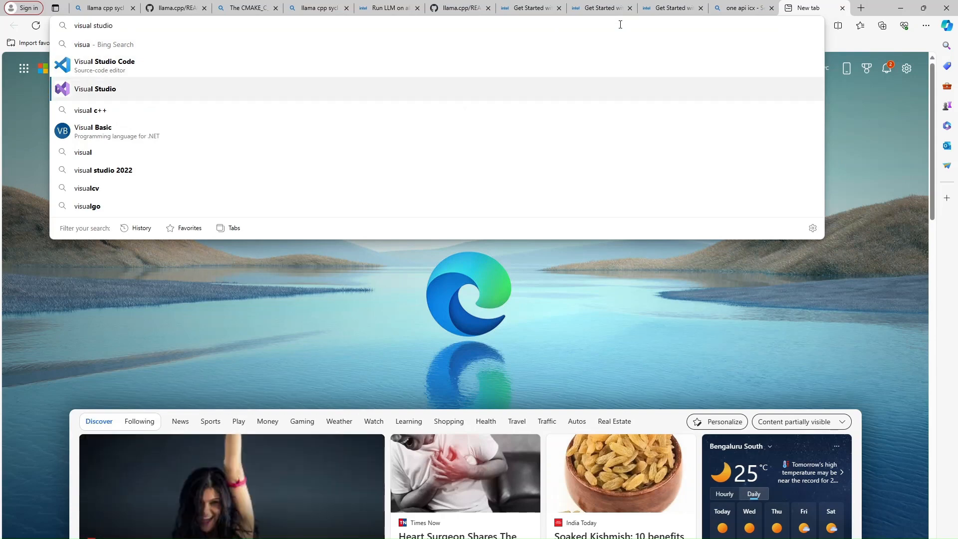
Search for Visual Studio, download VisualStudioSetup.exe and run it from the Downloads flyout.
{"action": "key", "text": "Return"}
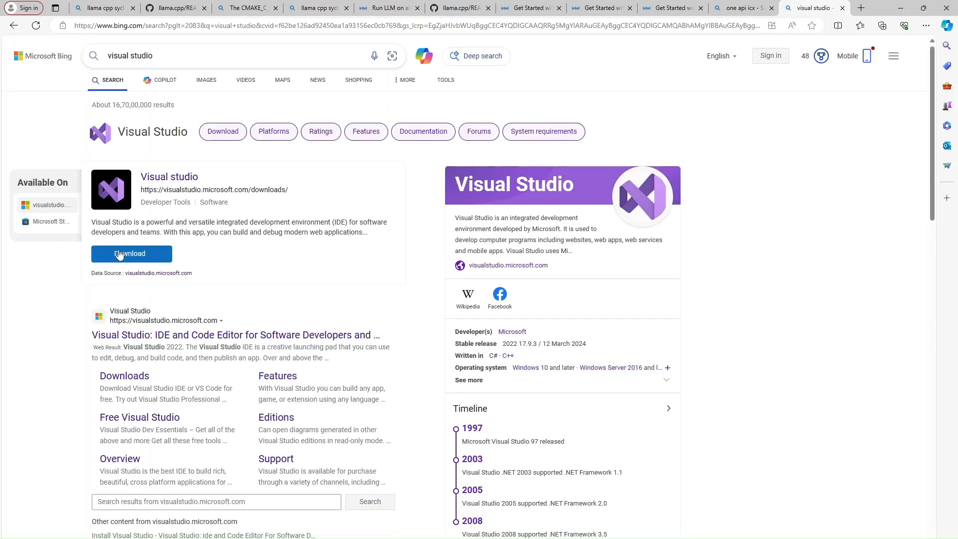
{"action": "left_click", "coordinate": [130, 253]}
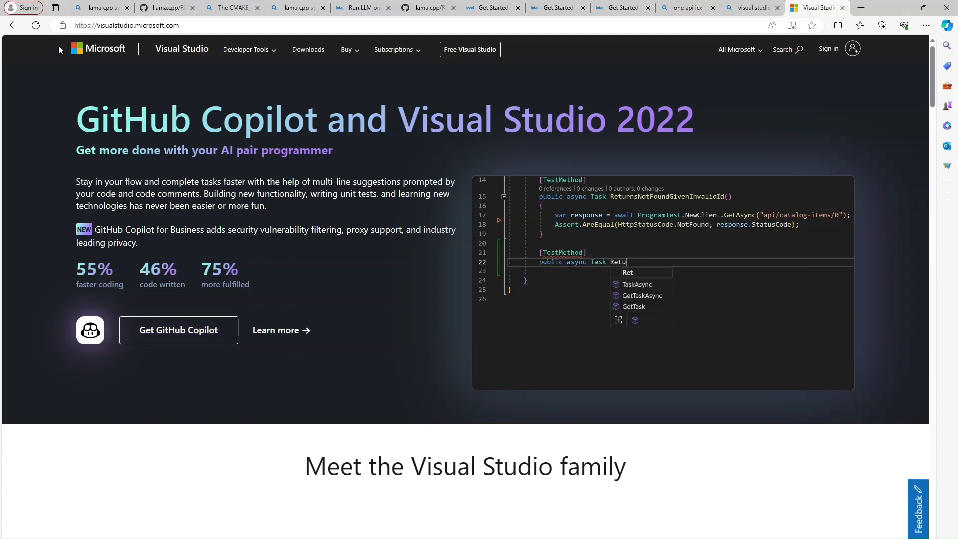
{"action": "scroll", "scroll_direction": "down", "scroll_amount": 3}
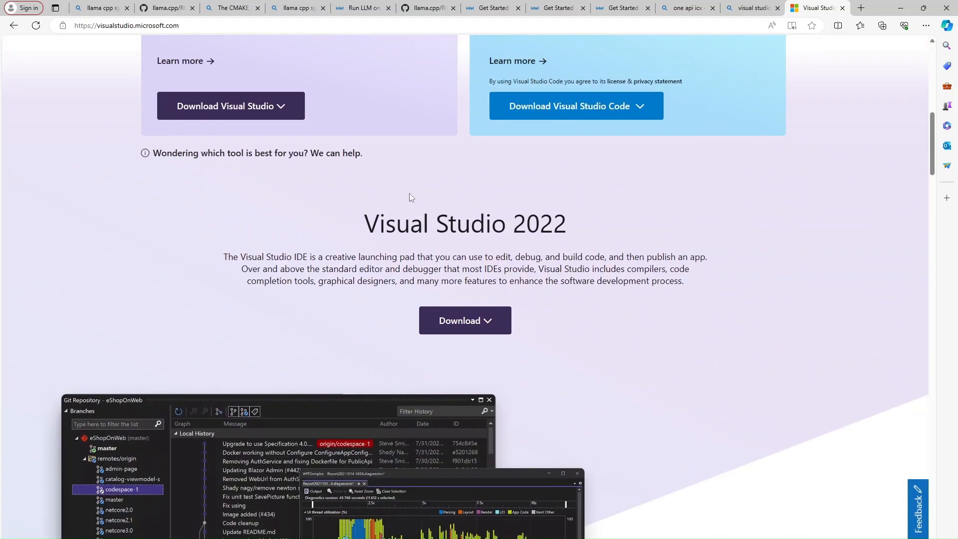
{"action": "scroll", "scroll_direction": "up", "scroll_amount": 3}
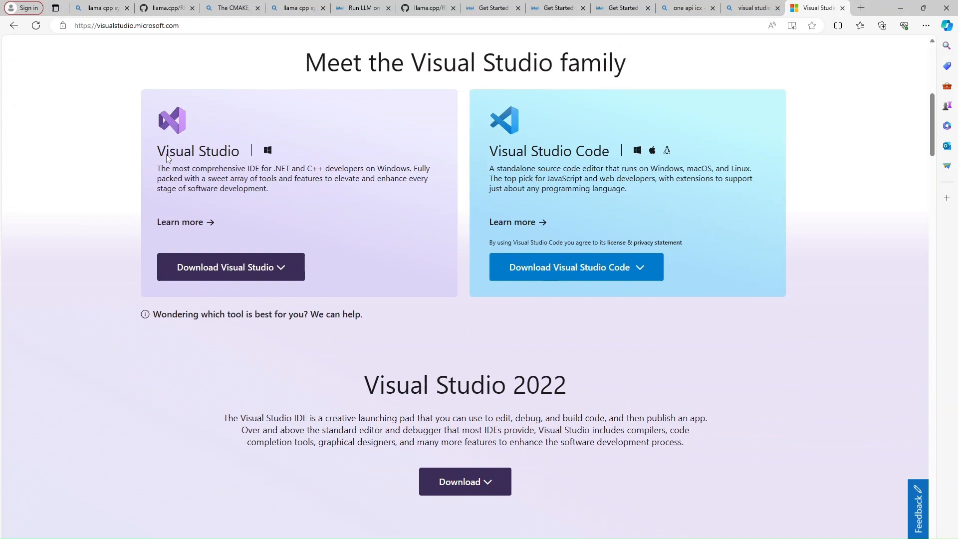
{"action": "left_click", "coordinate": [230, 267]}
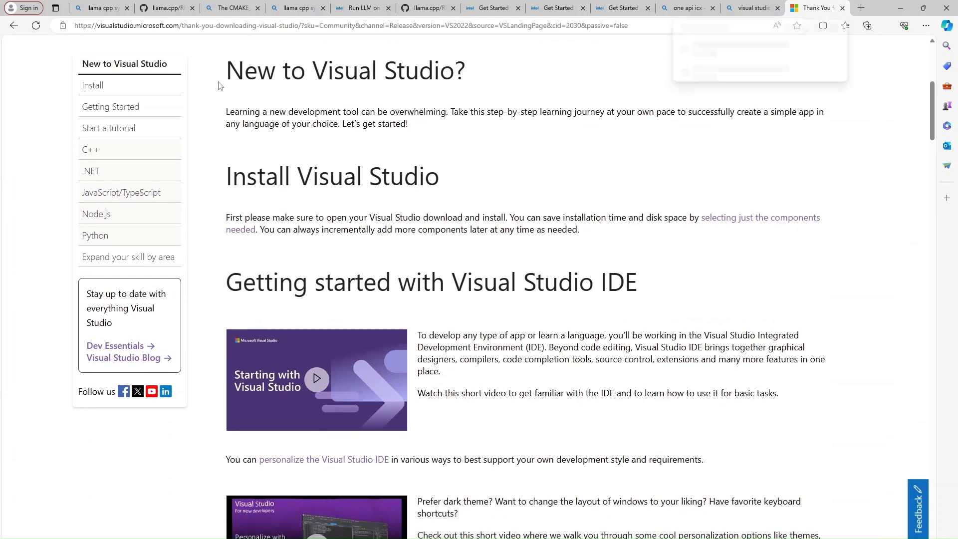
{"action": "left_click", "coordinate": [881, 25]}
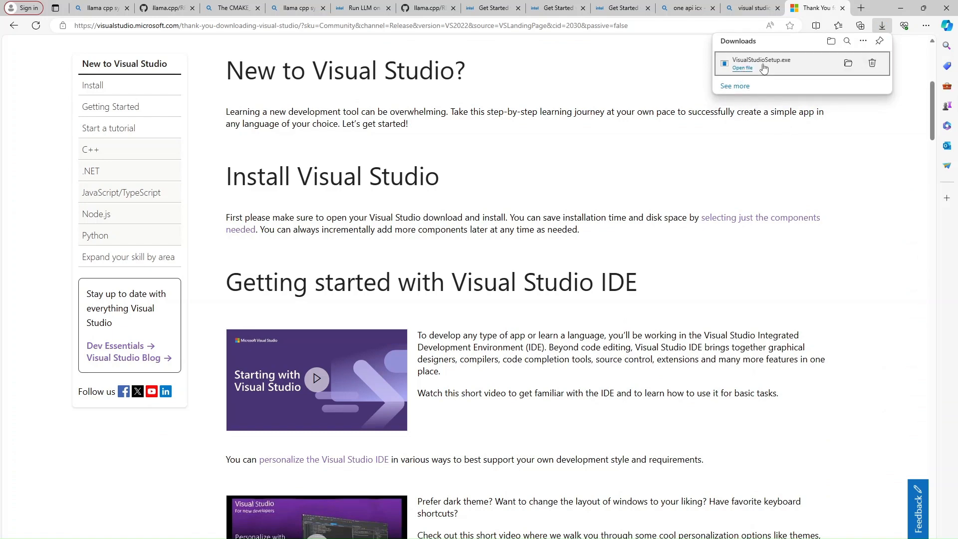
{"action": "left_click", "coordinate": [742, 68]}
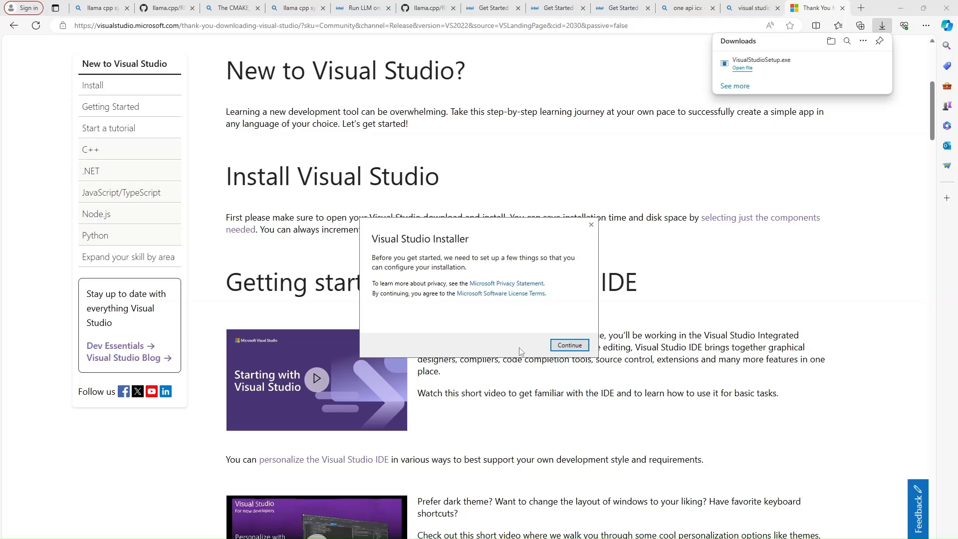
Install Visual Studio Community 2022 with the Desktop development with C++ workload and dismiss the done notice.
{"action": "left_click", "coordinate": [568, 344]}
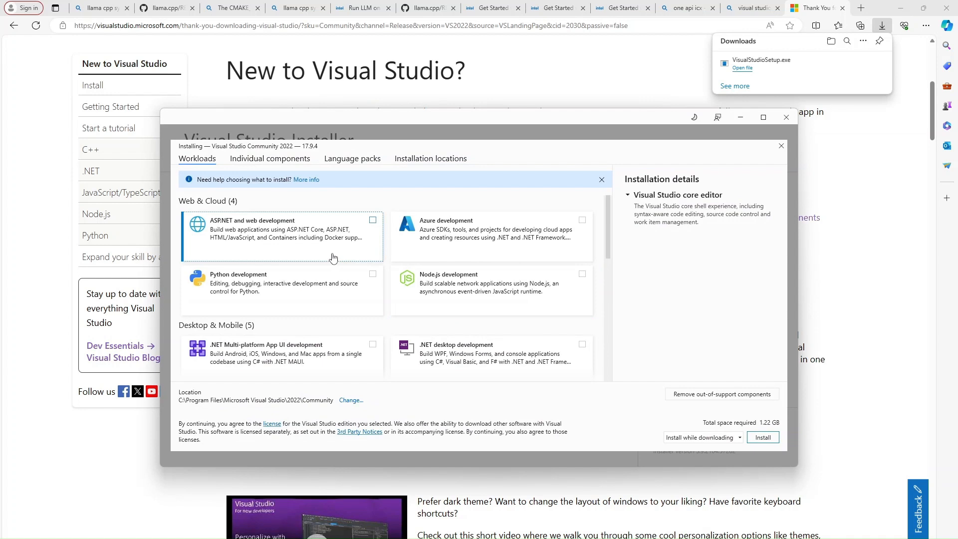
{"action": "scroll", "scroll_direction": "down", "scroll_amount": 3}
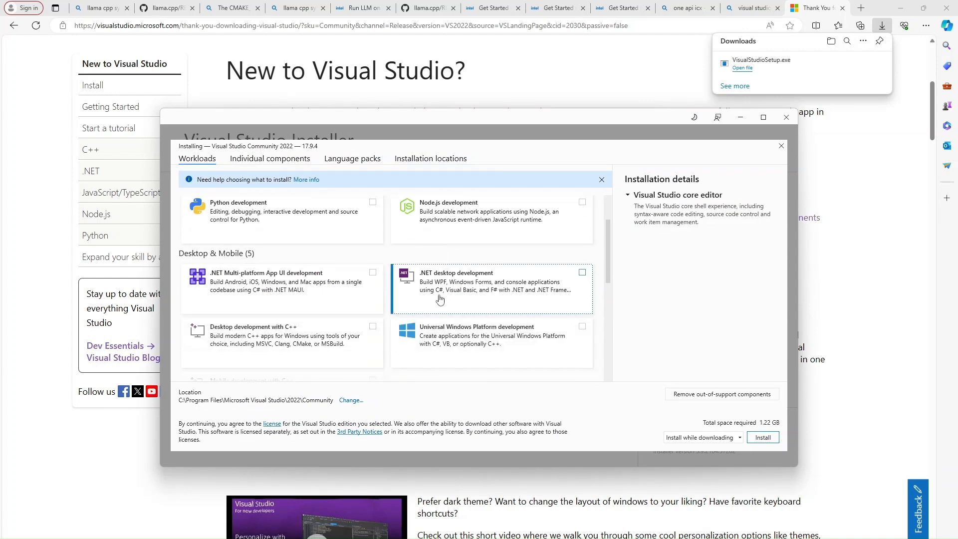
{"action": "scroll", "scroll_direction": "down", "scroll_amount": 3}
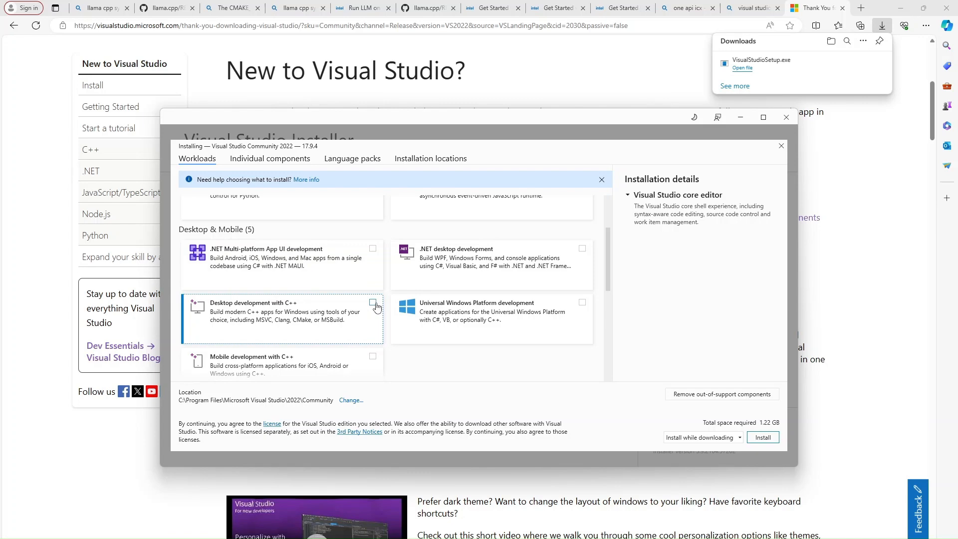
{"action": "left_click", "coordinate": [373, 303]}
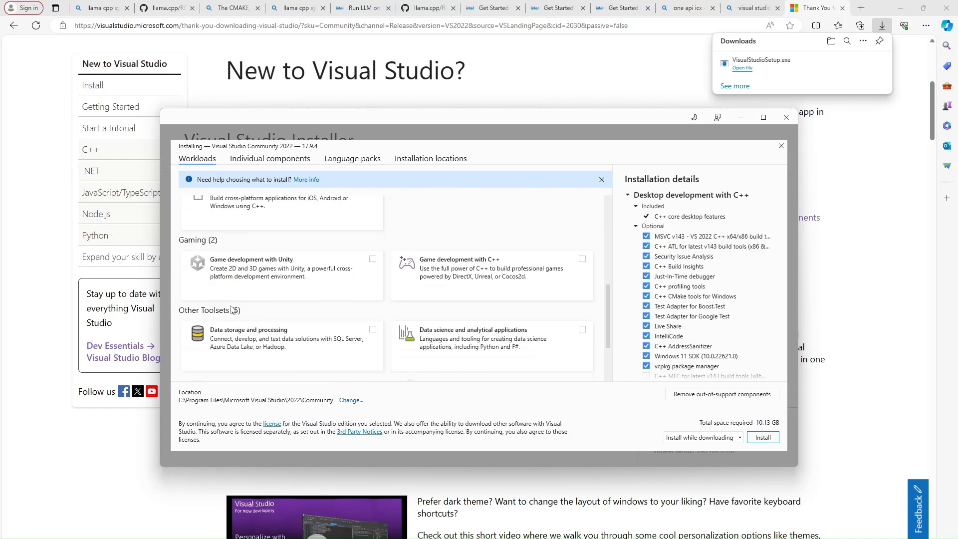
{"action": "scroll", "scroll_direction": "down", "scroll_amount": 3}
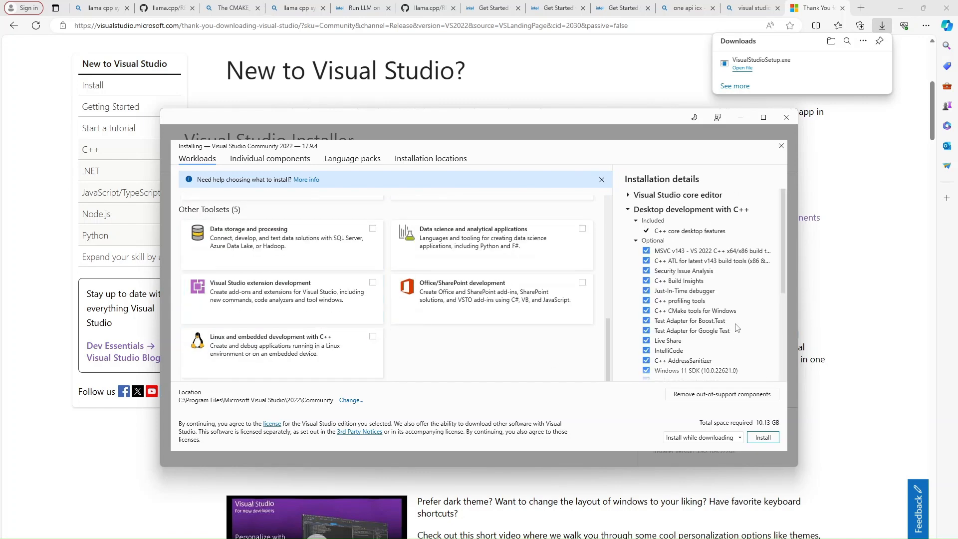
{"action": "scroll", "scroll_direction": "down", "scroll_amount": 3}
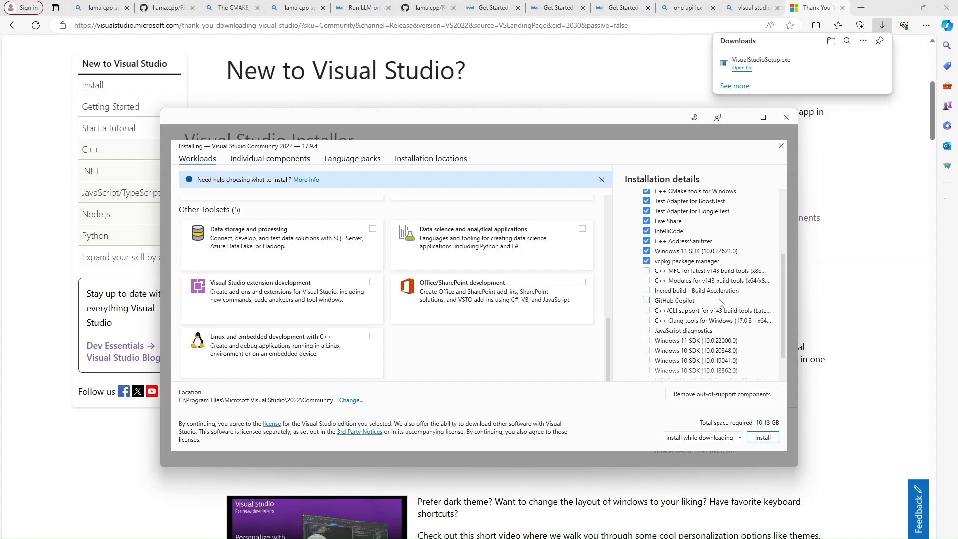
{"action": "left_click", "coordinate": [763, 437]}
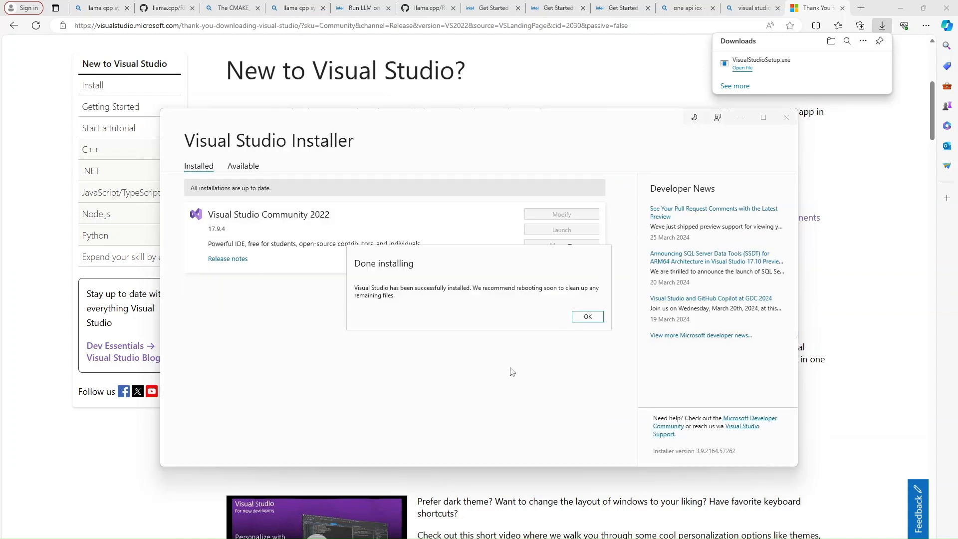
{"action": "left_click", "coordinate": [585, 316]}
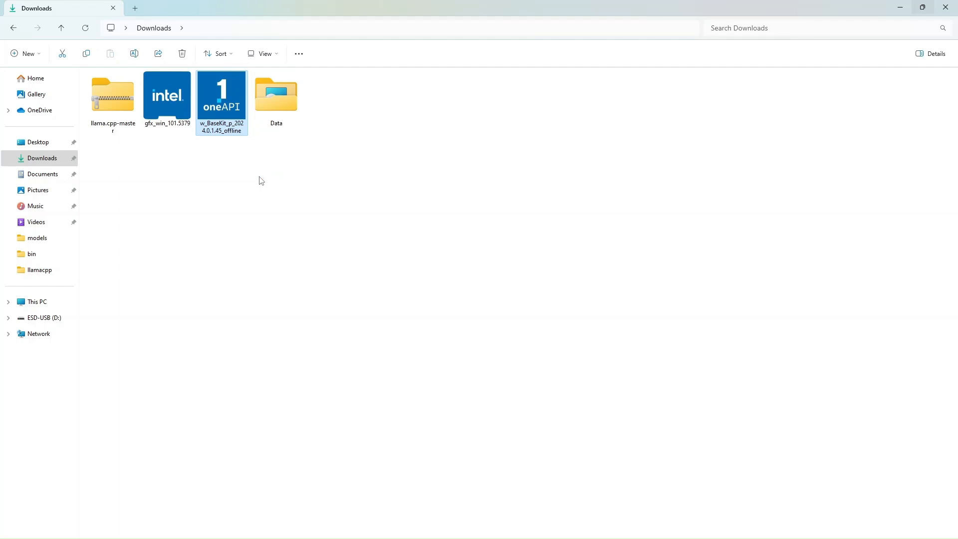
Launch the w_BaseKit offline installer, let it reach the Summary screen, then close it.
{"action": "double_click", "coordinate": [221, 95]}
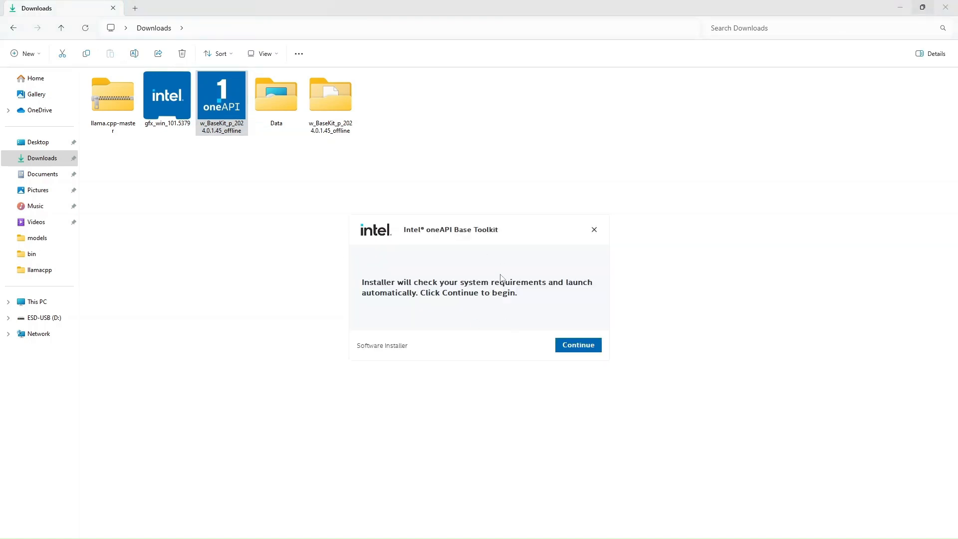
{"action": "left_click", "coordinate": [576, 345]}
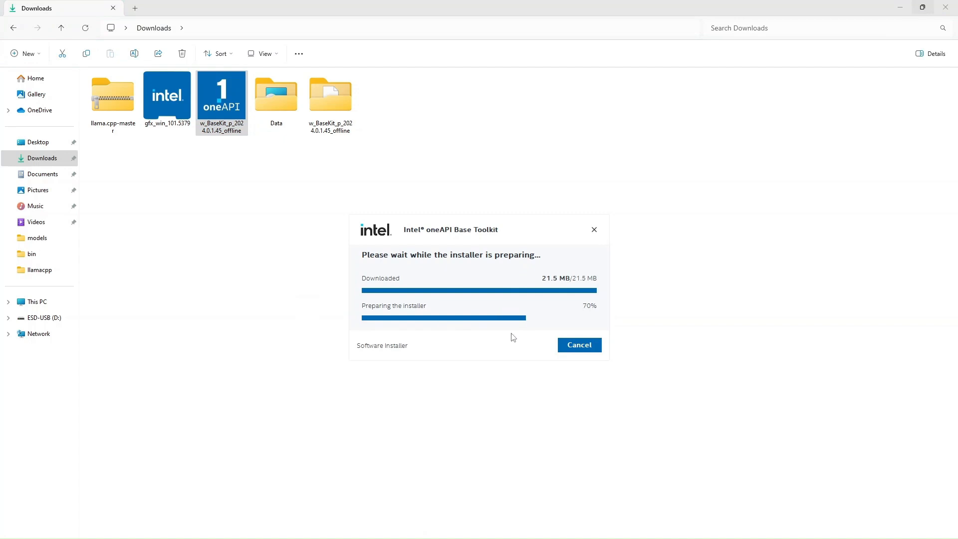
{"action": "left_click", "coordinate": [578, 344]}
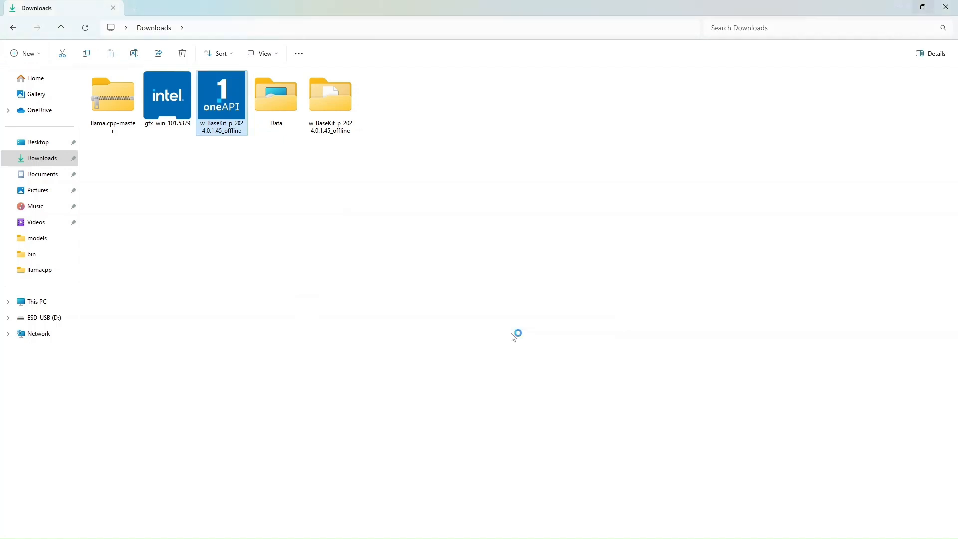
{"action": "double_click", "coordinate": [222, 98]}
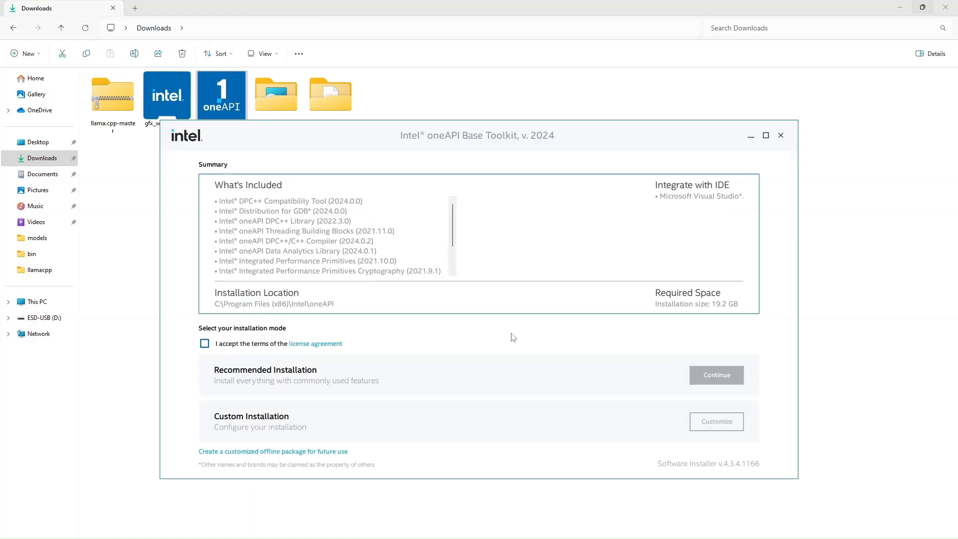
{"action": "left_click", "coordinate": [780, 135]}
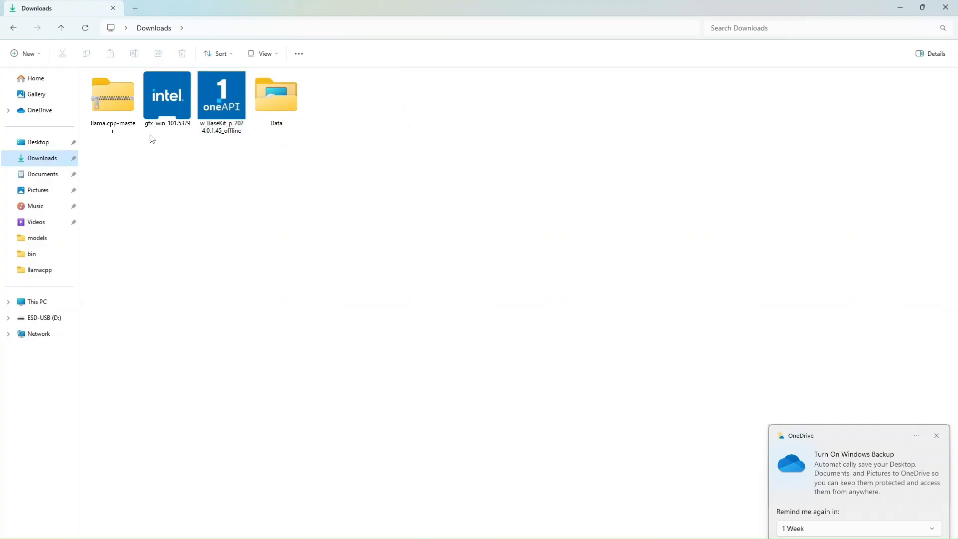
Extract llama.cpp-master.zip into its own folder in Downloads via Extract All.
{"action": "right_click", "coordinate": [113, 95]}
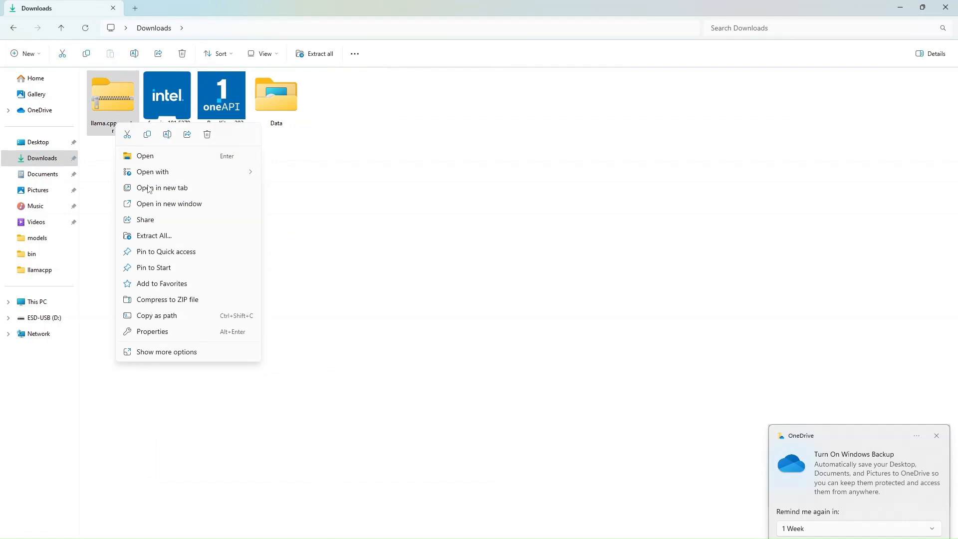
{"action": "left_click", "coordinate": [154, 235]}
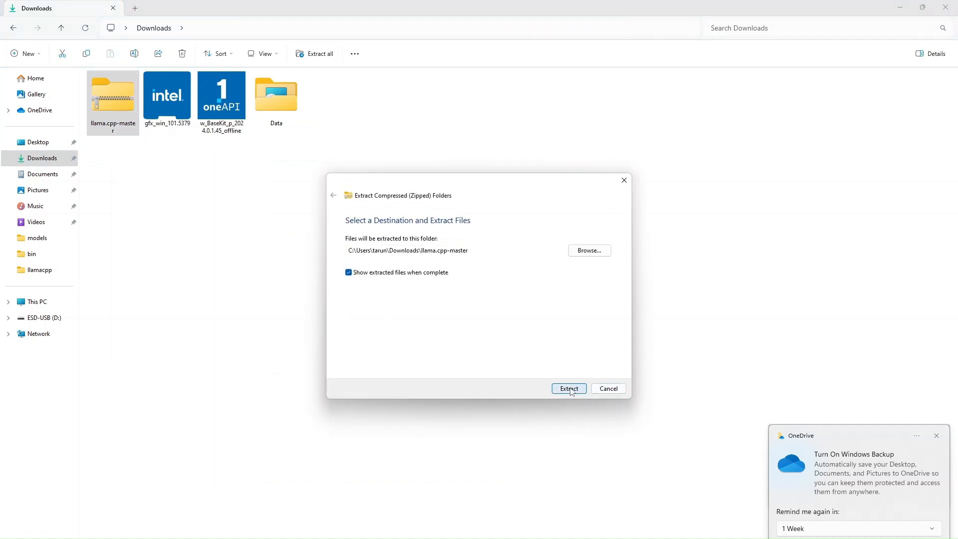
{"action": "left_click", "coordinate": [568, 388]}
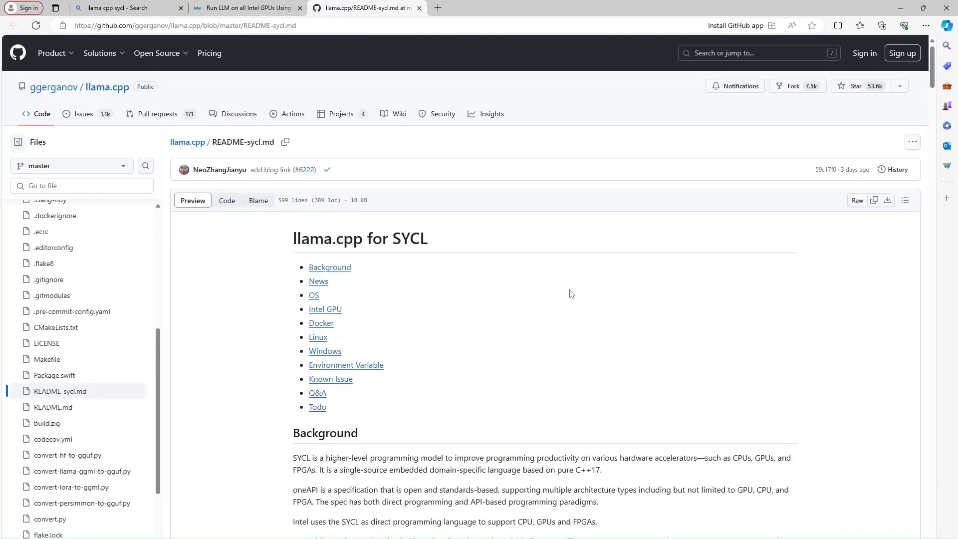
Scroll through the News and OS sections of llama.cpp's README-sycl.md on GitHub.
{"action": "scroll", "scroll_direction": "down", "scroll_amount": 3}
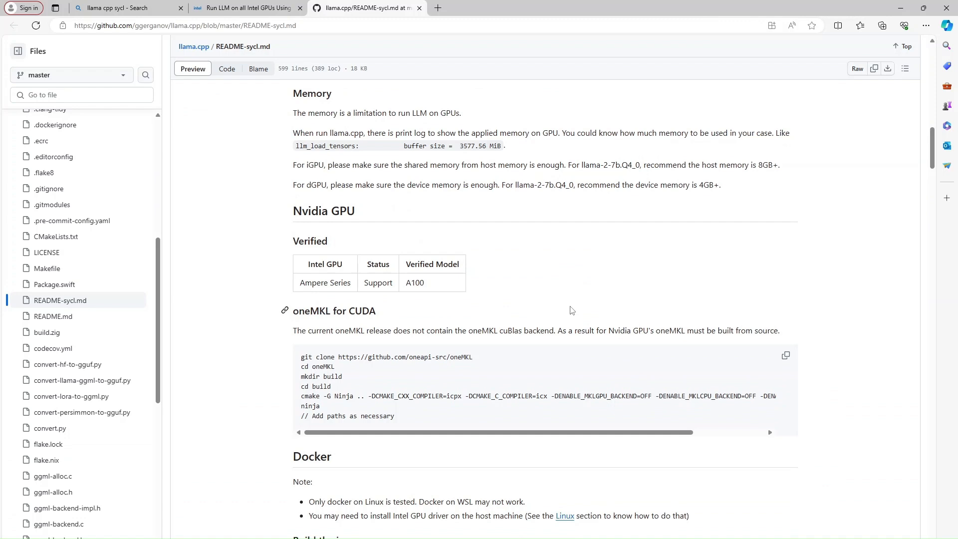
{"action": "scroll", "scroll_direction": "up", "scroll_amount": 3}
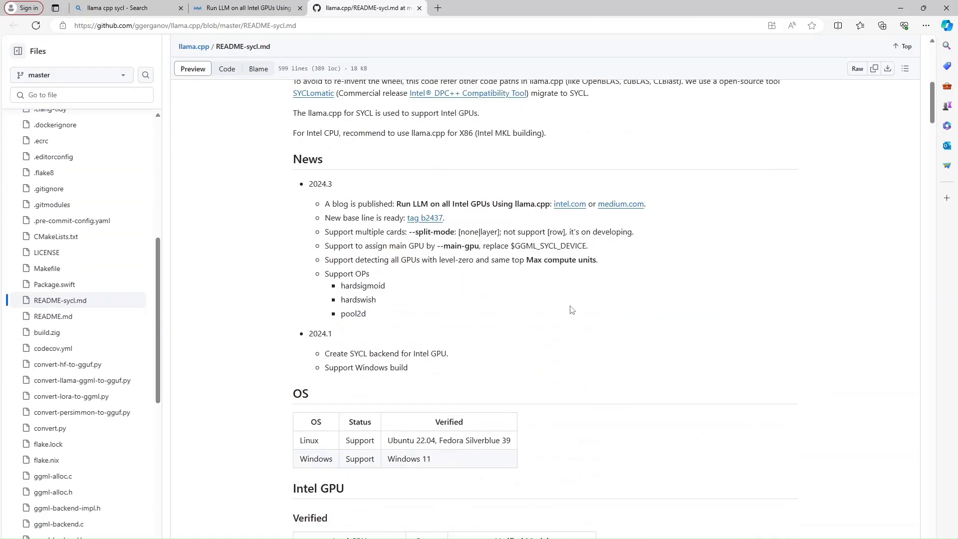
{"action": "scroll", "scroll_direction": "down", "scroll_amount": 3}
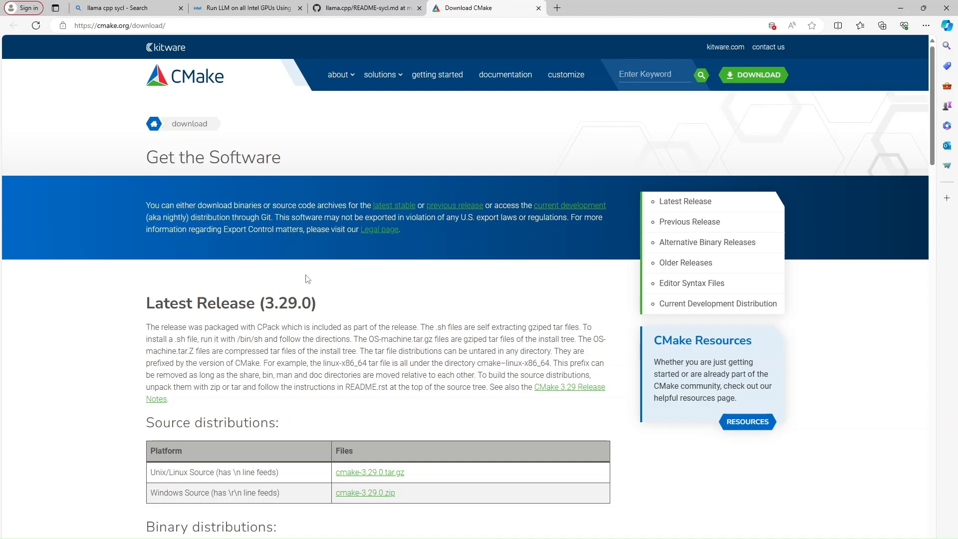
Download cmake-3.29.0-windows-x86_64.msi and launch its setup wizard past the welcome page.
{"action": "scroll", "scroll_direction": "down", "scroll_amount": 3}
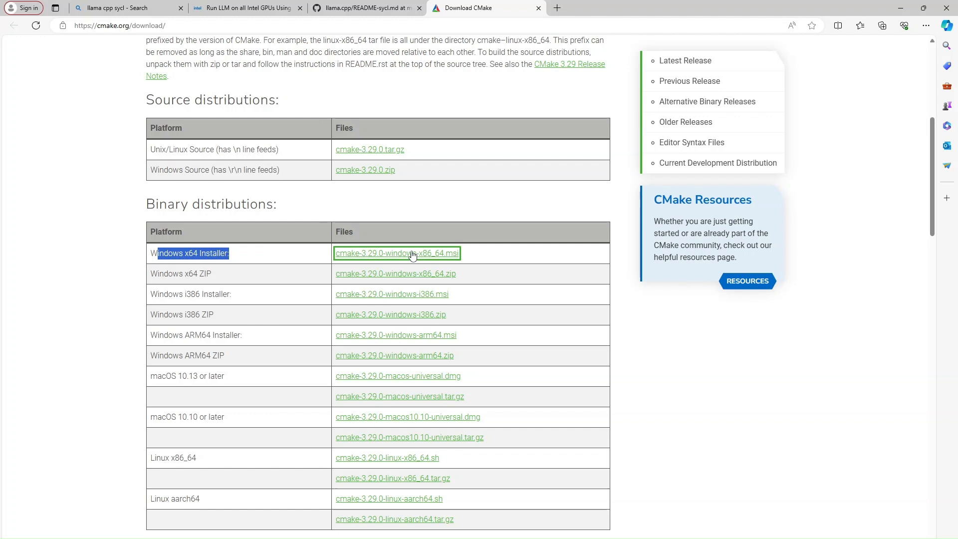
{"action": "left_click", "coordinate": [396, 252]}
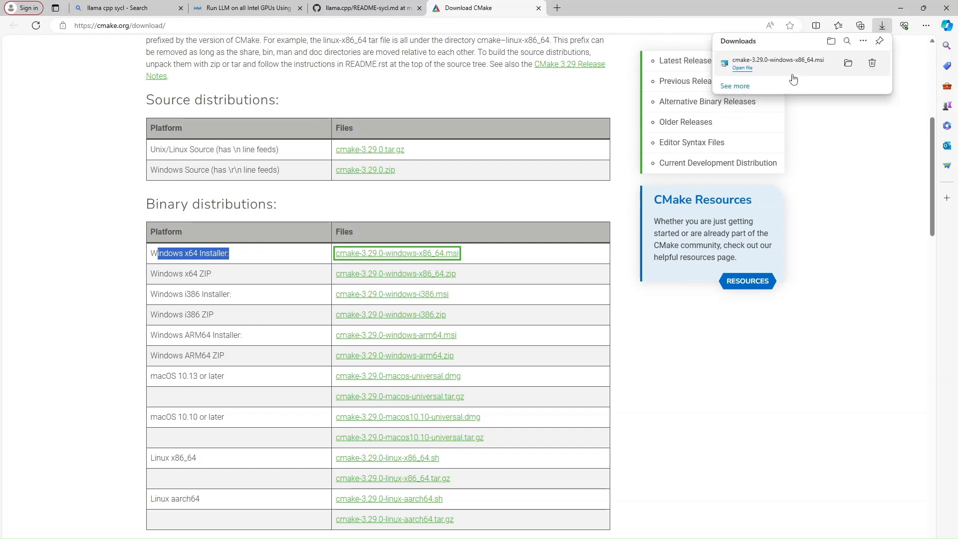
{"action": "left_click", "coordinate": [742, 68]}
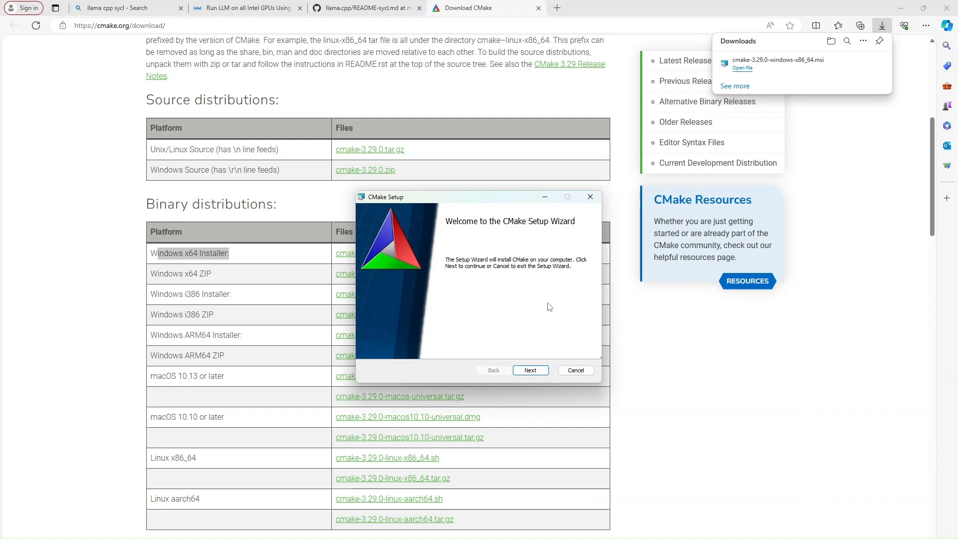
{"action": "left_click", "coordinate": [530, 370]}
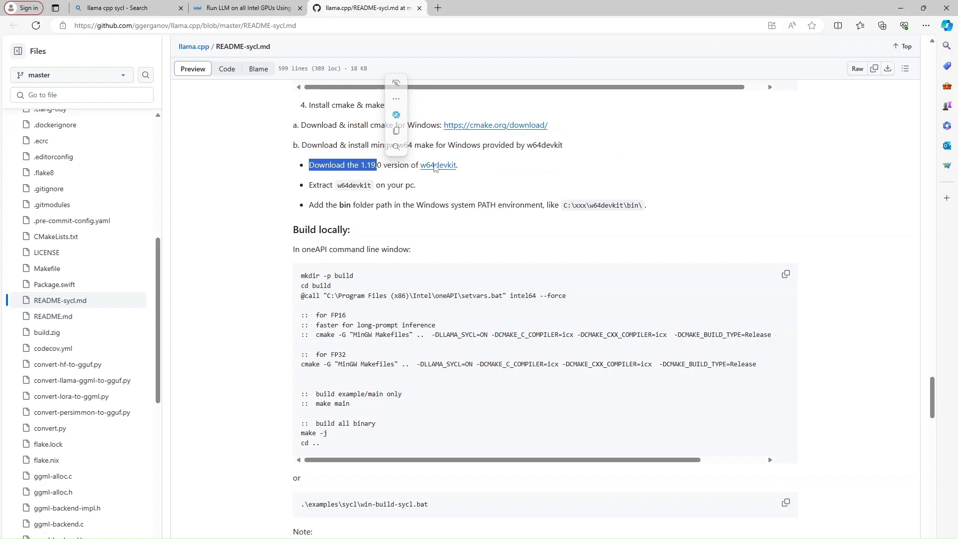
Download the w64devkit-1.19.0.zip release linked from README-sycl.md.
{"action": "right_click", "coordinate": [437, 165]}
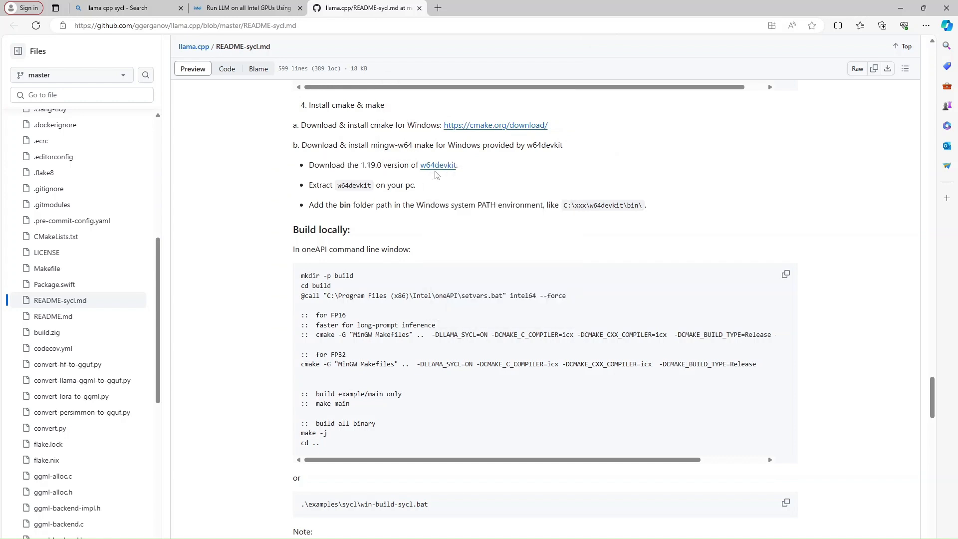
{"action": "left_click", "coordinate": [439, 165]}
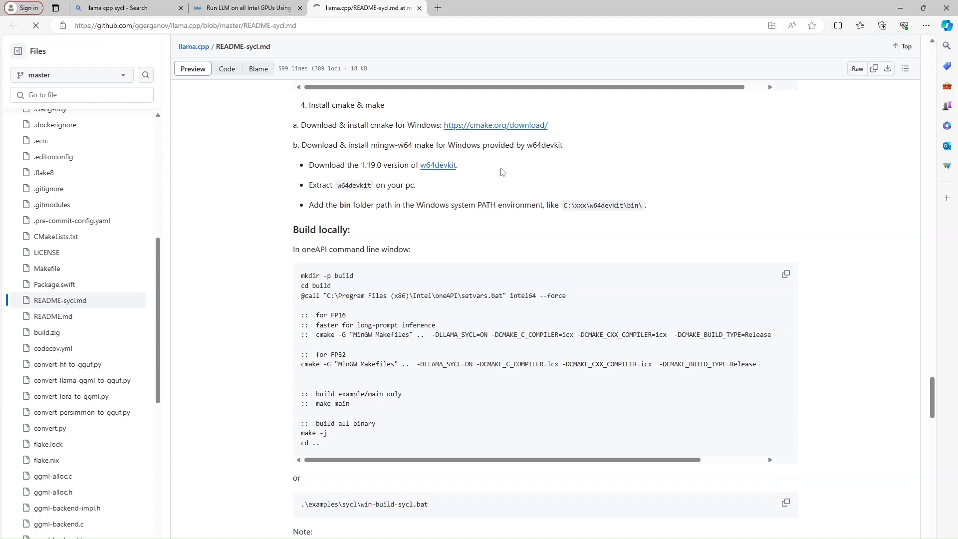
{"action": "left_click", "coordinate": [882, 25]}
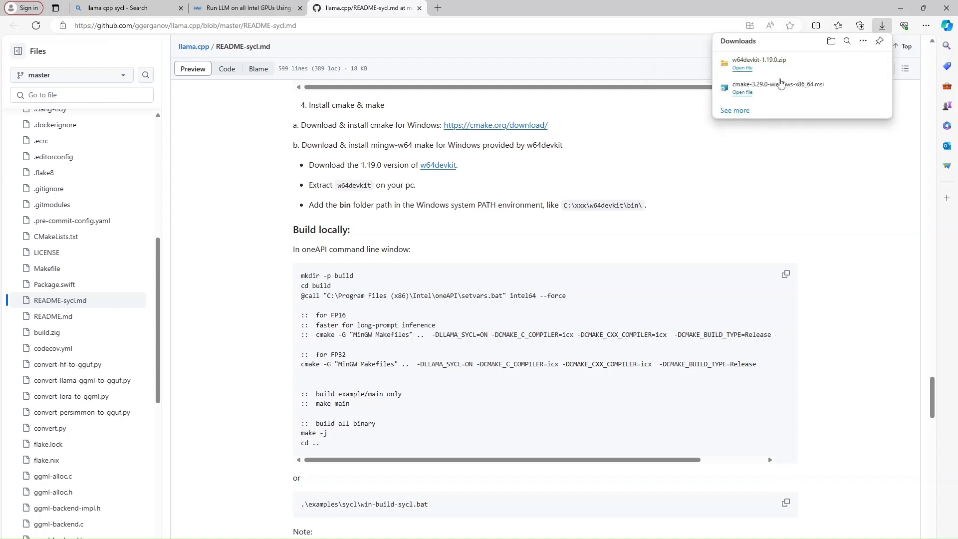
{"action": "mouse_move", "coordinate": [847, 63]}
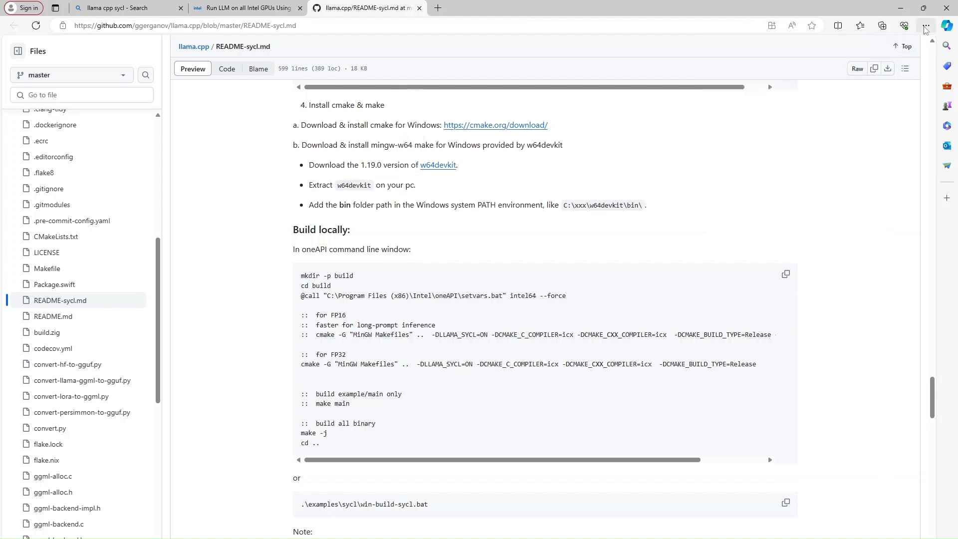
Extract w64devkit-1.19.0.zip into a w64devkit-1.19.0 folder in Downloads.
{"action": "left_click", "coordinate": [925, 26]}
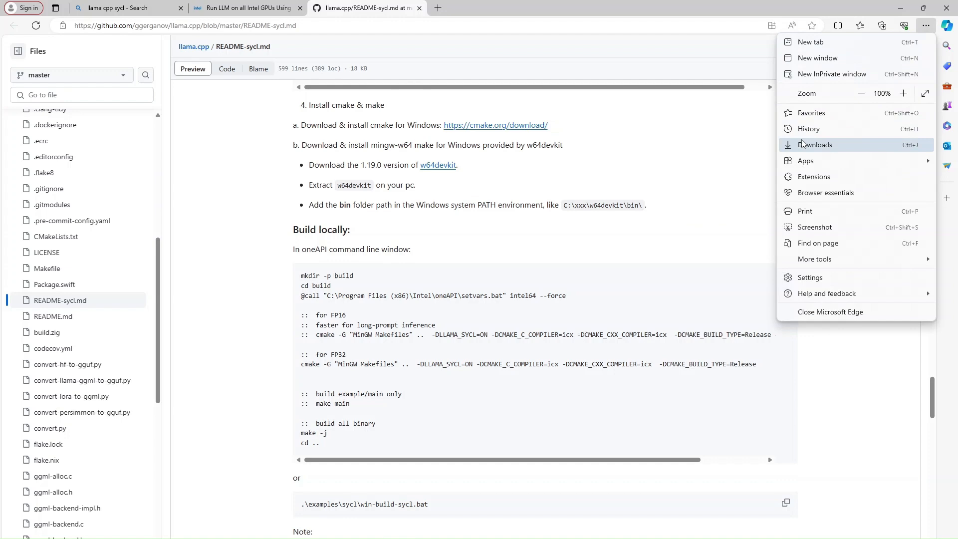
{"action": "left_click", "coordinate": [815, 145]}
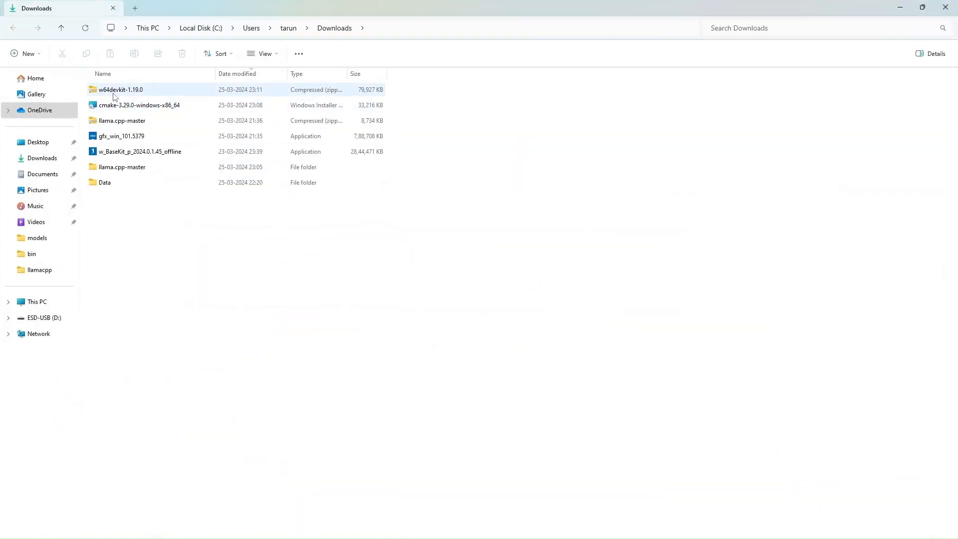
{"action": "left_click", "coordinate": [315, 53]}
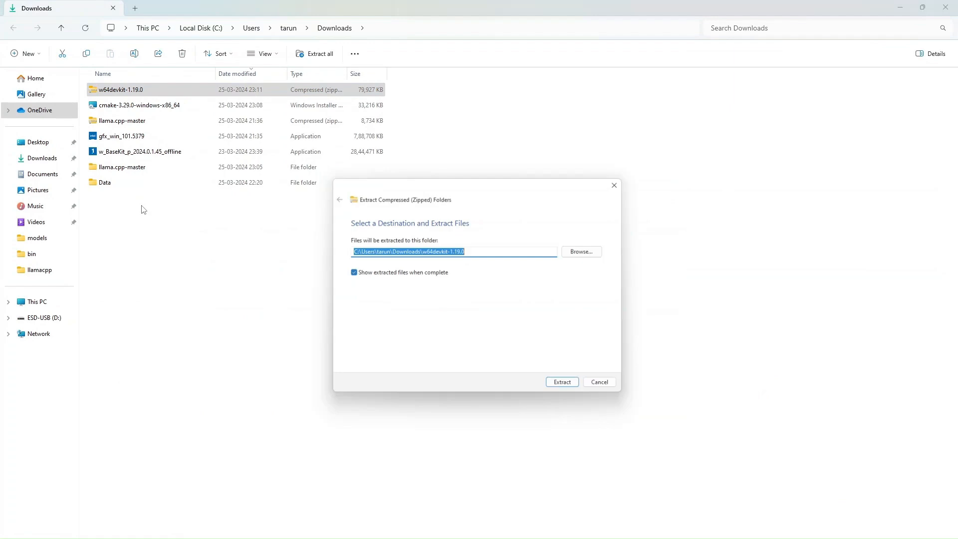
{"action": "left_click", "coordinate": [560, 382]}
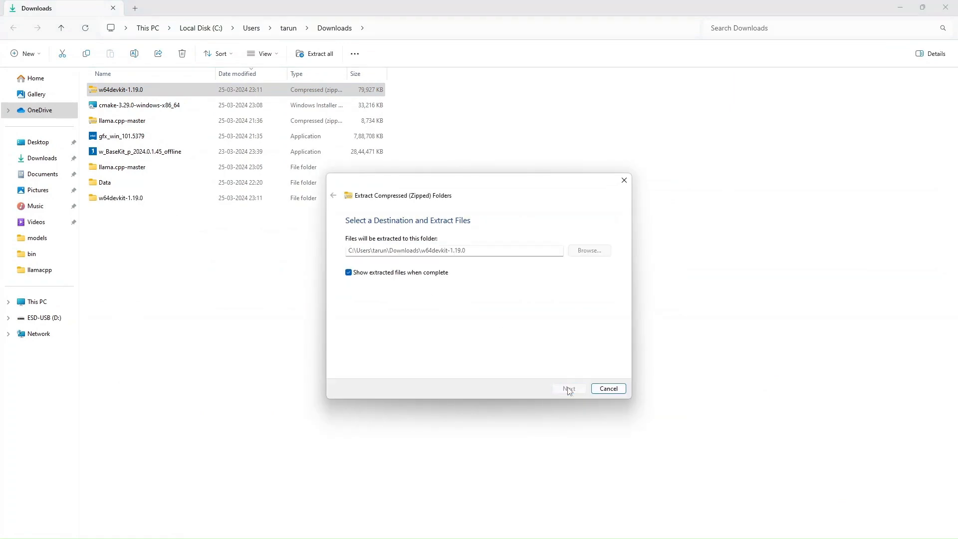
{"action": "left_click", "coordinate": [568, 388]}
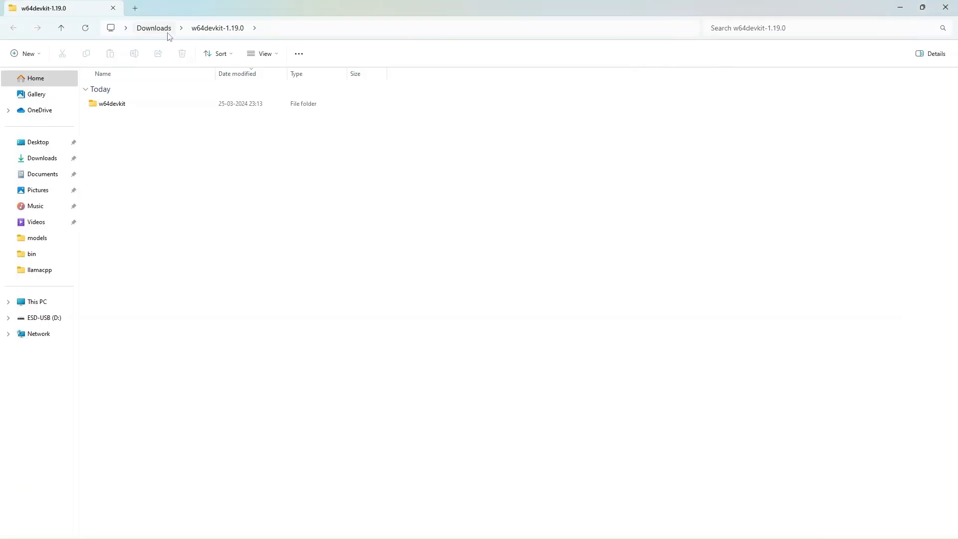
Browse into w64devkit-1.19.0\w64devkit\bin with its gcc compiler tools.
{"action": "left_click", "coordinate": [153, 28]}
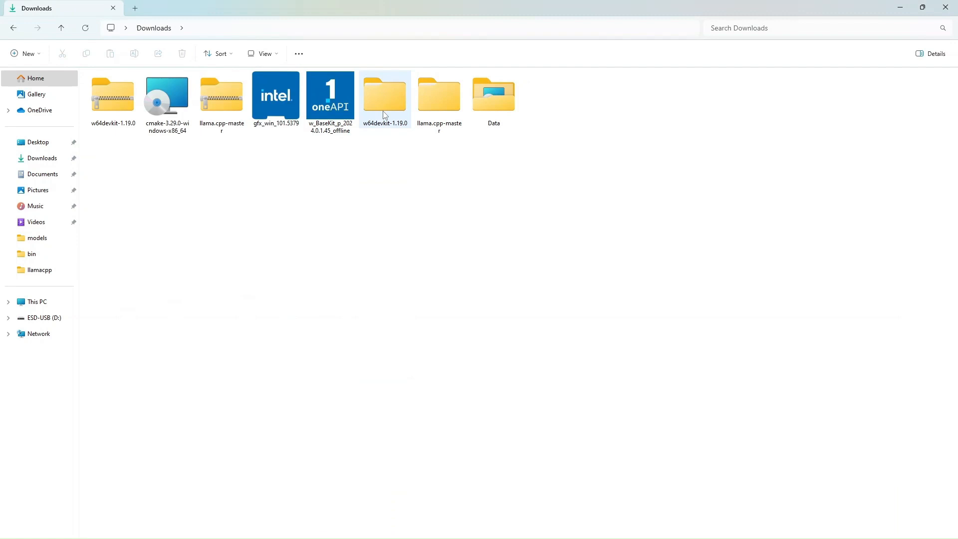
{"action": "double_click", "coordinate": [385, 95]}
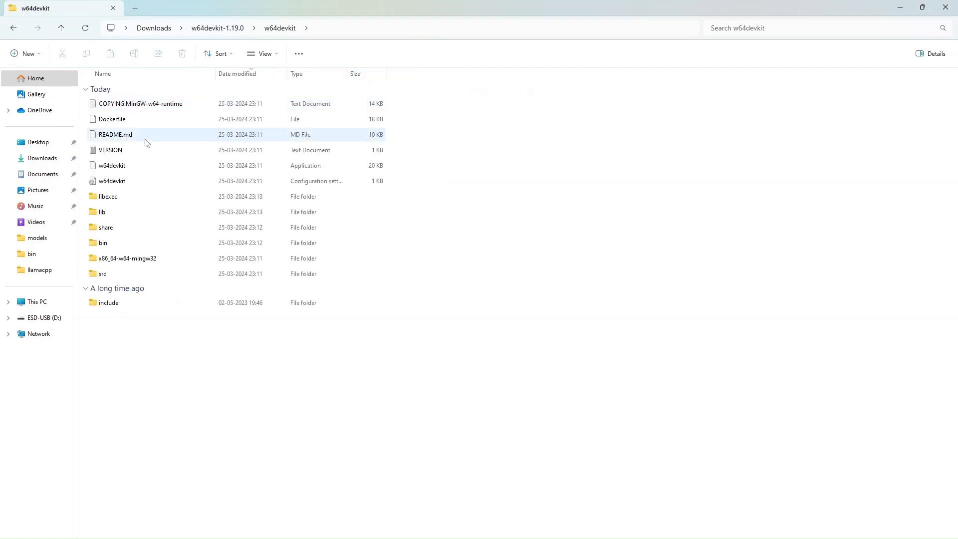
{"action": "double_click", "coordinate": [103, 243]}
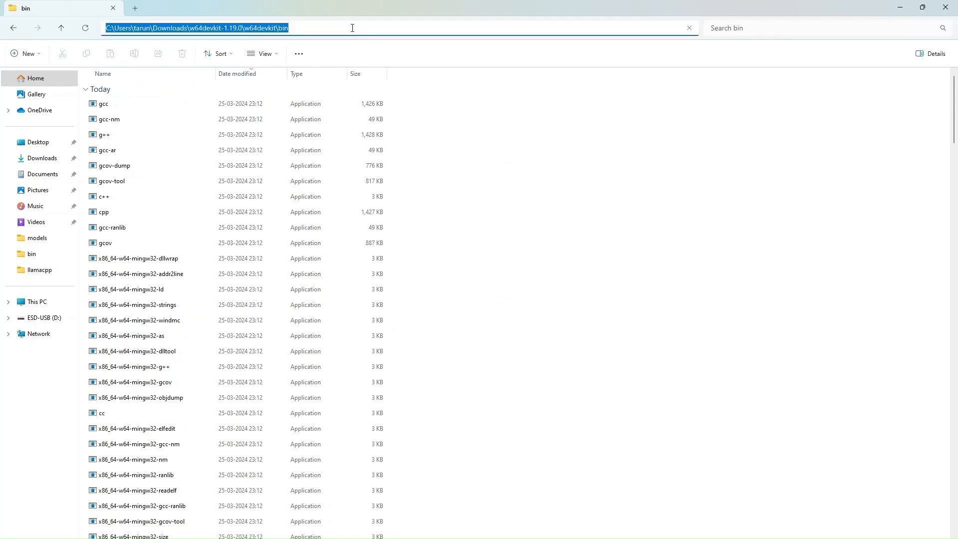
Copy the bin folder path and reach the Environment Variables list via a search for 'envir'.
{"action": "right_click", "coordinate": [196, 28]}
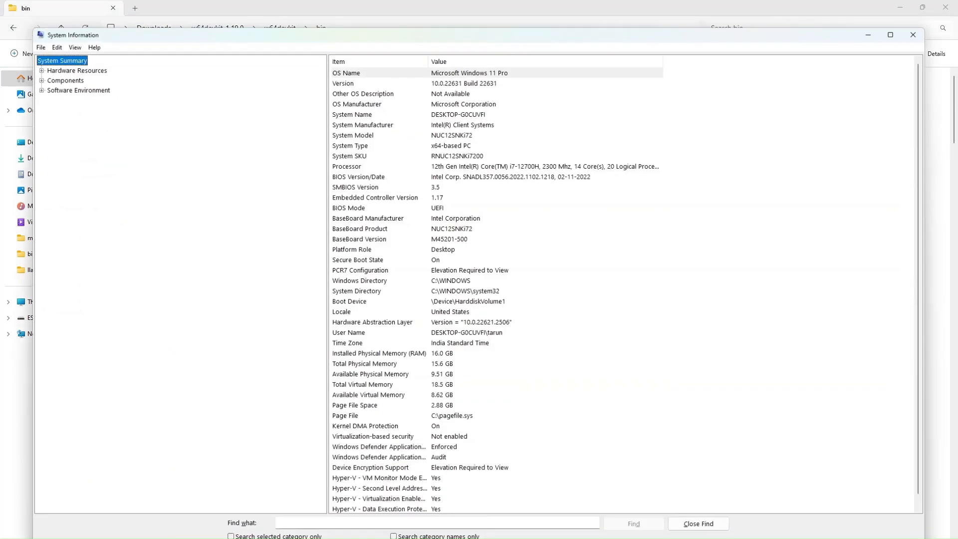
{"action": "left_click", "coordinate": [913, 35]}
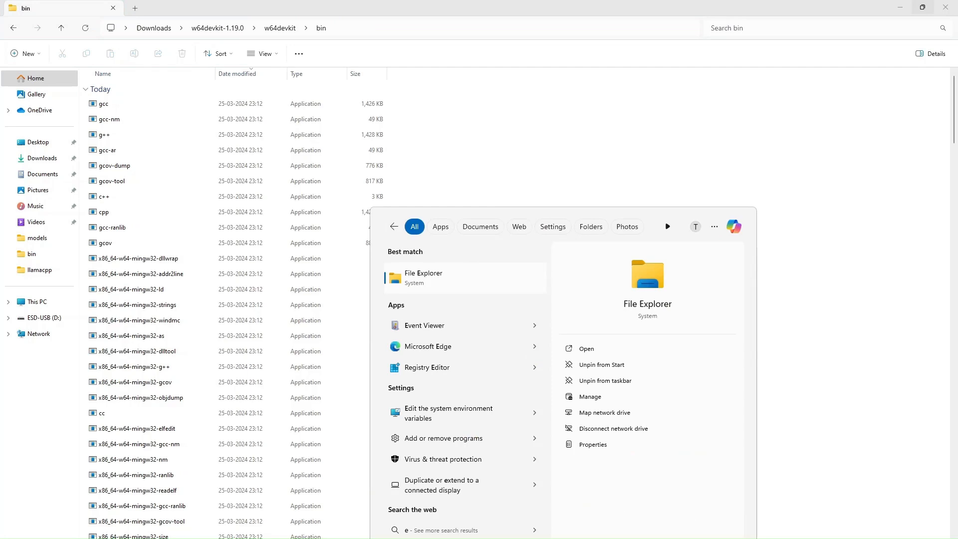
{"action": "type", "text": "envir"}
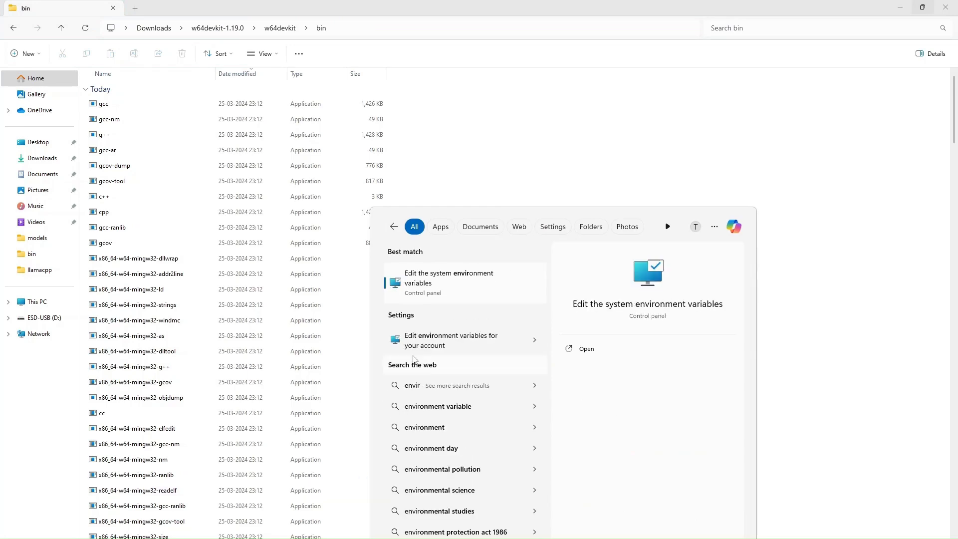
{"action": "left_click", "coordinate": [449, 277]}
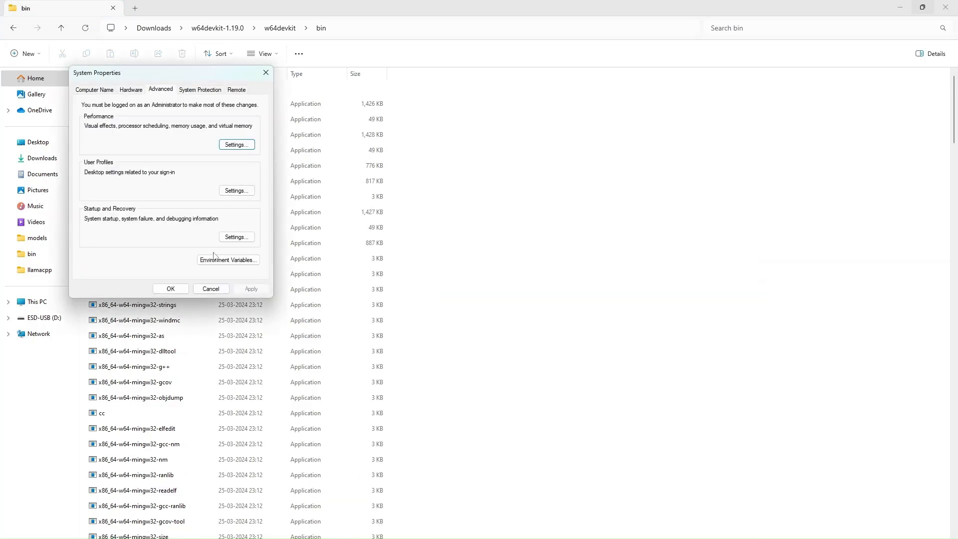
{"action": "left_click", "coordinate": [228, 259]}
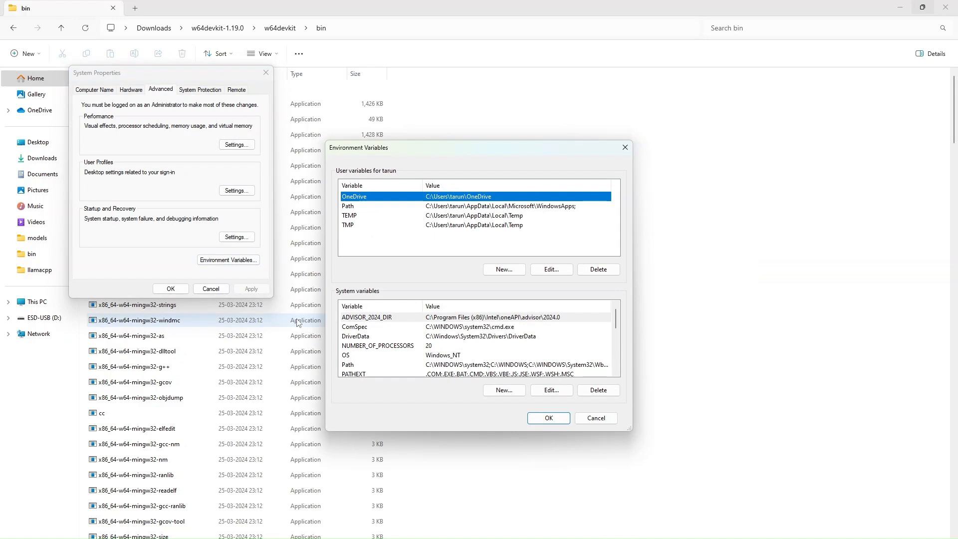
{"action": "mouse_move", "coordinate": [356, 321]}
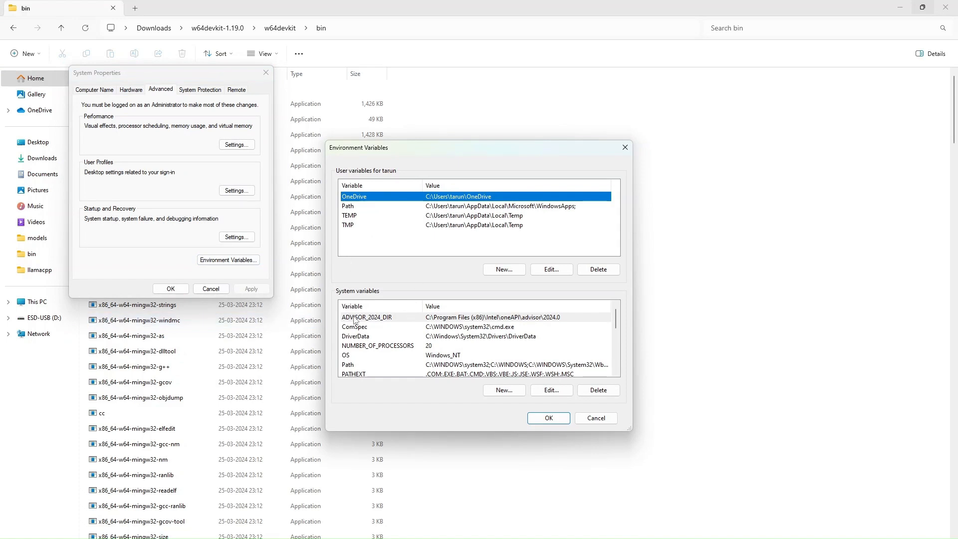
Add the w64devkit bin folder as a new entry in the system Path variable and confirm.
{"action": "left_click", "coordinate": [348, 364]}
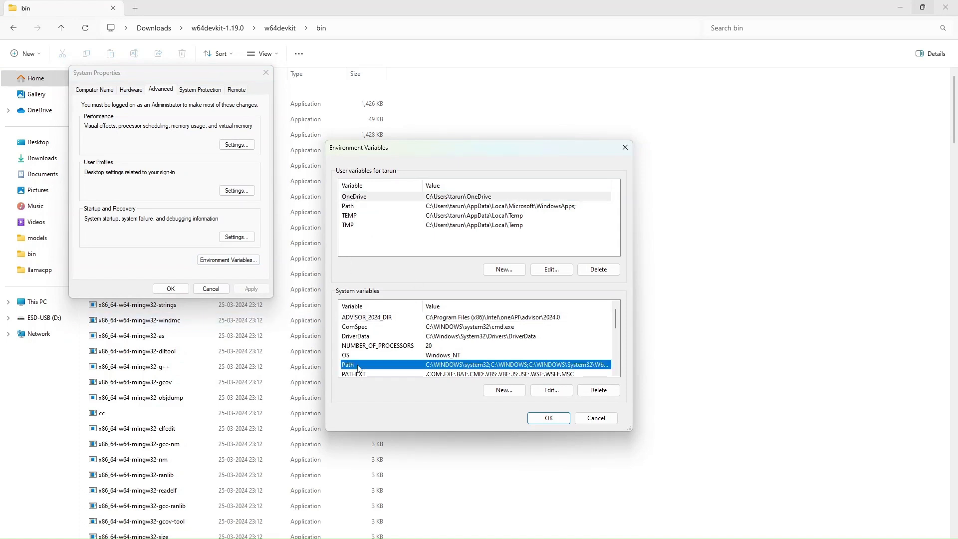
{"action": "left_click", "coordinate": [551, 391]}
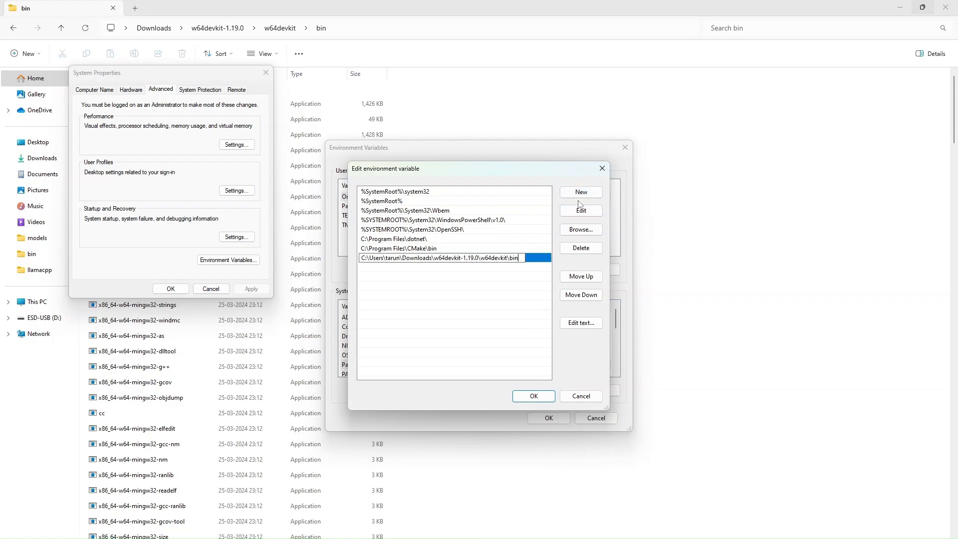
{"action": "left_click", "coordinate": [533, 397]}
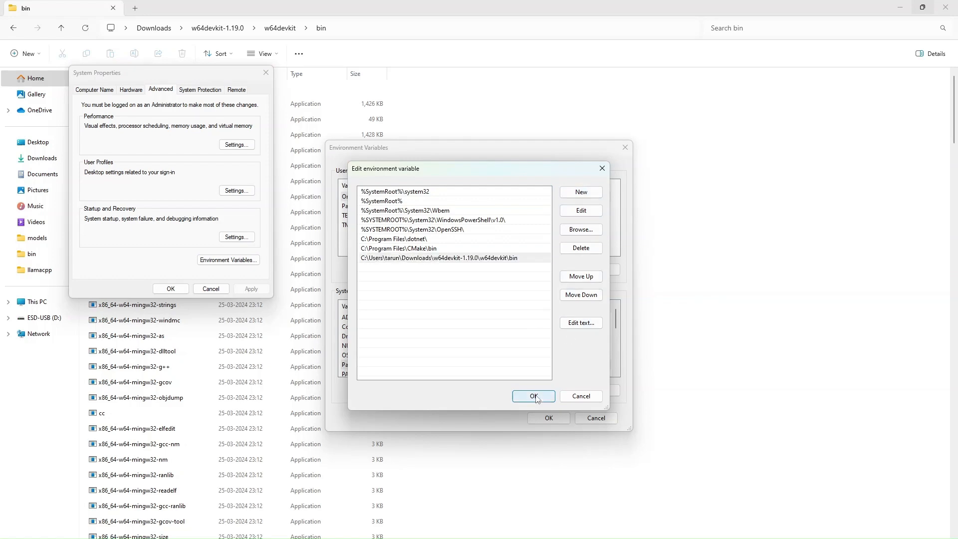
{"action": "left_click", "coordinate": [533, 396]}
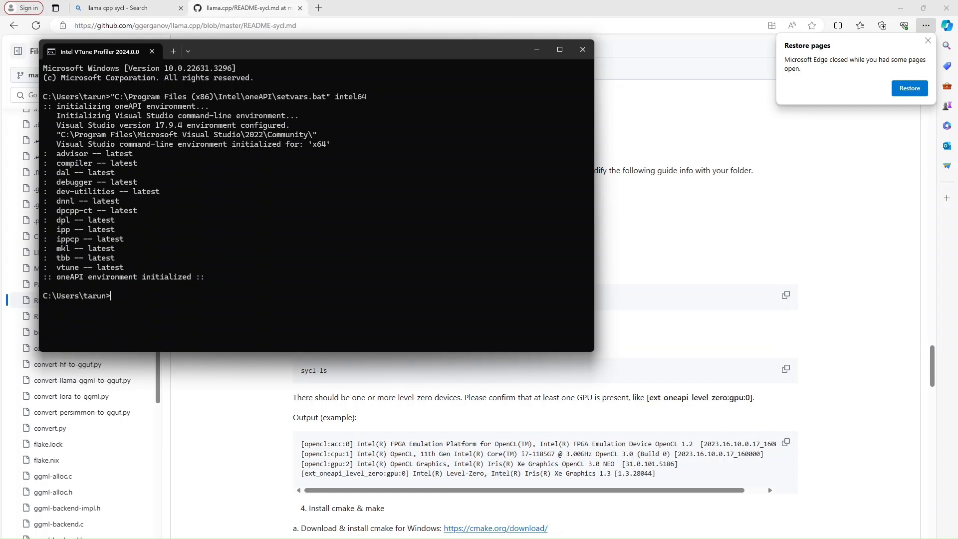
Enter the sycl-ls GPU check command at the oneAPI-initialized prompt.
{"action": "type", "text": "sycl"}
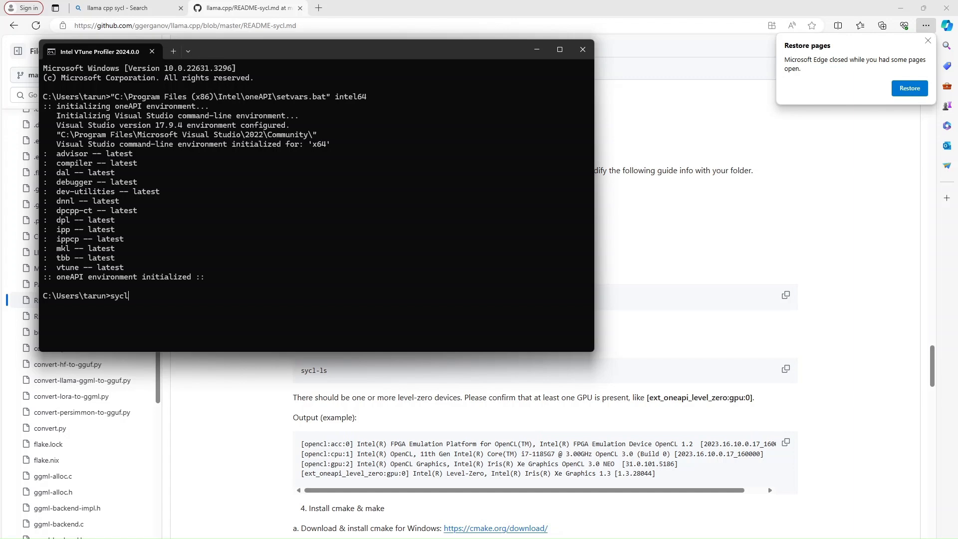
{"action": "type", "text": "-ls"}
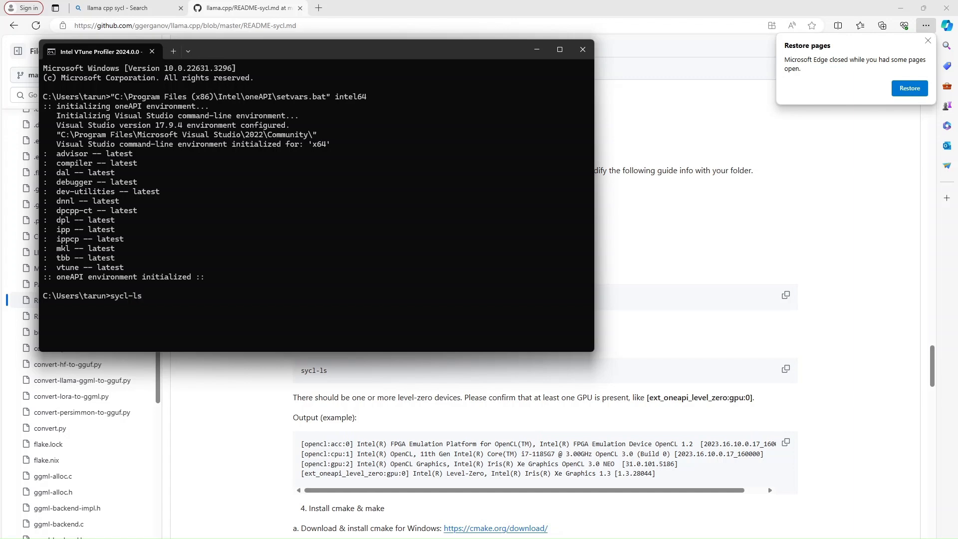
{"action": "mouse_move", "coordinate": [334, 180]}
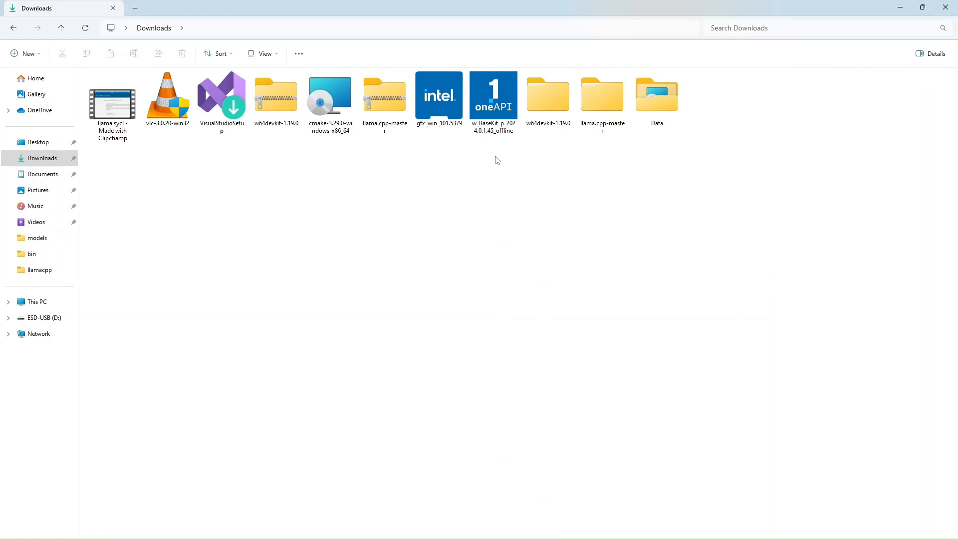
Create a build folder inside the inner llama.cpp-master source folder and enter it.
{"action": "double_click", "coordinate": [384, 96]}
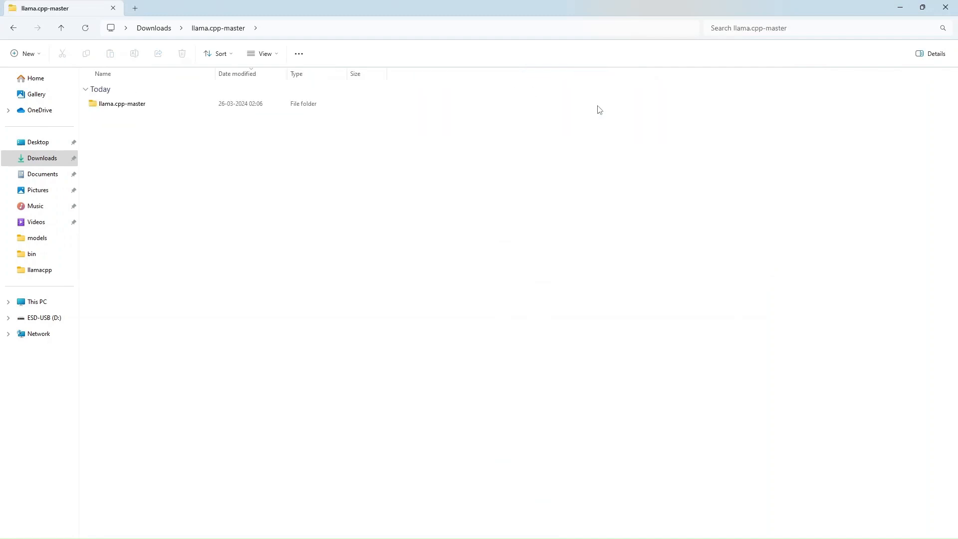
{"action": "double_click", "coordinate": [122, 103]}
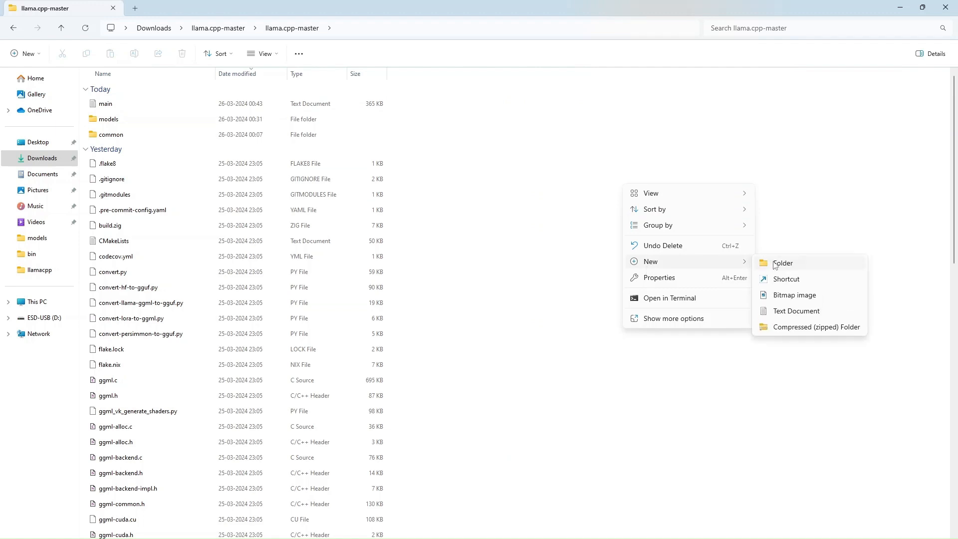
{"action": "left_click", "coordinate": [782, 262]}
{"action": "type", "text": "build"}
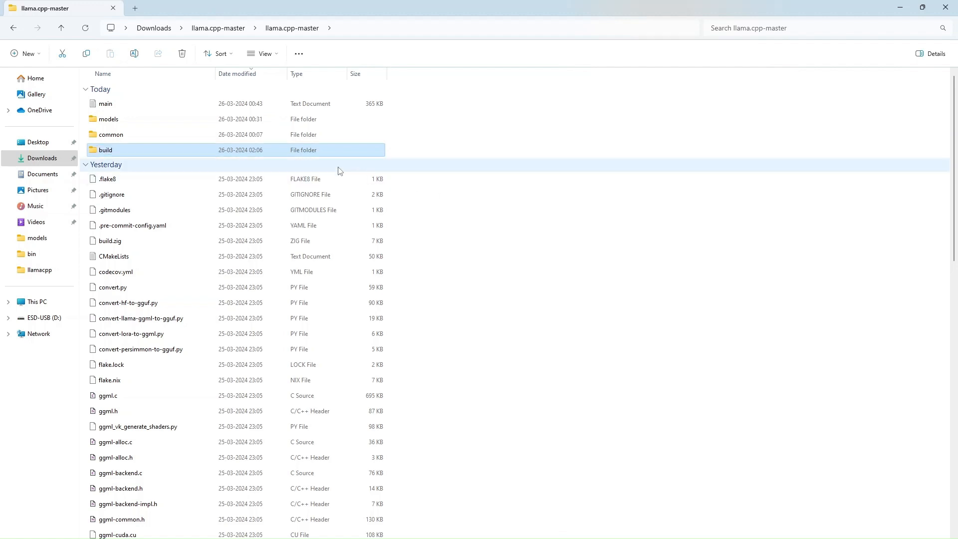
{"action": "double_click", "coordinate": [104, 149]}
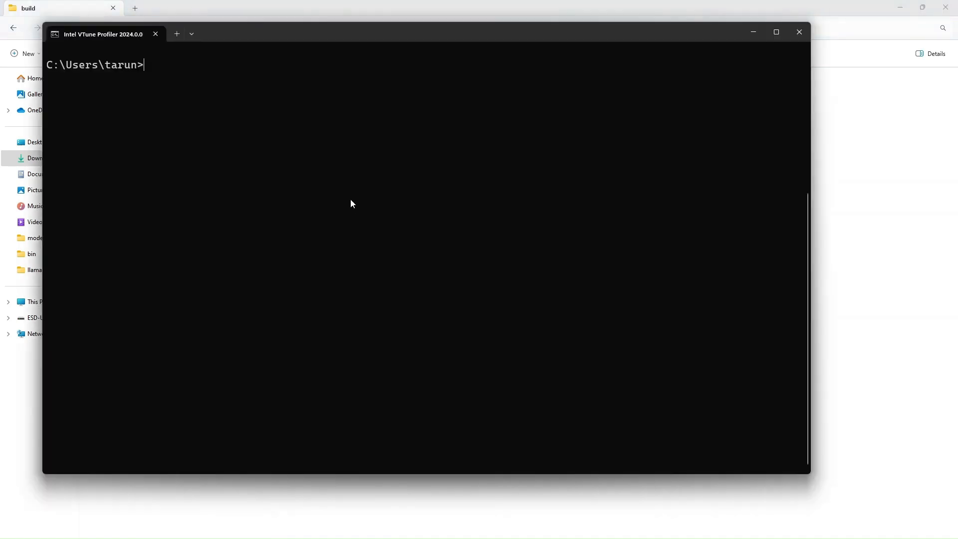
Change directory to C:\Users\tarun\Downloads\llama.cpp-master\llama.cpp-master\build.
{"action": "type", "text": "cd C:\\Users\\tarun\\Downloads\\llama.cpp-master\\llama.cpp-master\\build"}
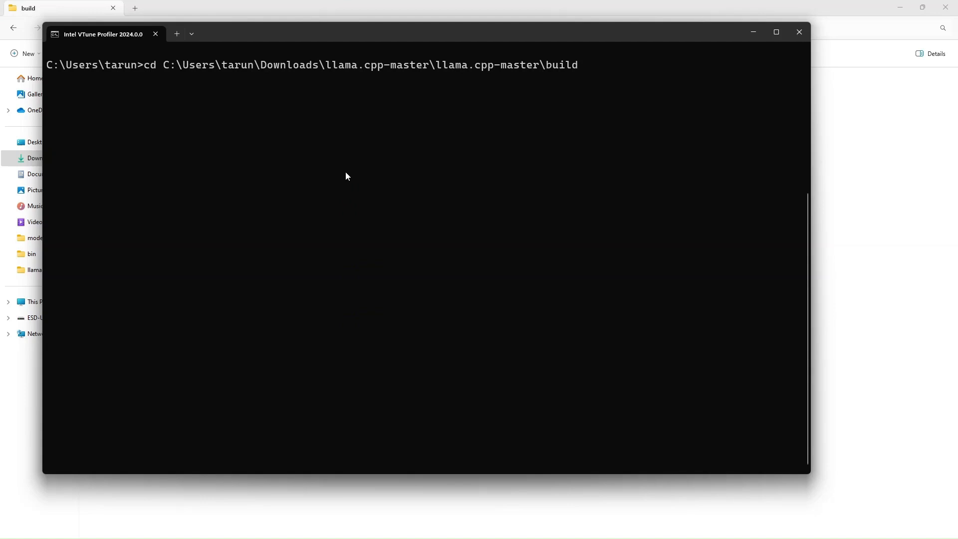
{"action": "key", "text": "Return"}
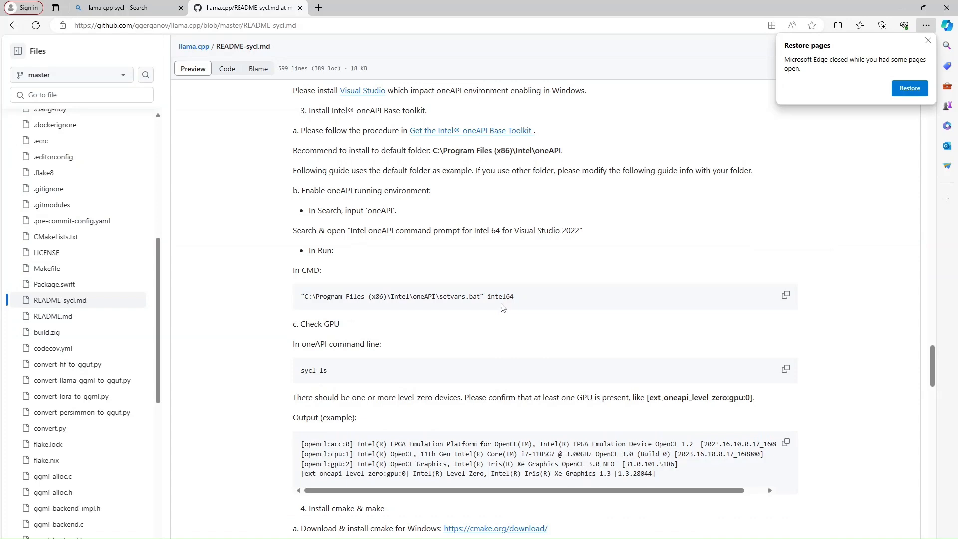
{"action": "scroll", "scroll_direction": "down", "scroll_amount": 3}
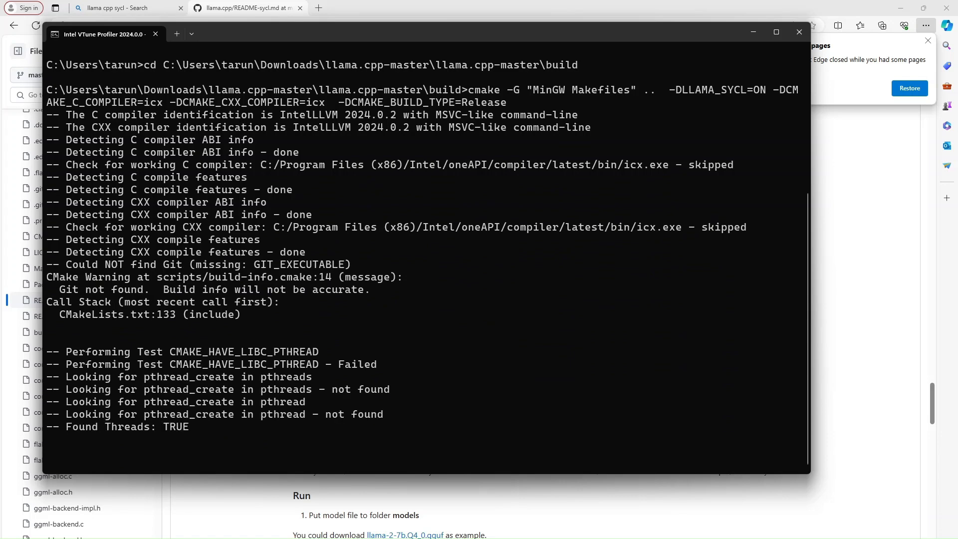
Follow the CMake MinGW/SYCL Release configuration output until build files are written.
{"action": "scroll", "scroll_direction": "down", "scroll_amount": 3}
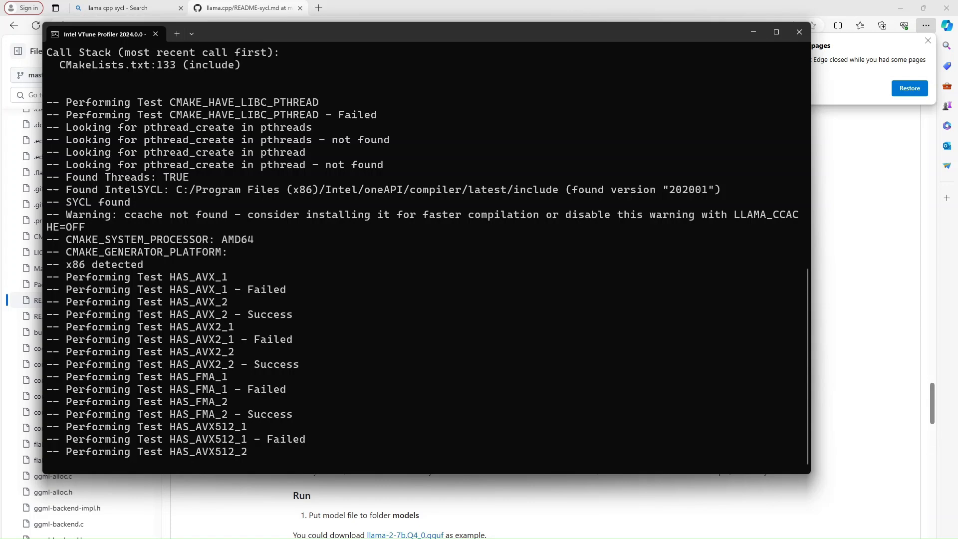
{"action": "scroll", "scroll_direction": "down", "scroll_amount": 3}
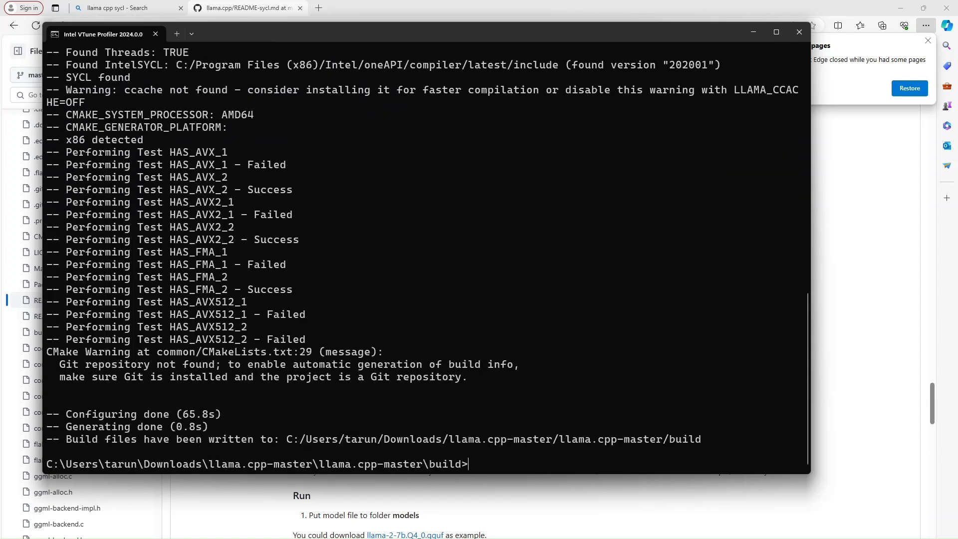
{"action": "mouse_move", "coordinate": [443, 350]}
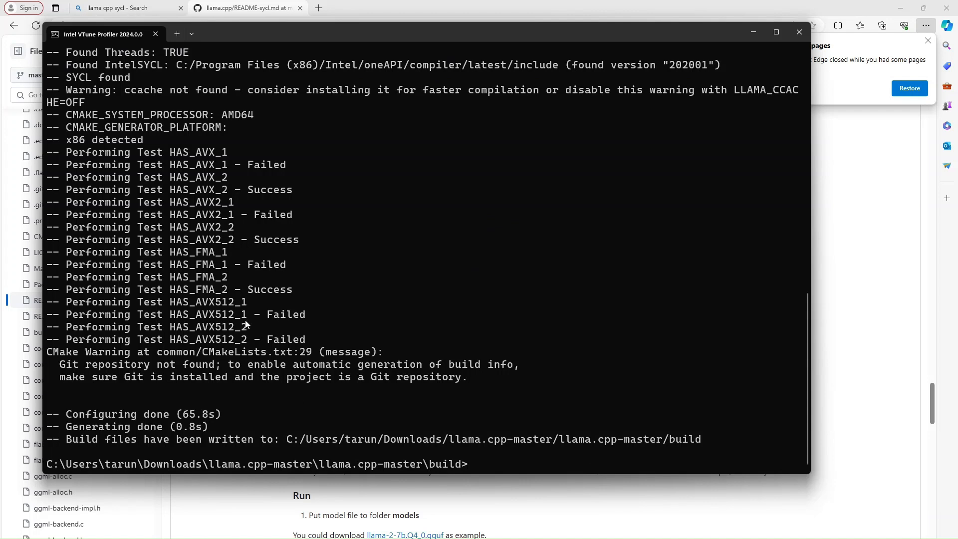
{"action": "mouse_move", "coordinate": [129, 437]}
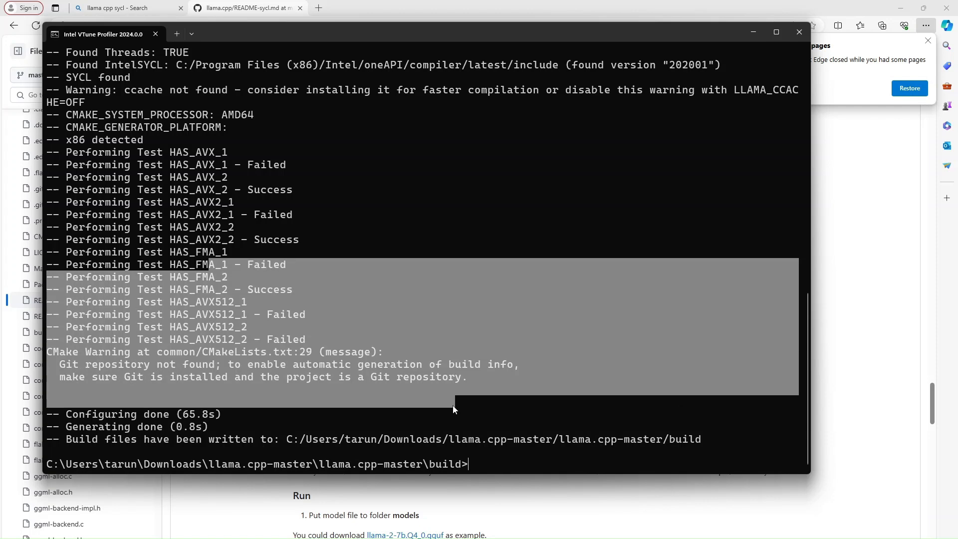
Check the README's Build locally section, then enter make main at the build prompt.
{"action": "left_click", "coordinate": [798, 32]}
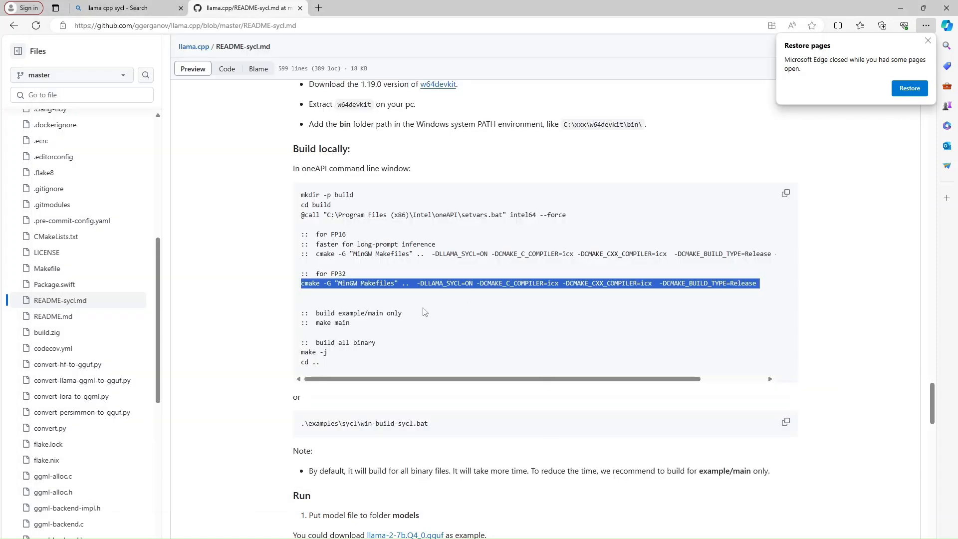
{"action": "scroll", "scroll_direction": "down", "scroll_amount": 3}
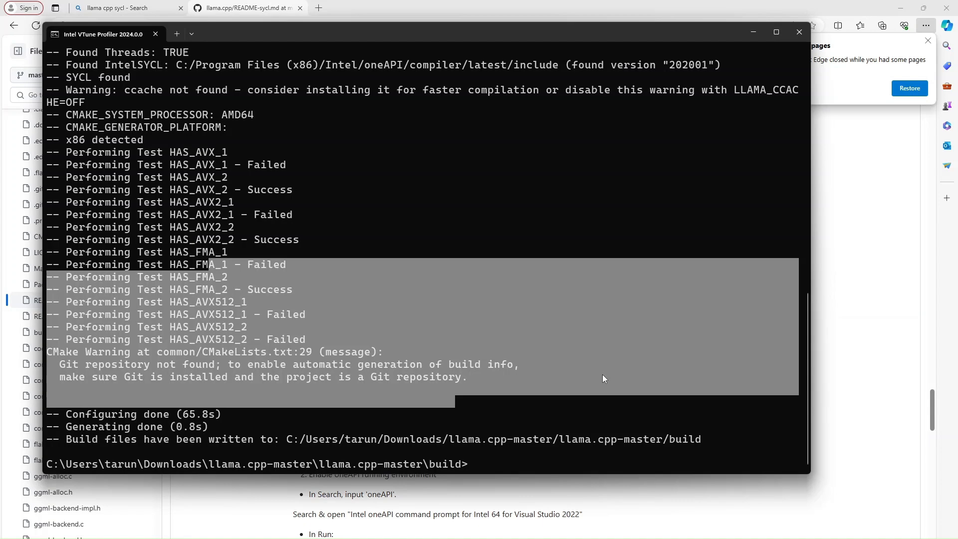
{"action": "type", "text": "make main"}
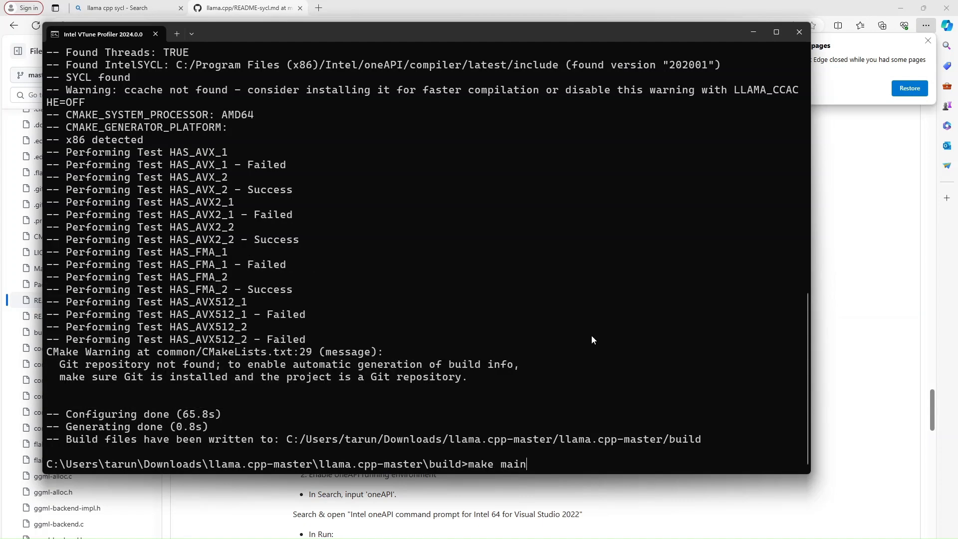
Run make main until main.exe links and Built target main is reported at 100%.
{"action": "key", "text": "Return"}
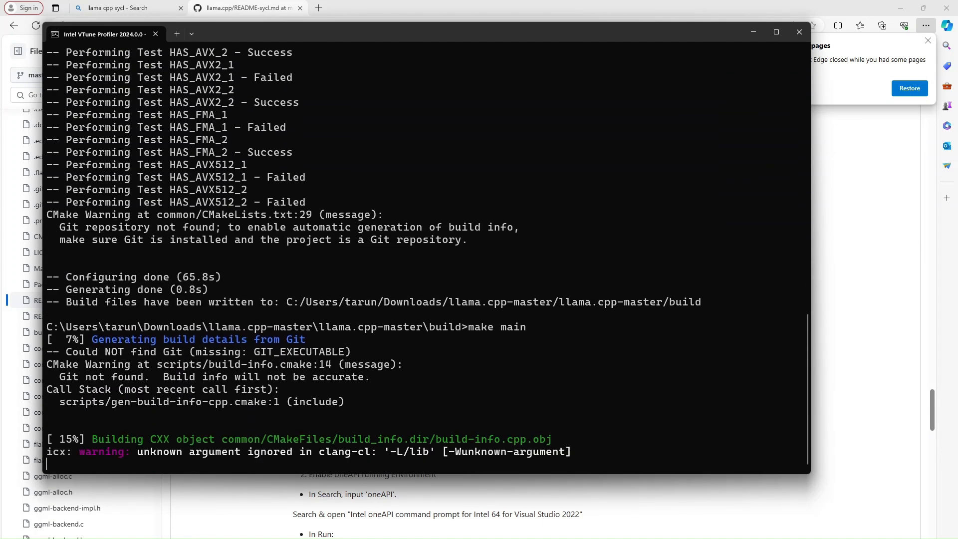
{"action": "scroll", "scroll_direction": "down", "scroll_amount": 3}
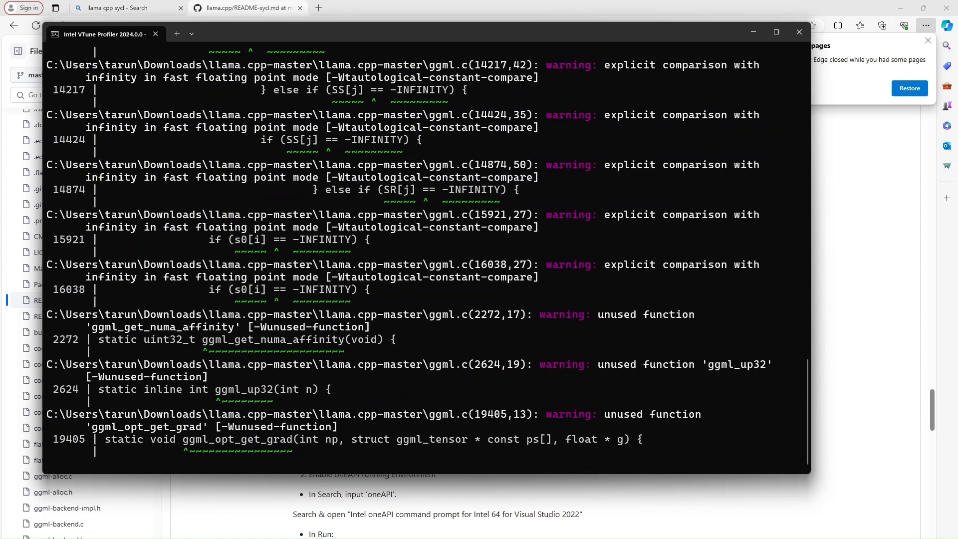
{"action": "scroll", "scroll_direction": "down", "scroll_amount": 3}
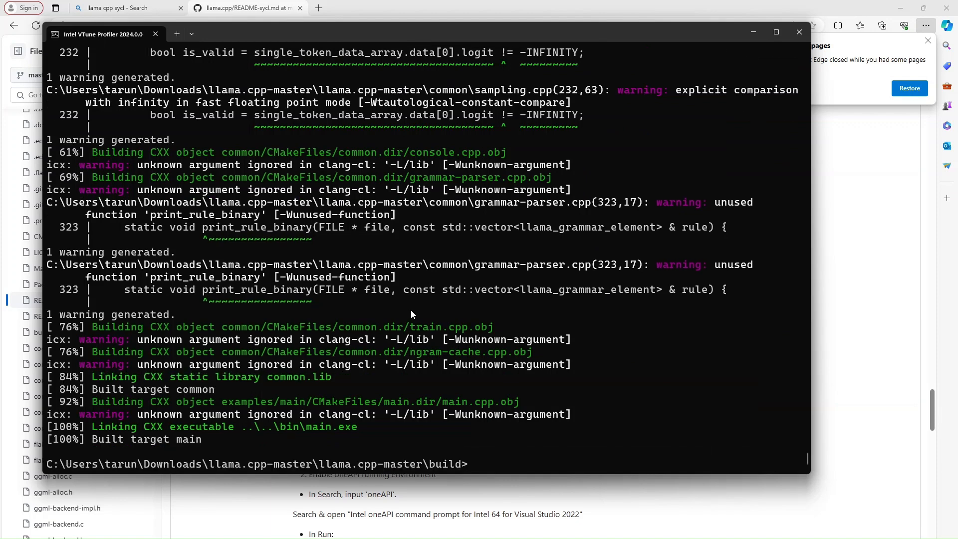
{"action": "mouse_move", "coordinate": [327, 436]}
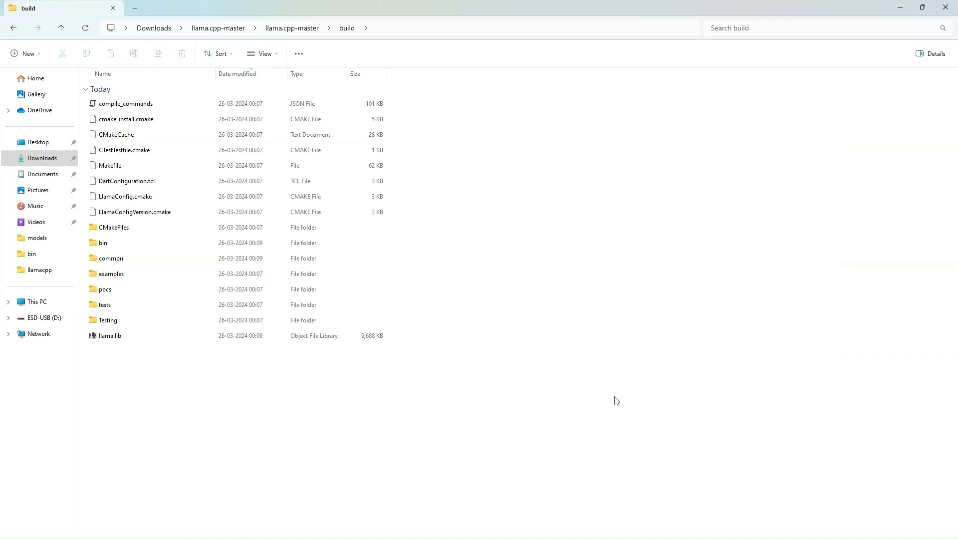
{"action": "mouse_move", "coordinate": [348, 28]}
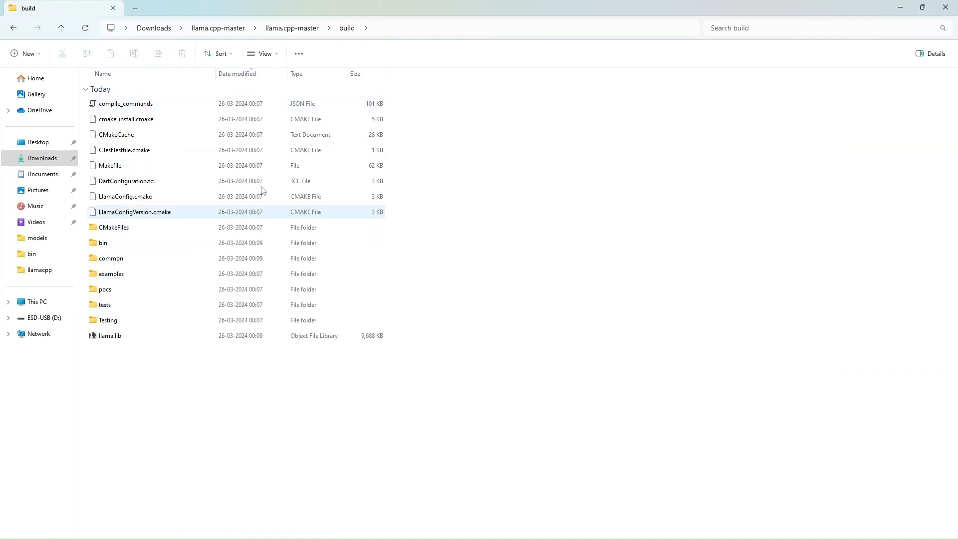
Enter the bin folder to locate the newly built main application.
{"action": "double_click", "coordinate": [103, 242]}
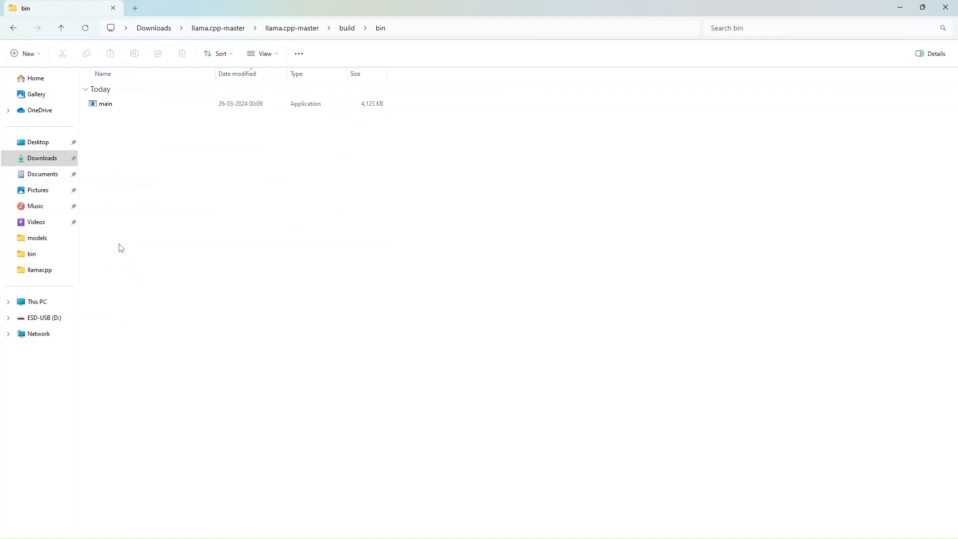
{"action": "mouse_move", "coordinate": [396, 11]}
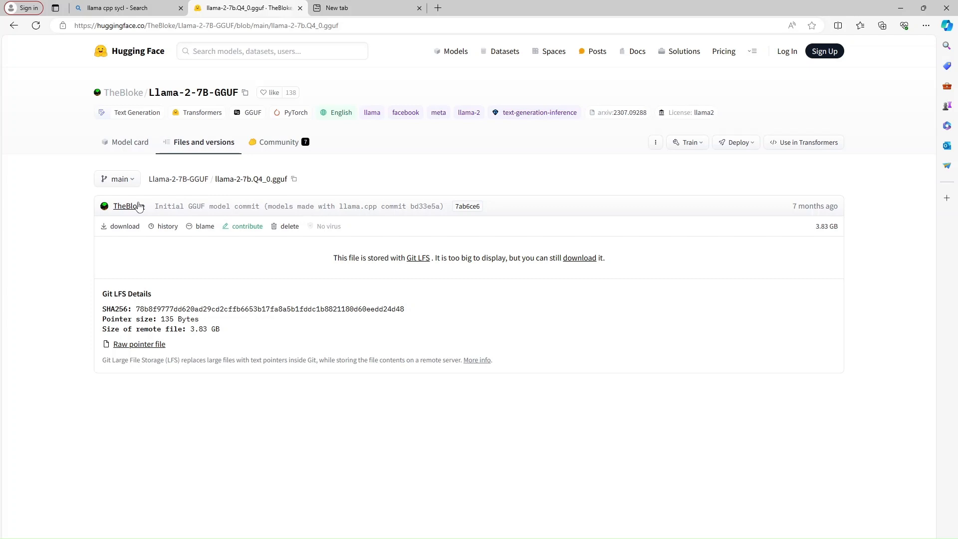
{"action": "mouse_move", "coordinate": [119, 230]}
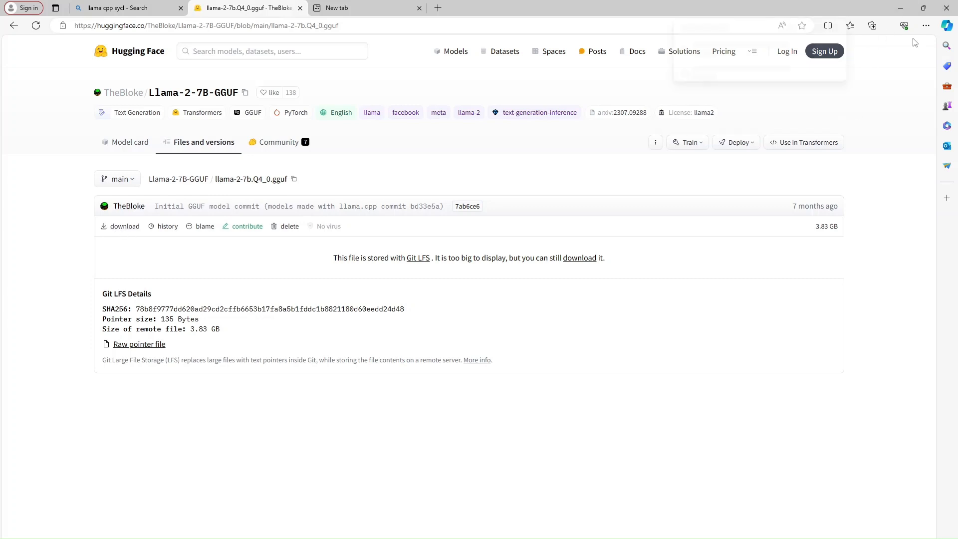
Search Bing for hugging face and land on huggingface.co.
{"action": "left_click", "coordinate": [881, 25]}
{"action": "type", "text": "hugging"}
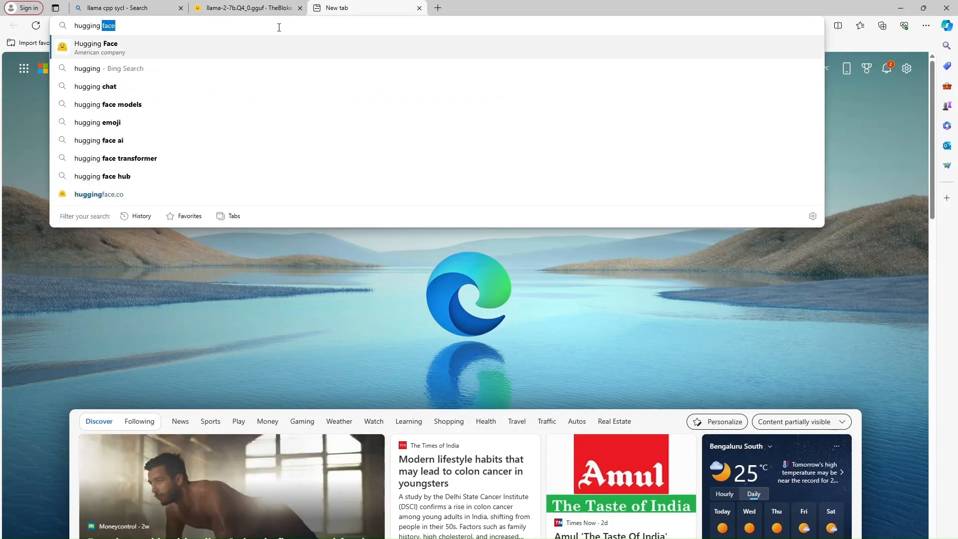
{"action": "key", "text": "Return"}
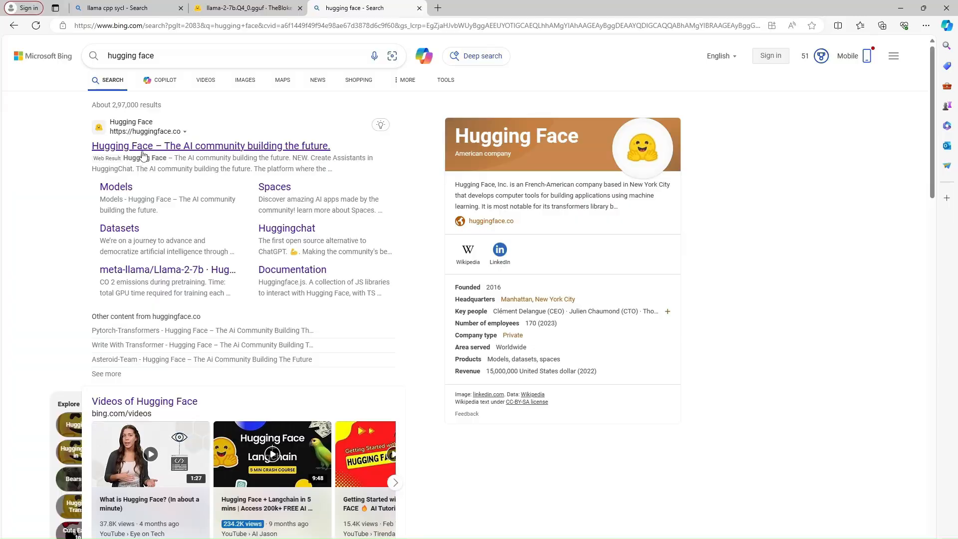
{"action": "left_click", "coordinate": [211, 146]}
{"action": "type", "text": "p"}
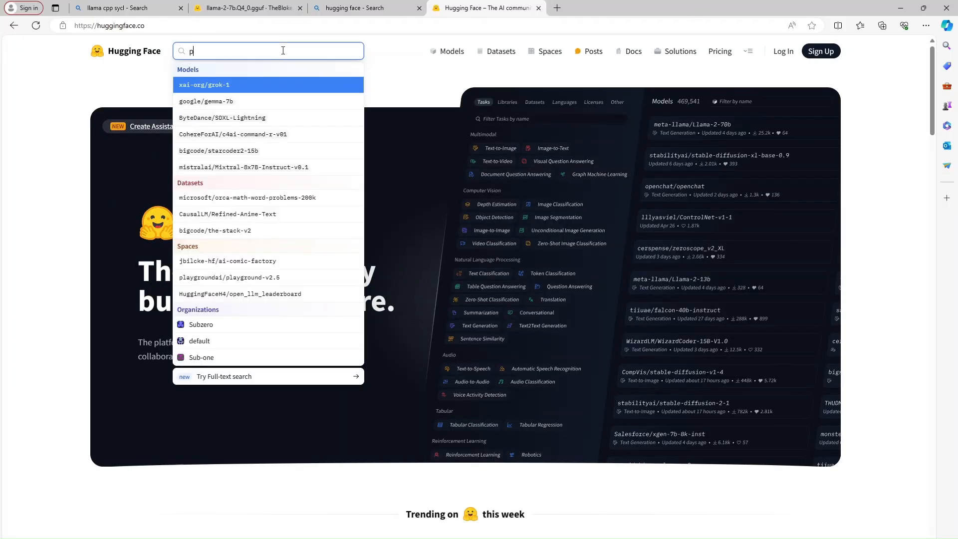
Search phi2, reach TheBloke/phi-2-GGUF and view its Files and versions list.
{"action": "type", "text": "hi2"}
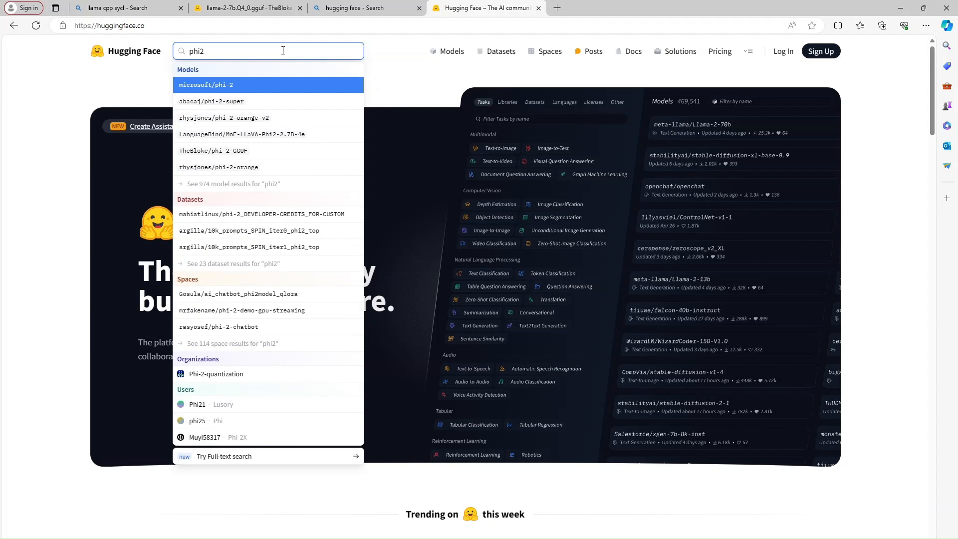
{"action": "mouse_move", "coordinate": [240, 154]}
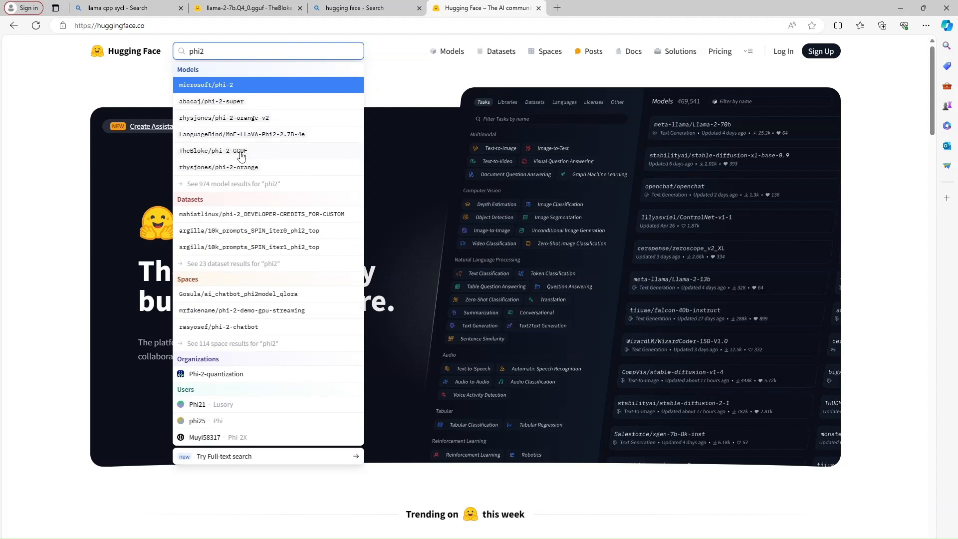
{"action": "left_click", "coordinate": [212, 150]}
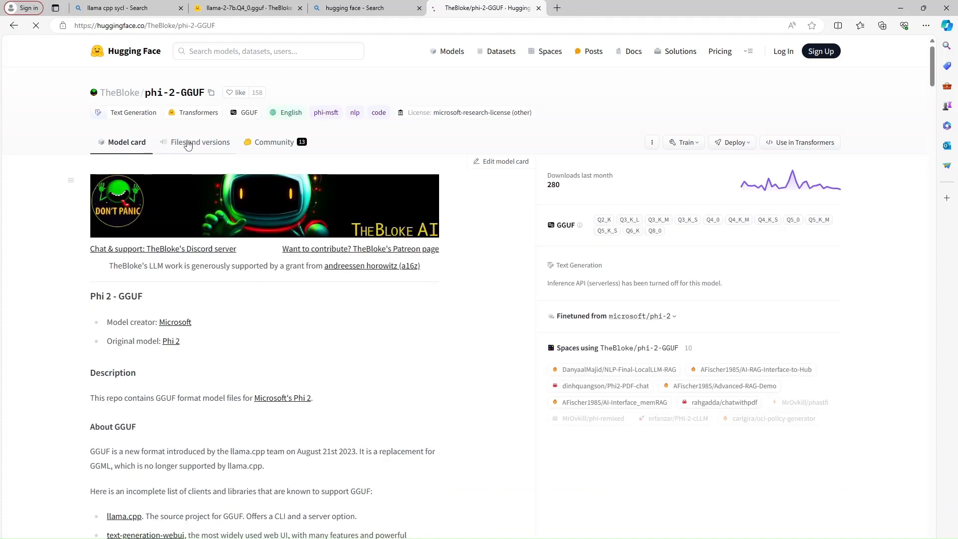
{"action": "left_click", "coordinate": [200, 142]}
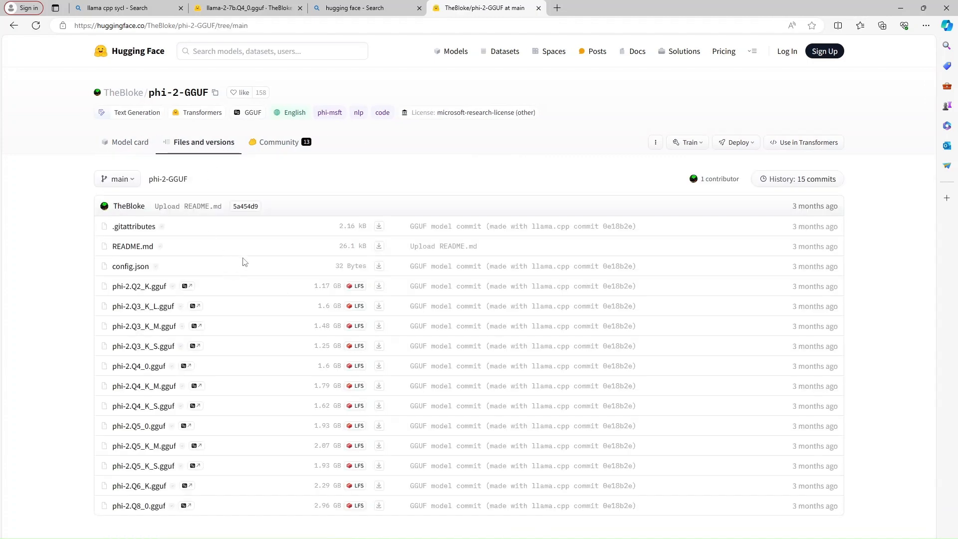
{"action": "mouse_move", "coordinate": [143, 406]}
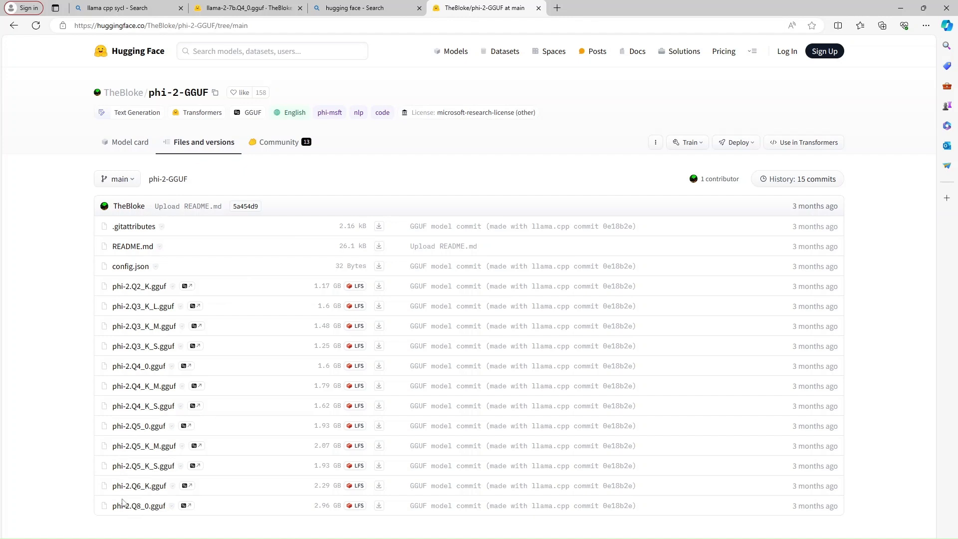
{"action": "mouse_move", "coordinate": [142, 405]}
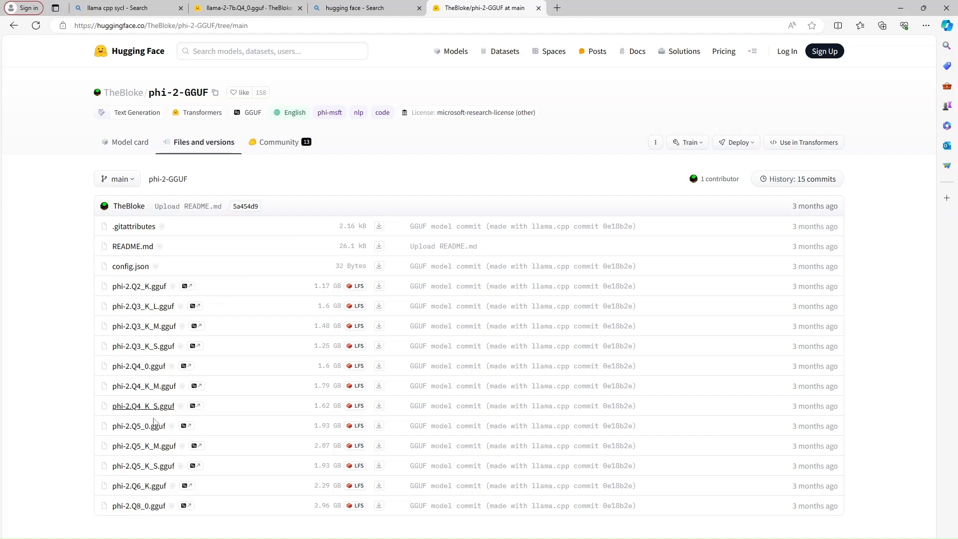
{"action": "mouse_move", "coordinate": [926, 115]}
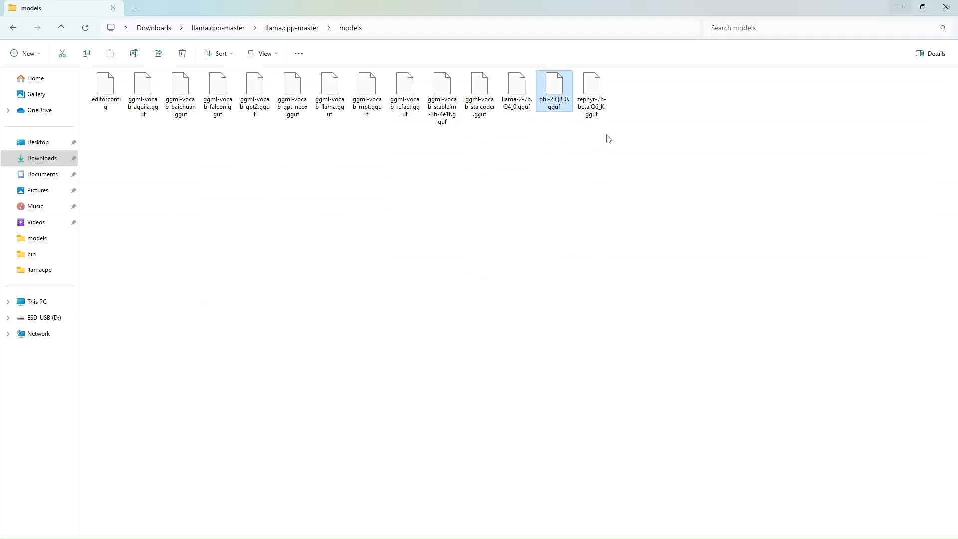
Confirm phi-2.Q8_0.gguf is in llama.cpp-master\models and return to the oneAPI prompt.
{"action": "left_click", "coordinate": [591, 92]}
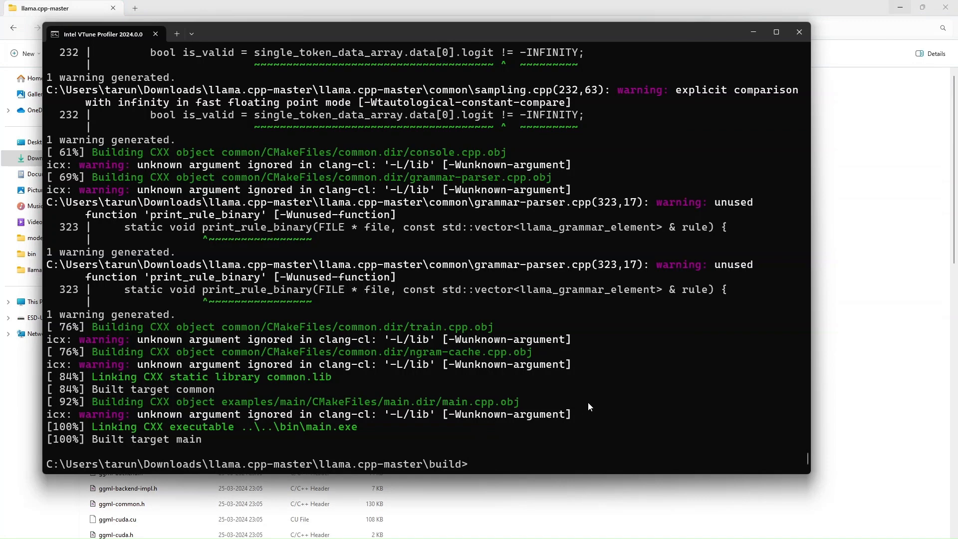
{"action": "mouse_move", "coordinate": [434, 464]}
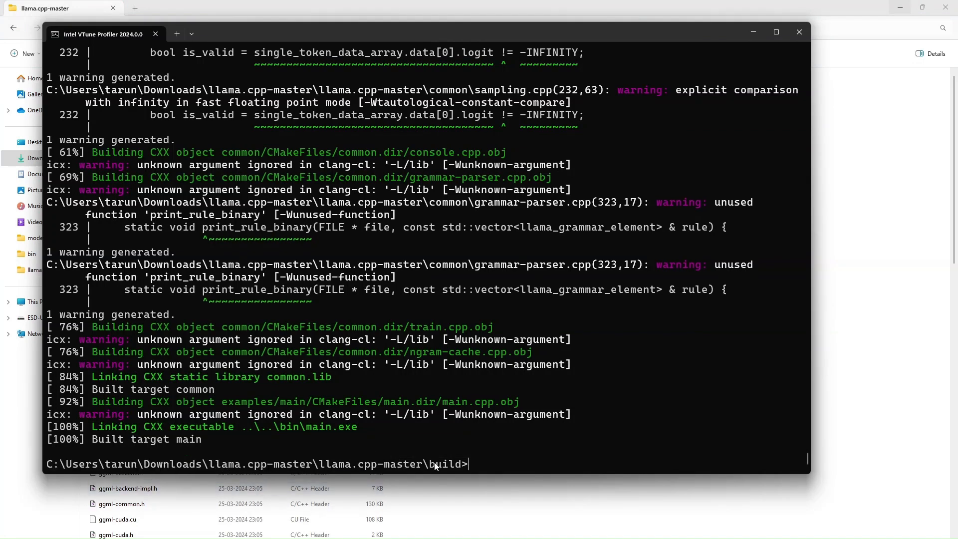
{"action": "type", "text": "c"}
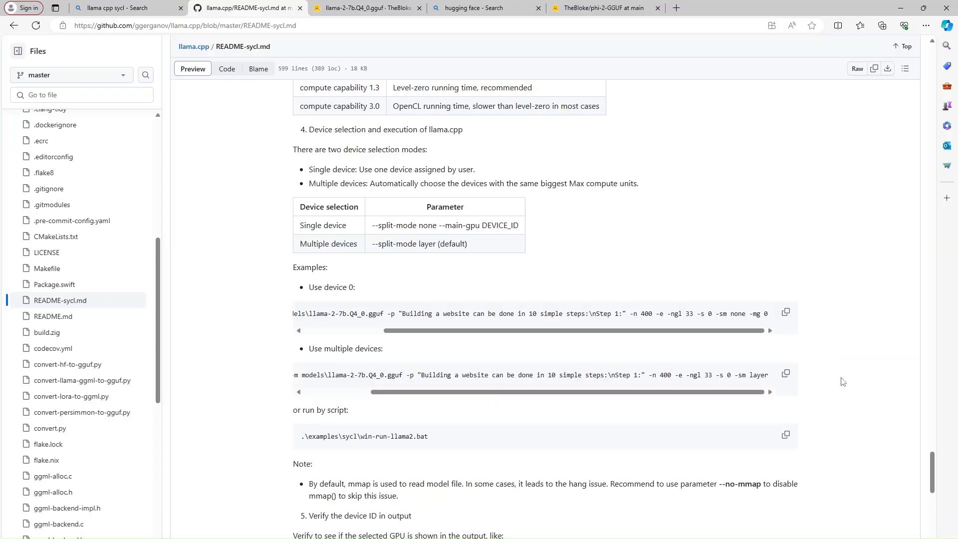
Run the README-sycl multiple-devices command, loading llama-2-7b.Q4_0.gguf with 33 layers on GPU.
{"action": "left_click", "coordinate": [785, 373]}
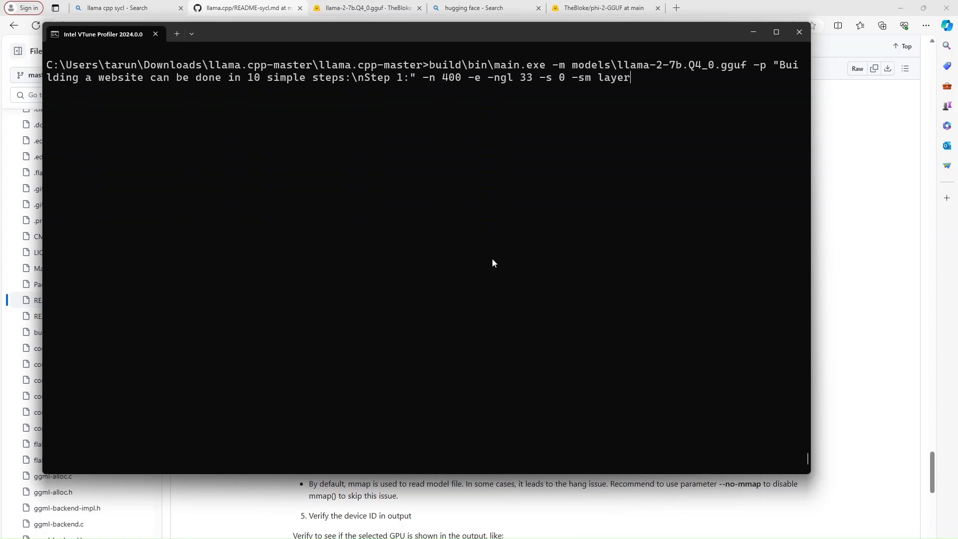
{"action": "key", "text": "Return"}
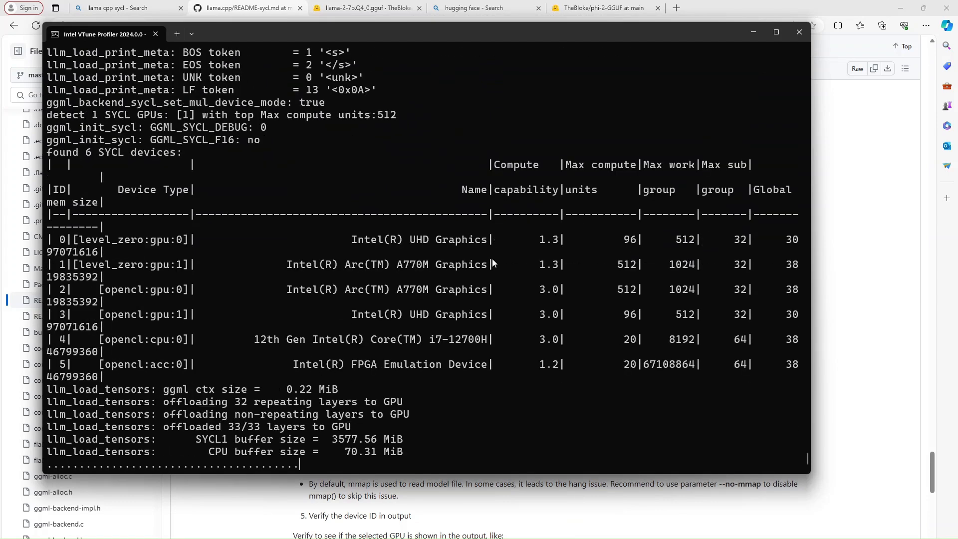
{"action": "scroll", "scroll_direction": "down", "scroll_amount": 3}
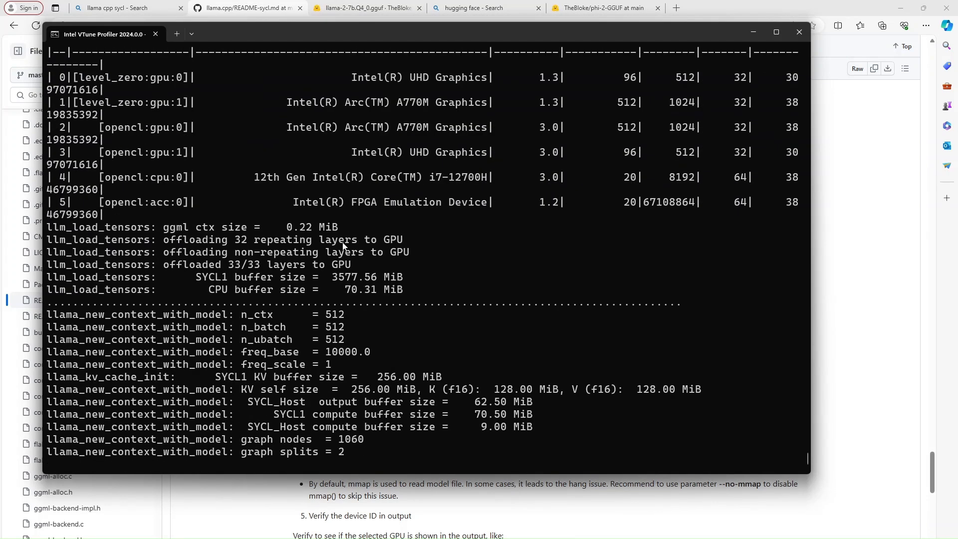
{"action": "mouse_move", "coordinate": [303, 207]}
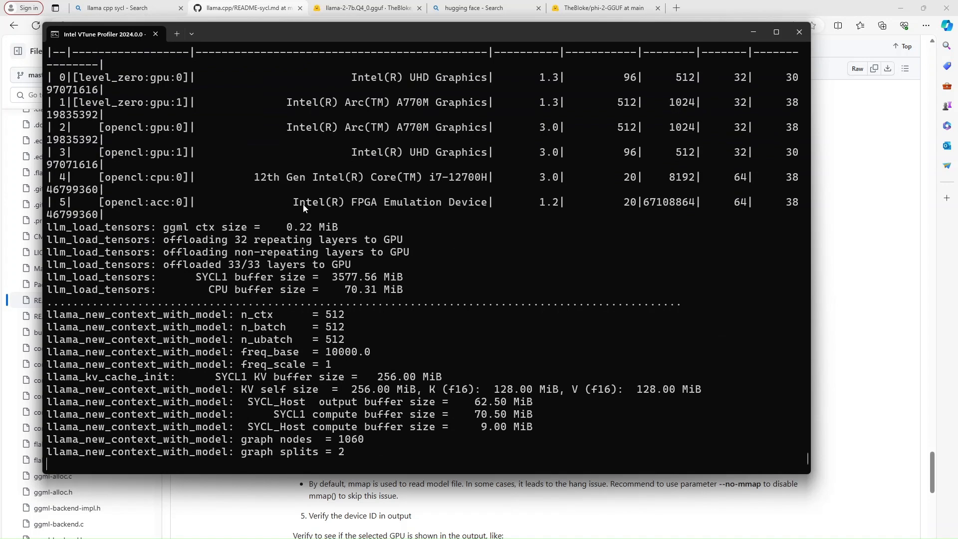
{"action": "scroll", "scroll_direction": "down", "scroll_amount": 3}
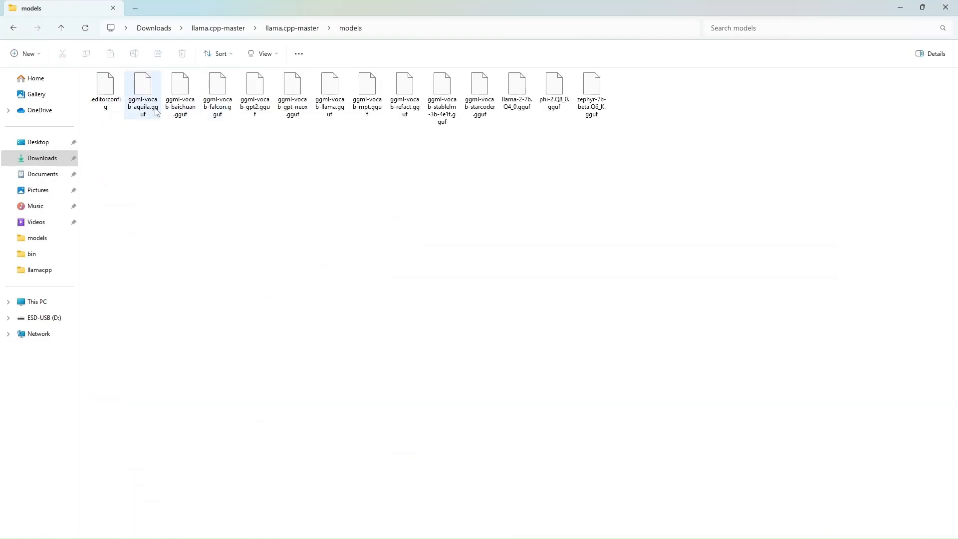
Select phi-2.Q8_0.gguf in the models folder to read its exact file name.
{"action": "left_click", "coordinate": [554, 89]}
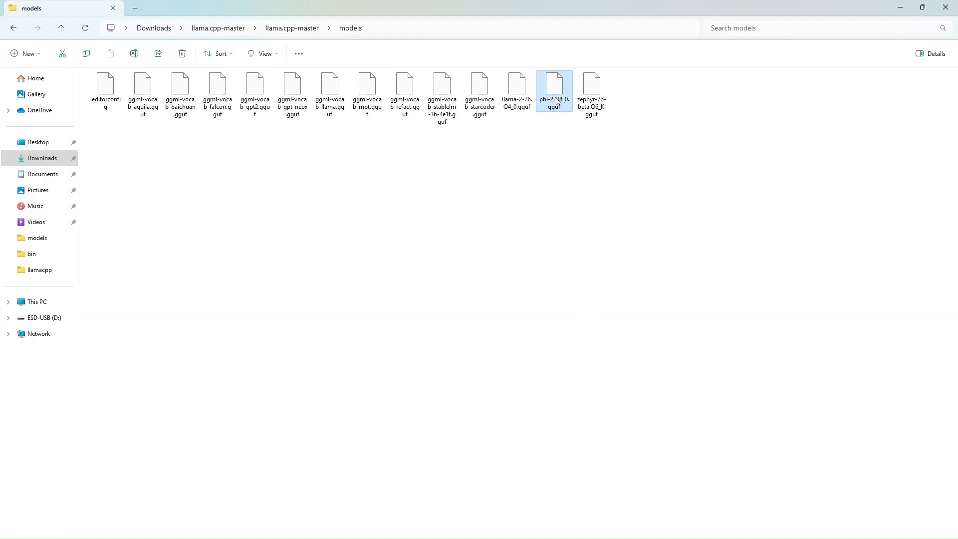
{"action": "double_click", "coordinate": [554, 103]}
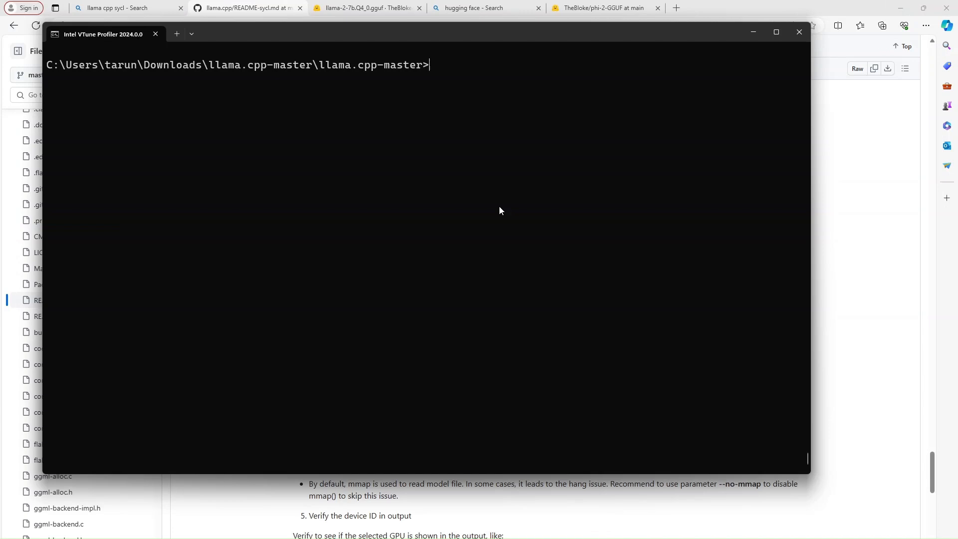
{"action": "mouse_move", "coordinate": [609, 358]}
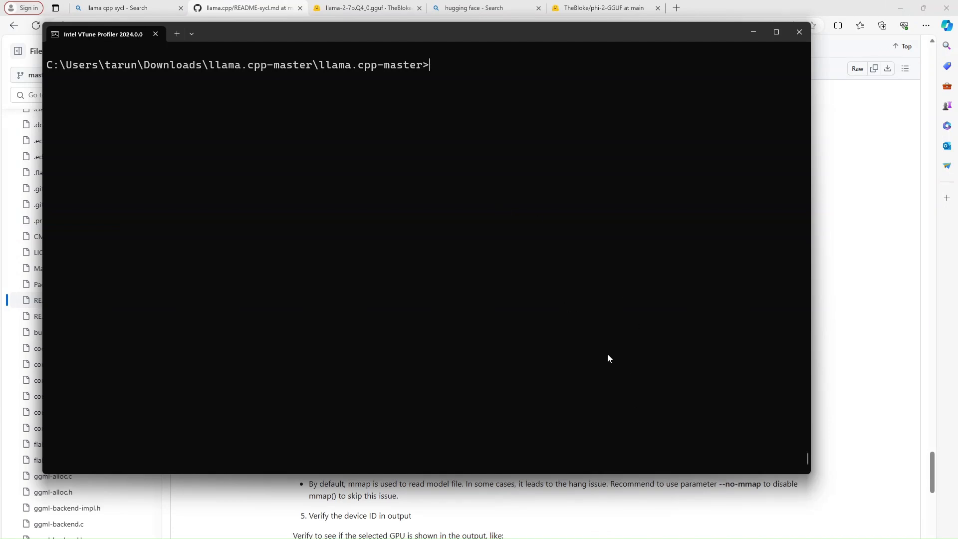
Rerun main.exe with models\phi-2.Q8_0.gguf in place of llama-2-7b.Q4_0.gguf.
{"action": "type", "text": "build\\bin\\main.exe -m models\\llama-2-7b.Q4_0.gguf -p \"Building a website can be done in 10 simple steps:\\nStep 1:\" -n 400 -e -ngl 33 -s 0 -sm layer"}
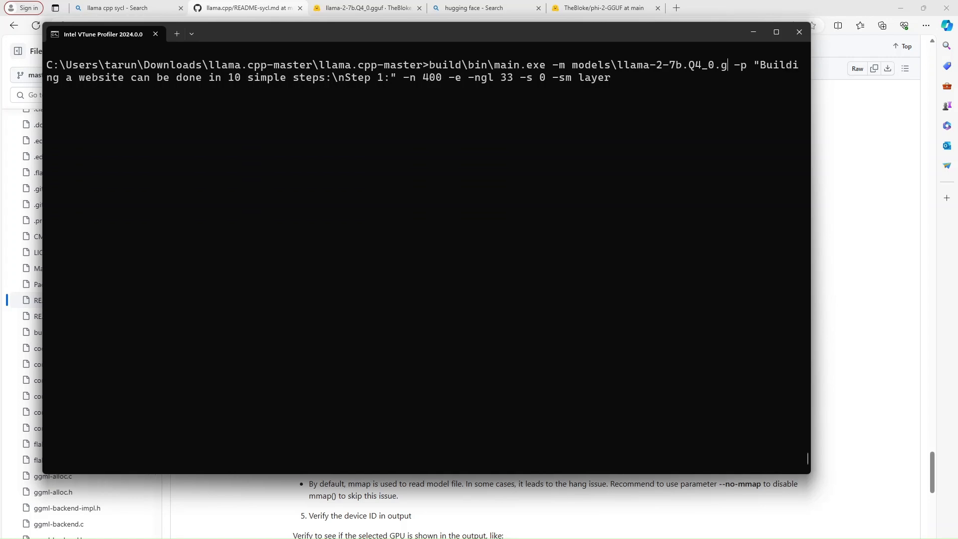
{"action": "key", "text": "Backspace"}
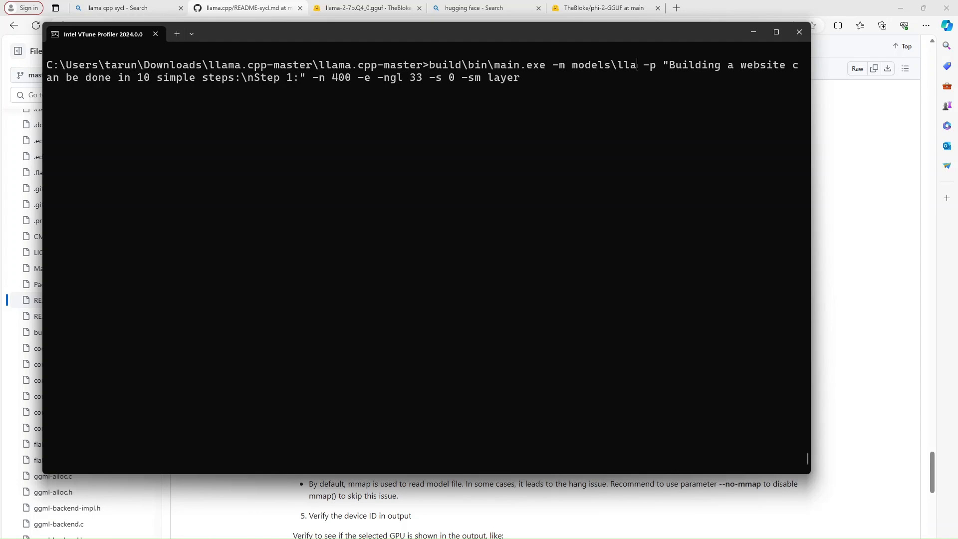
{"action": "key", "text": "Backspace"}
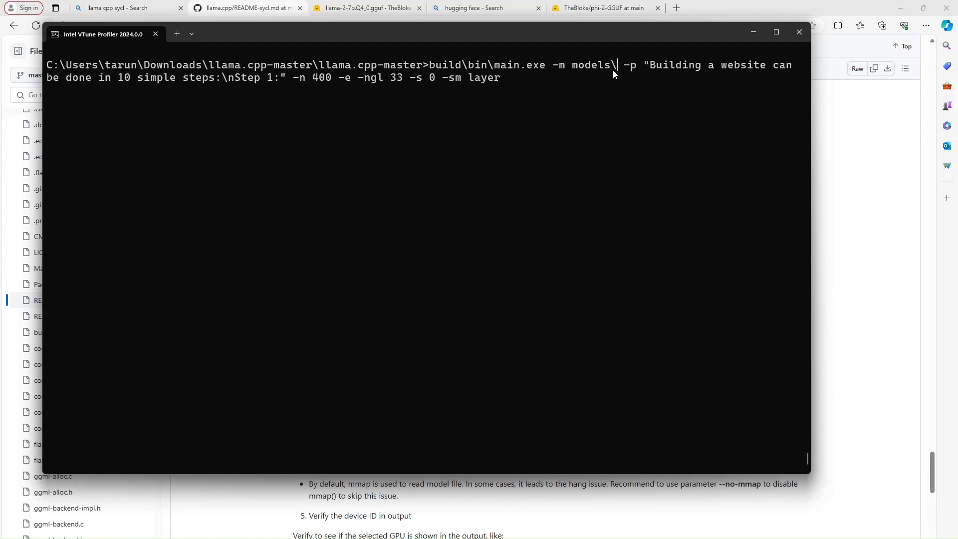
{"action": "type", "text": "phi-2.Q8_0.gguf"}
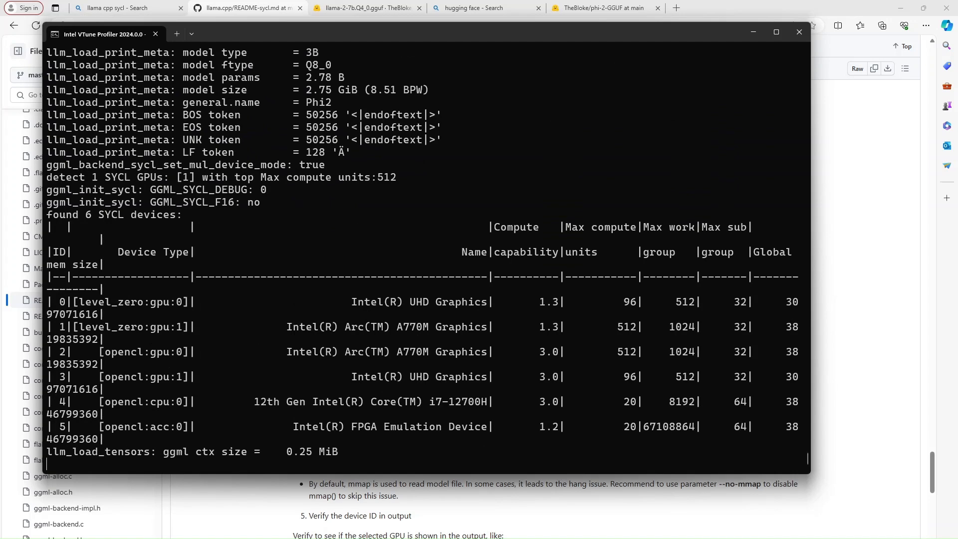
{"action": "scroll", "scroll_direction": "down", "scroll_amount": 3}
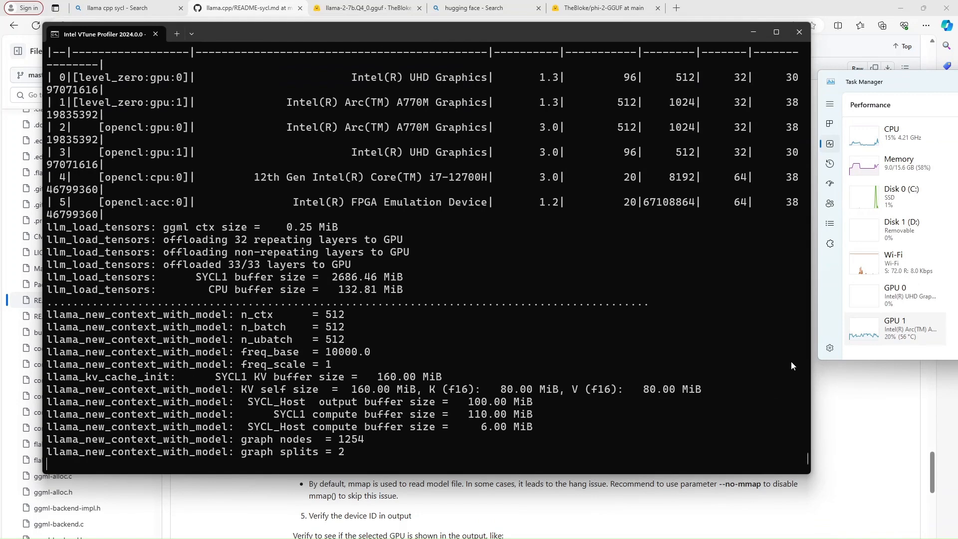
{"action": "mouse_move", "coordinate": [565, 396]}
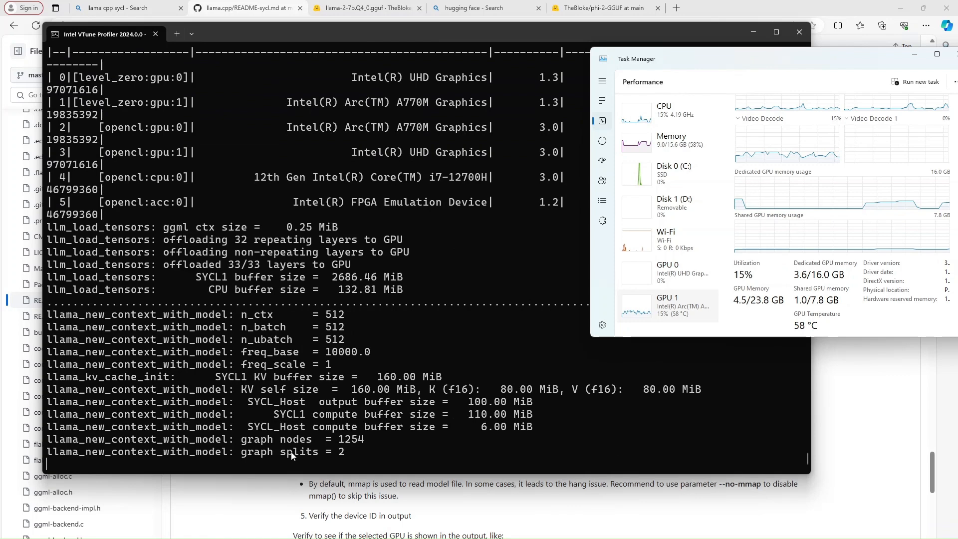
{"action": "mouse_move", "coordinate": [428, 439]}
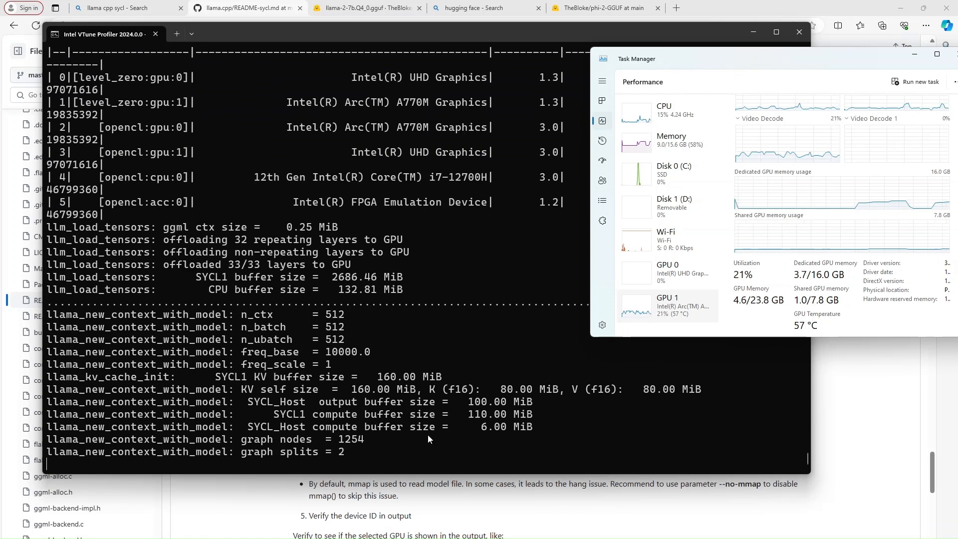